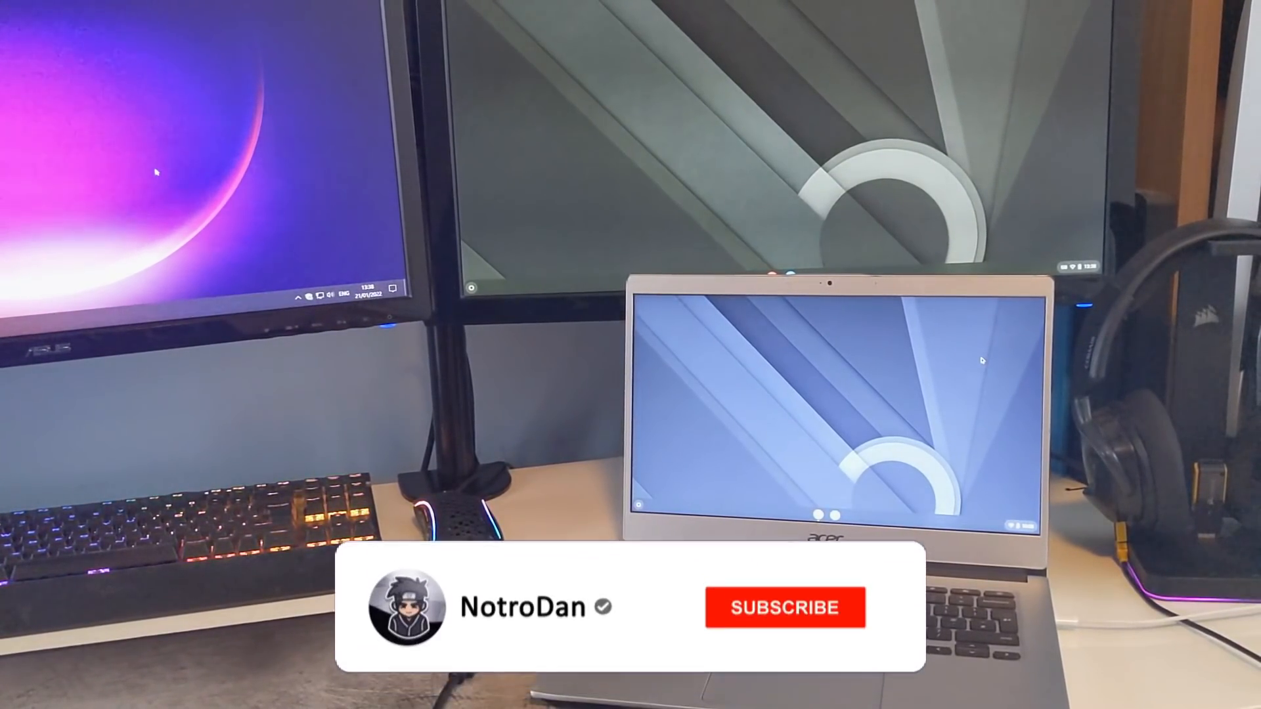
Install the Linux development environment from Settings > Developers with a 10 GB disk
left_click(784, 607)
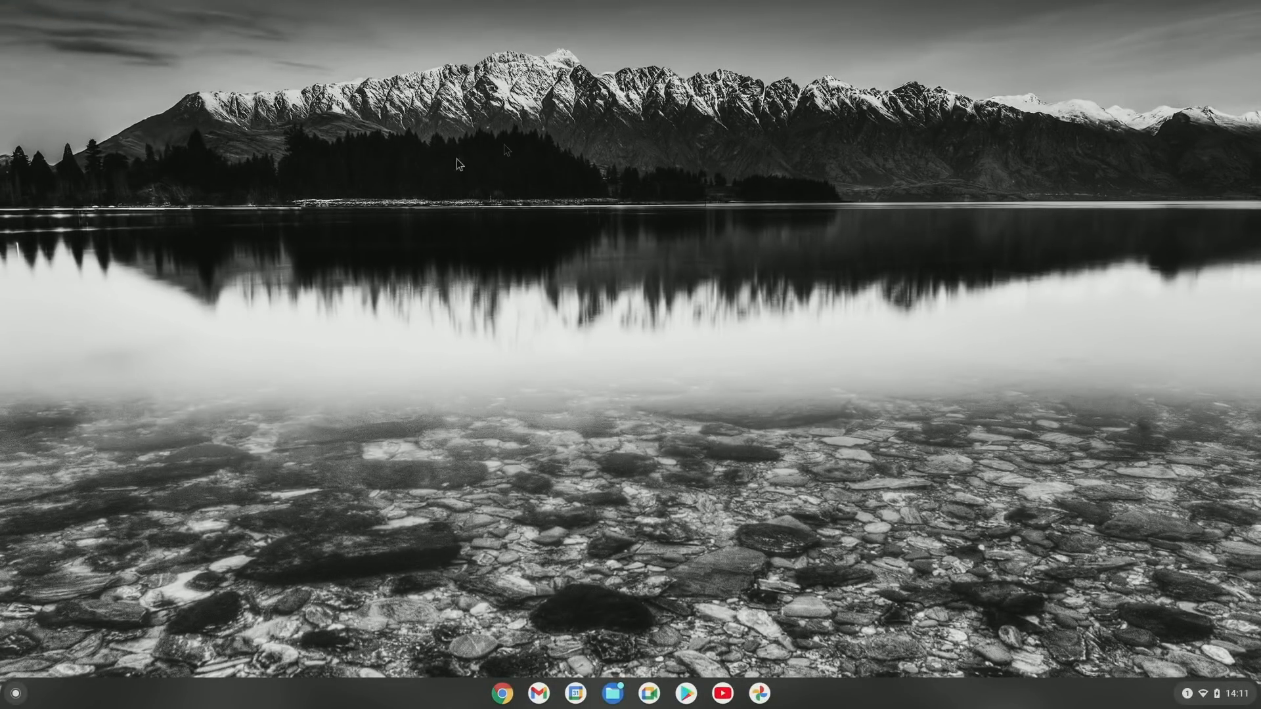
mouse_move(664, 354)
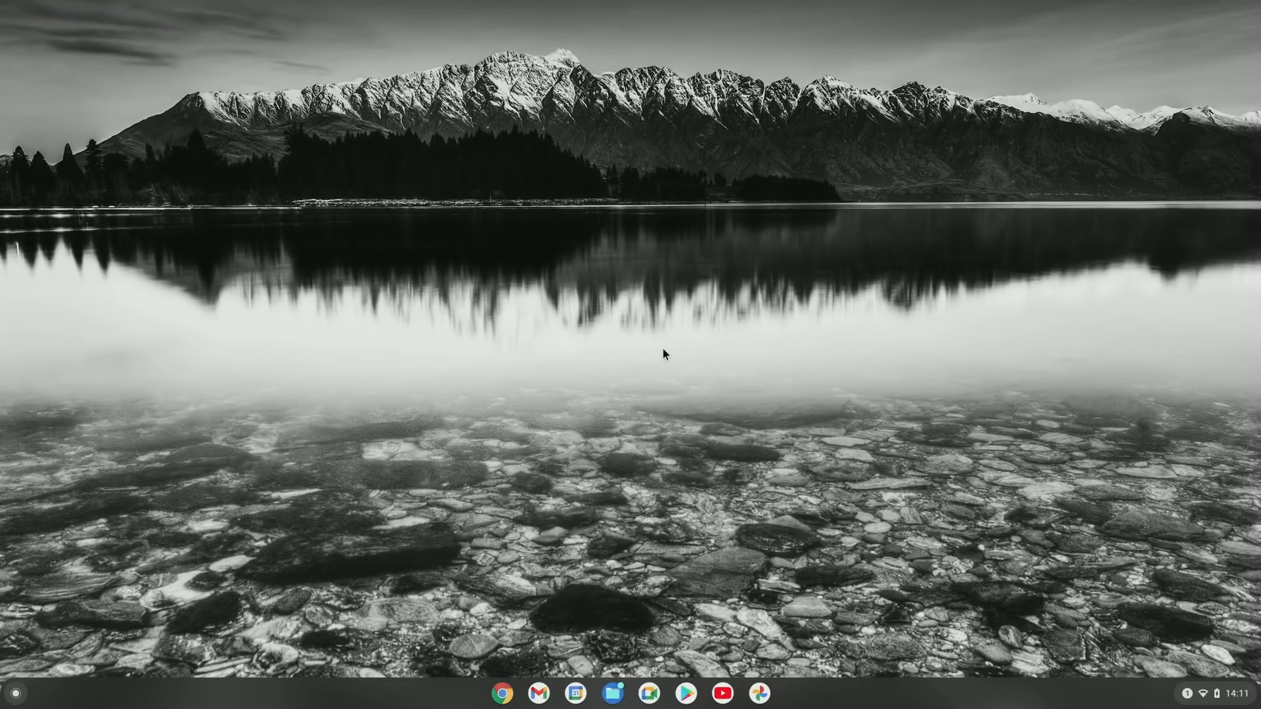
mouse_move(797, 332)
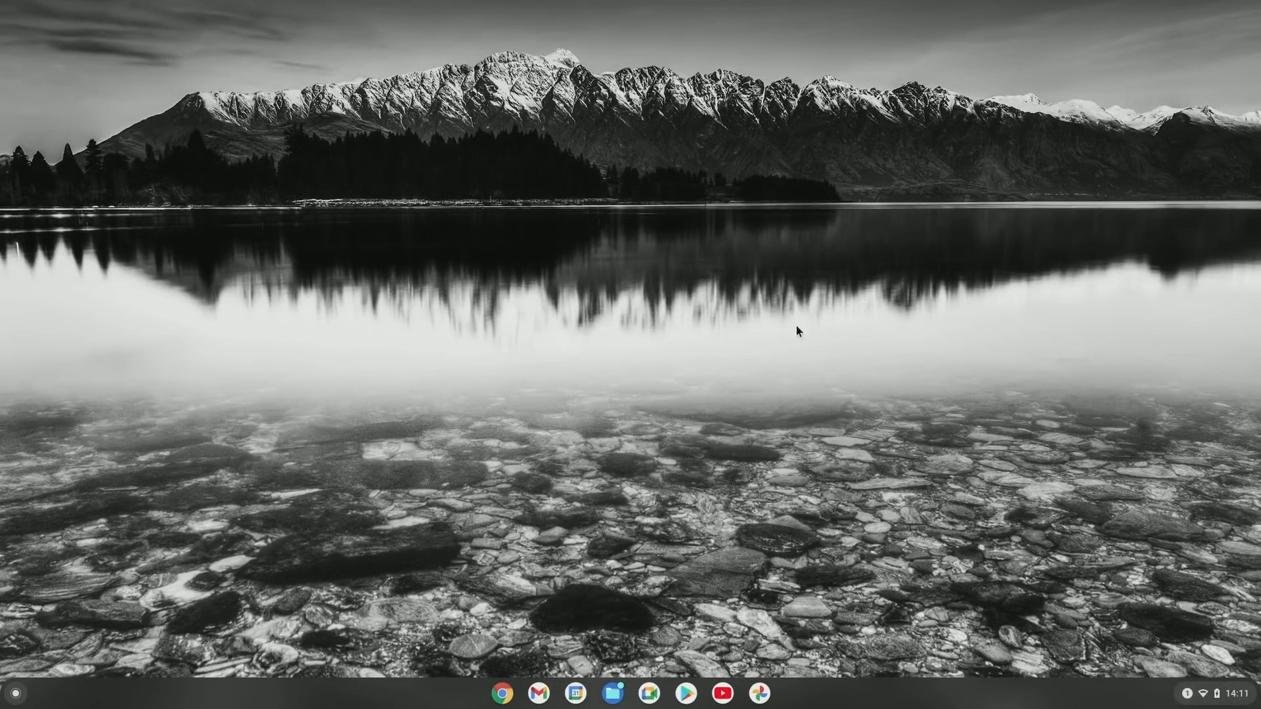
mouse_move(774, 355)
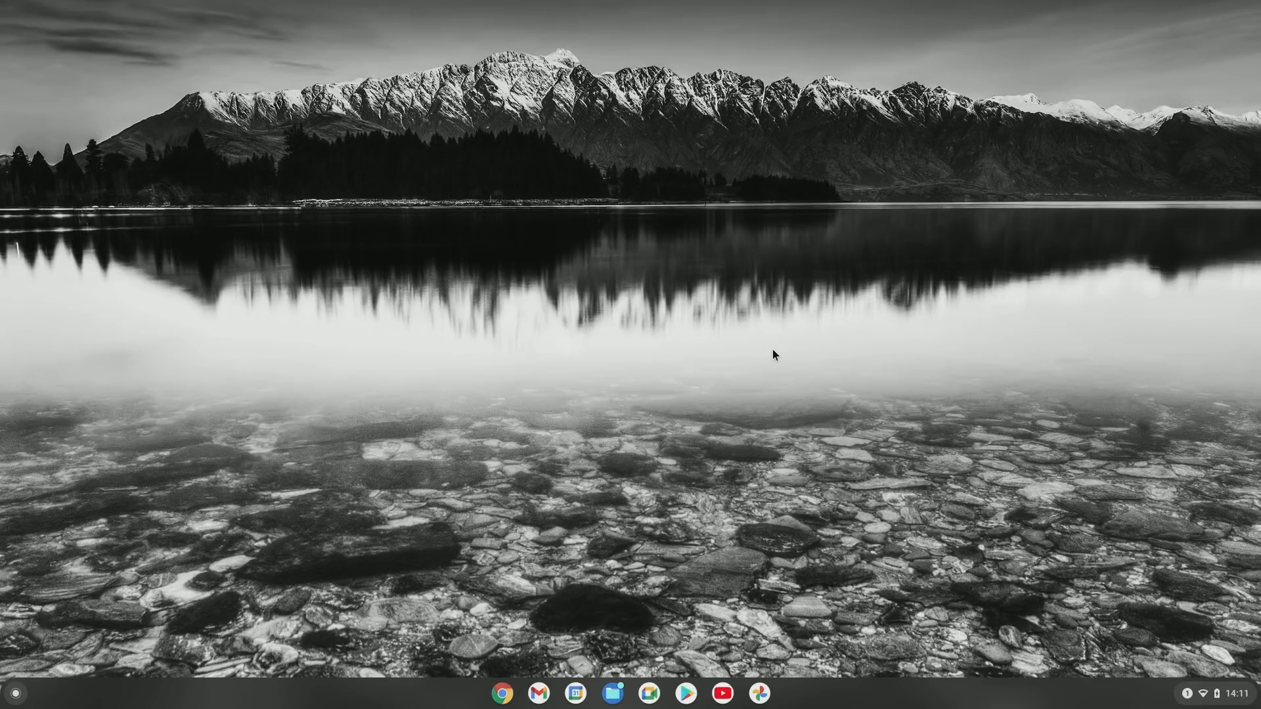
left_click(14, 692)
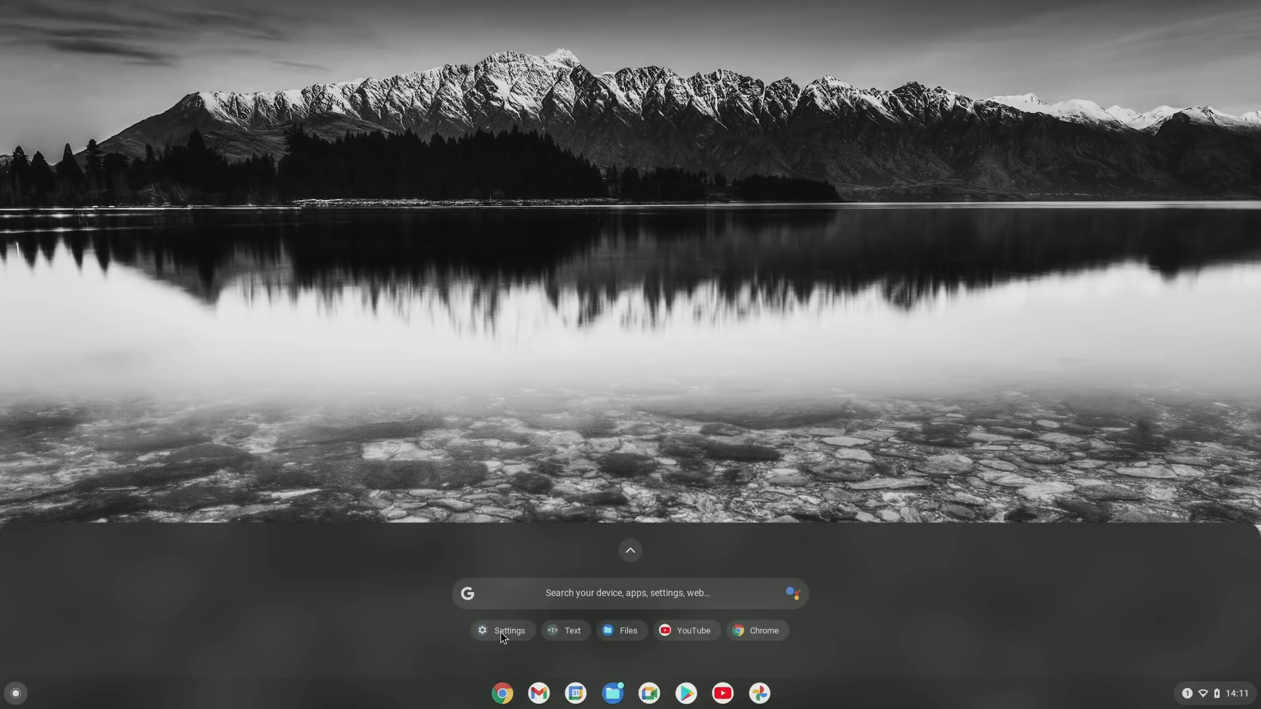
left_click(502, 630)
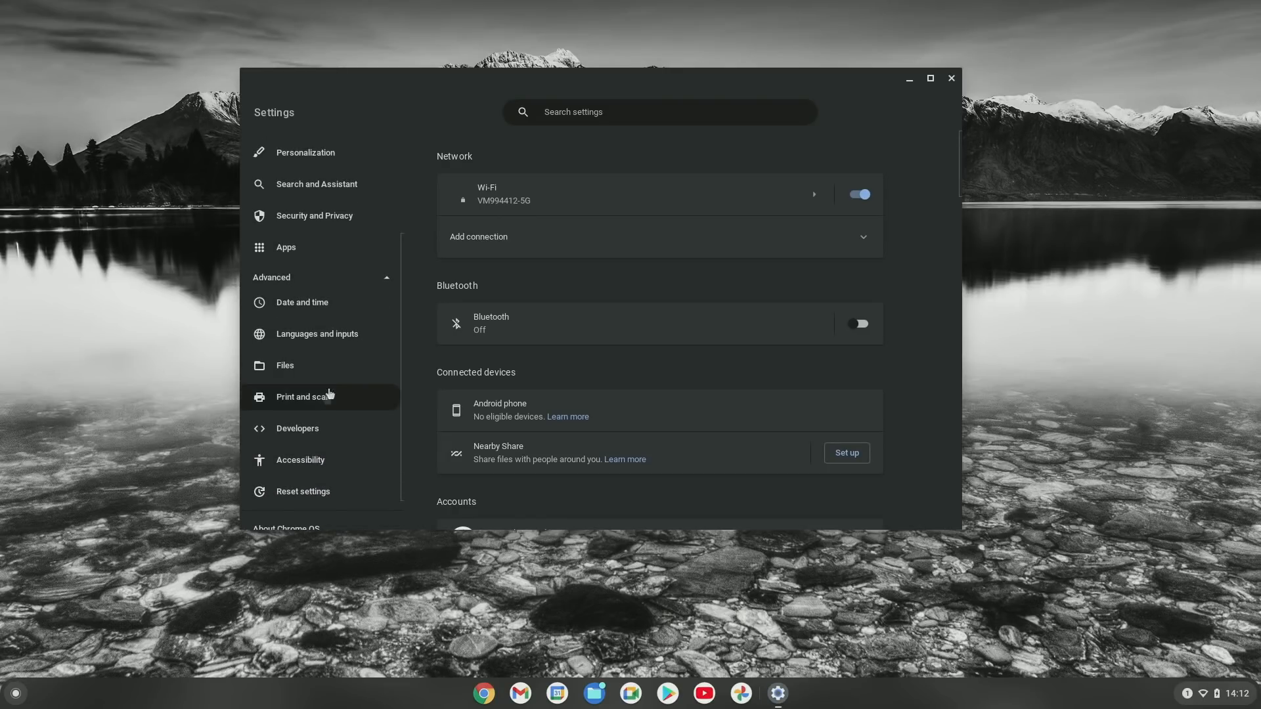
left_click(297, 428)
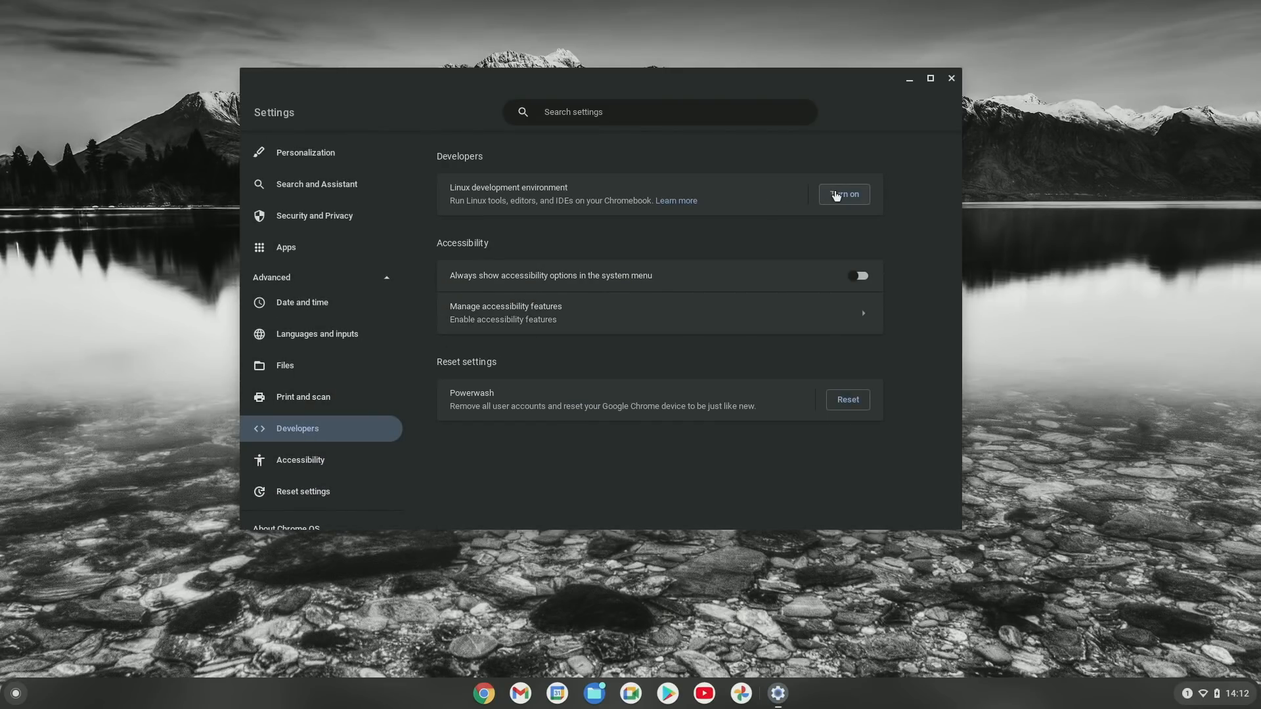
left_click(842, 194)
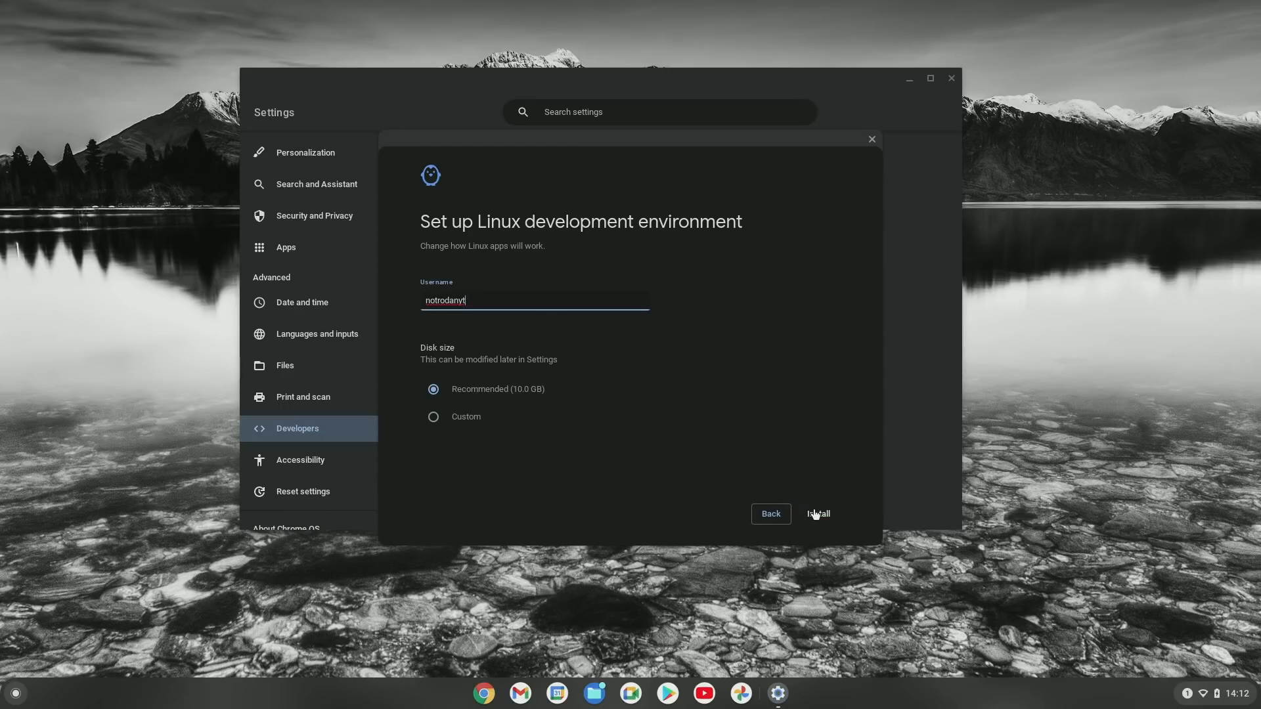
left_click(817, 514)
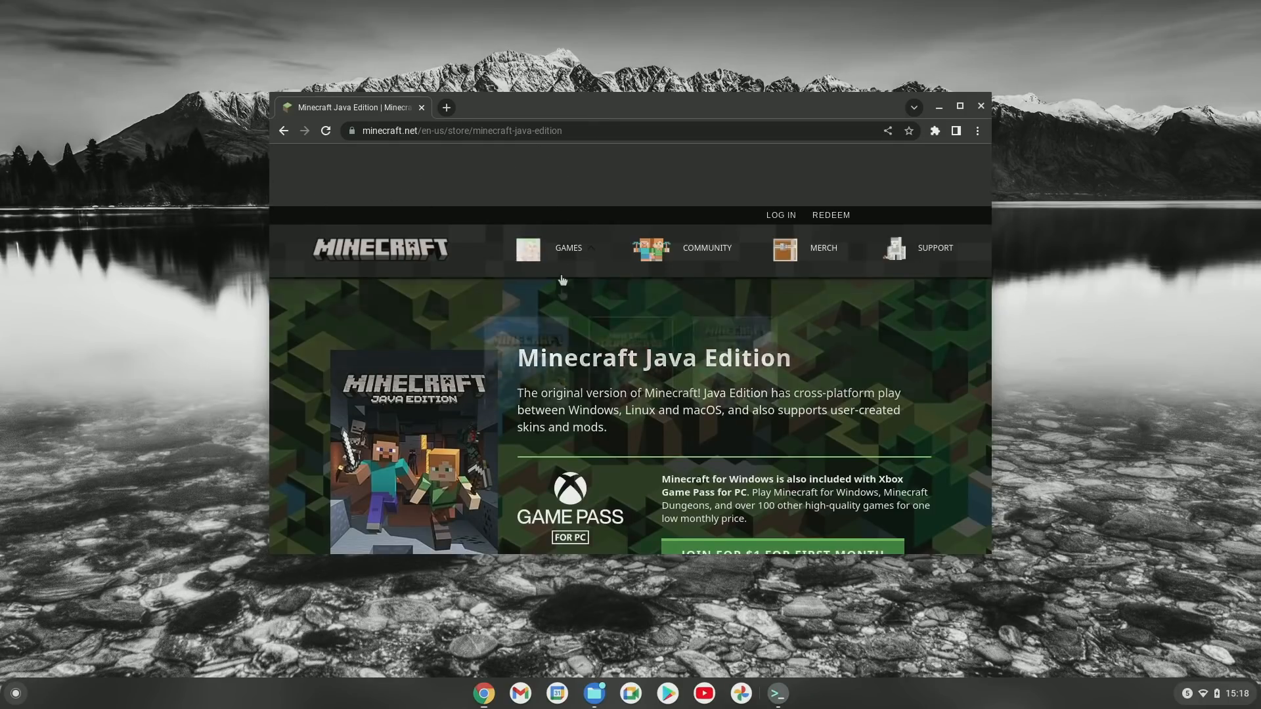
Go to minecraft.net's Java Edition Linux page via Get Minecraft > Computer > Linux
left_click(567, 251)
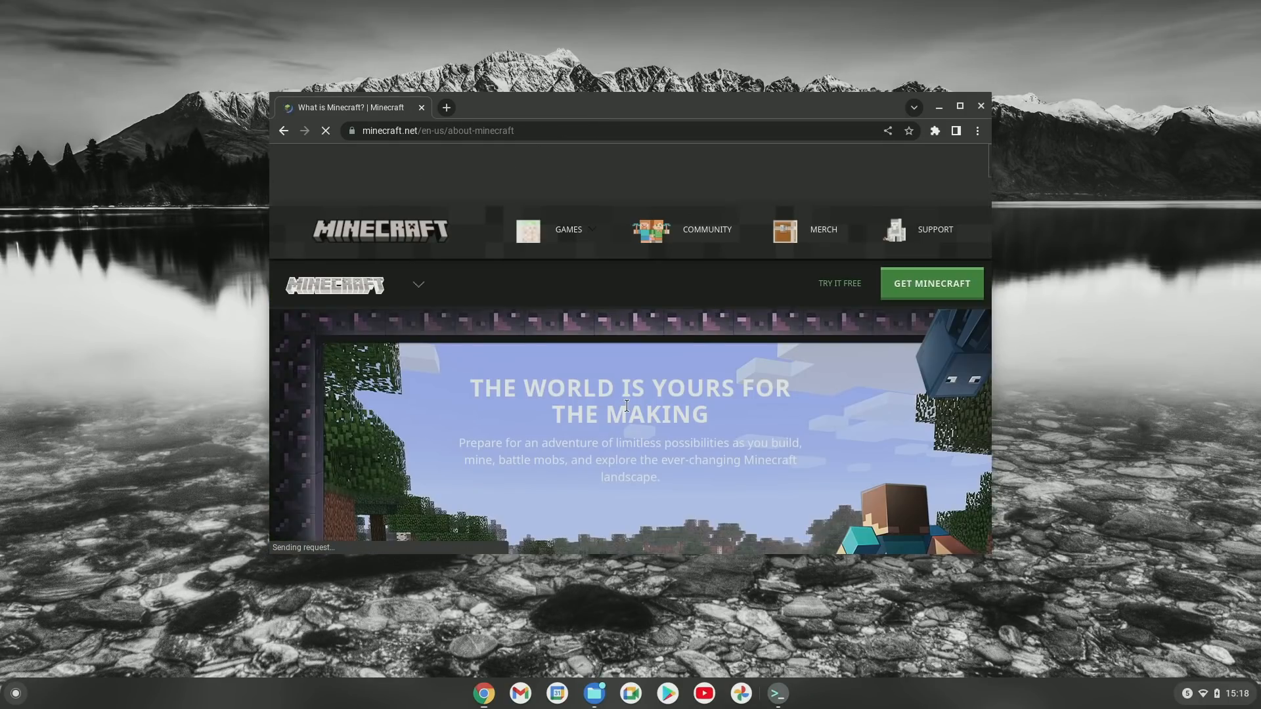
scroll("down", 3)
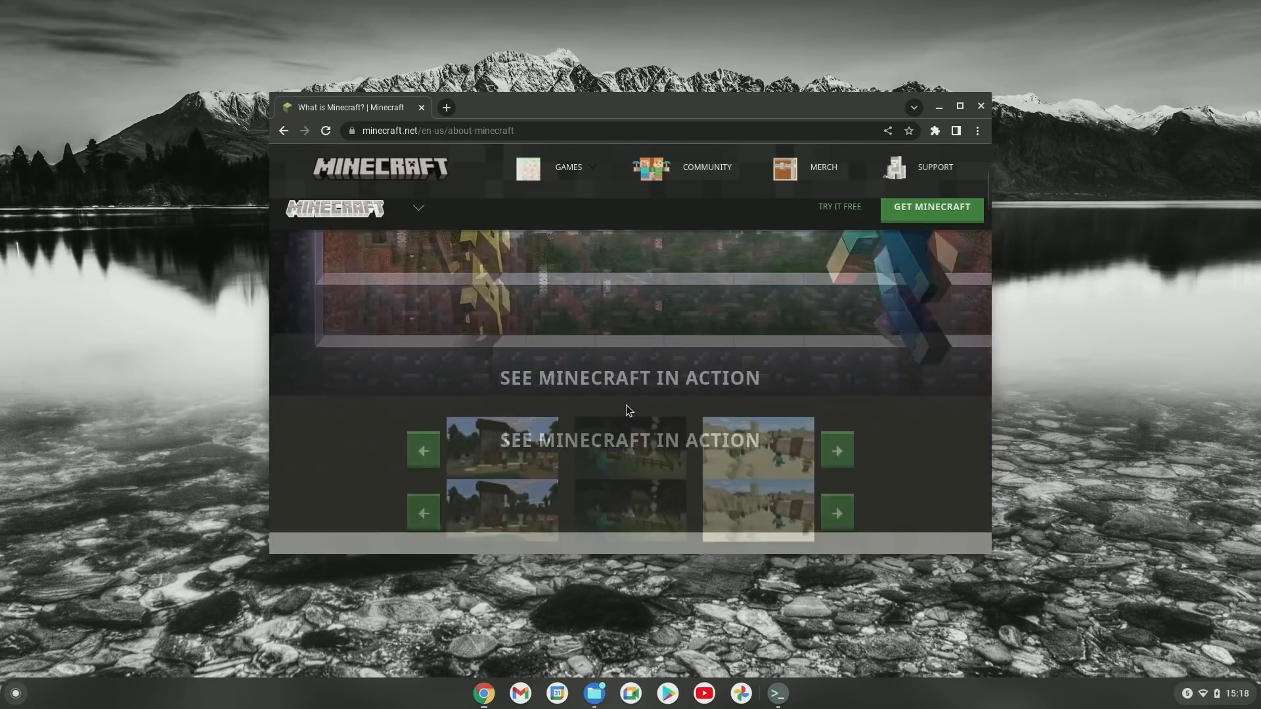
left_click(931, 207)
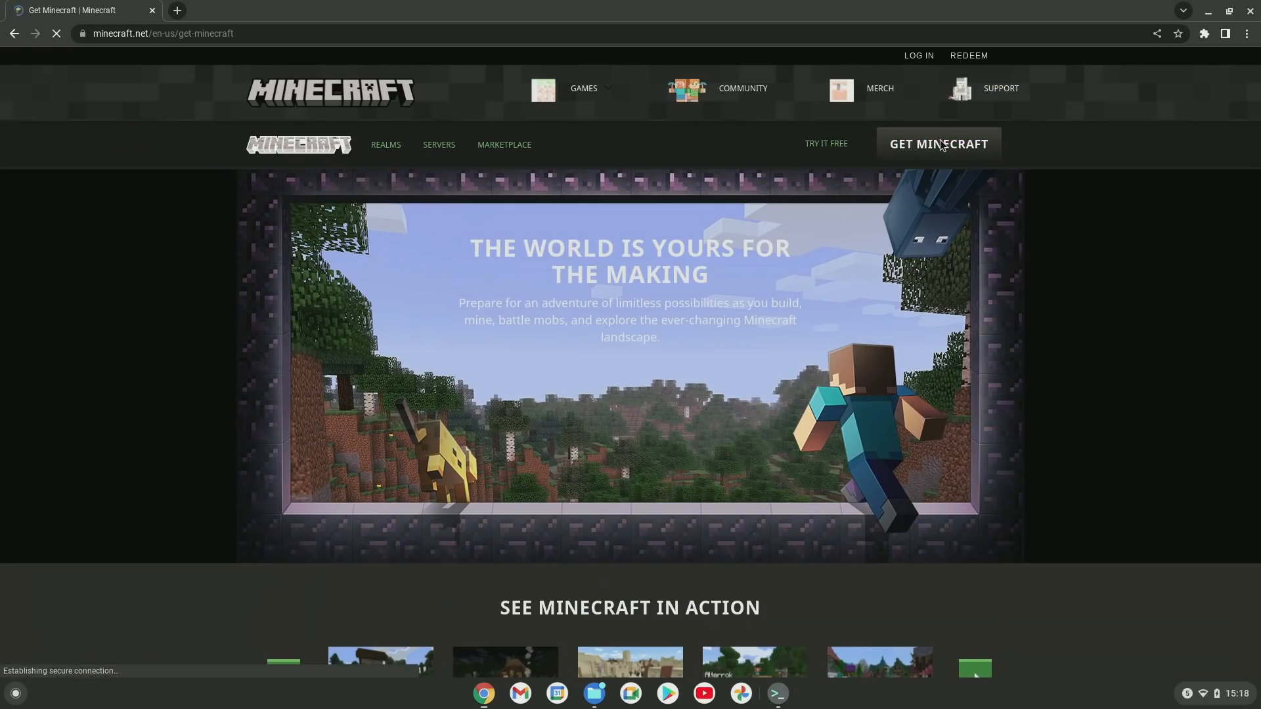
left_click(937, 143)
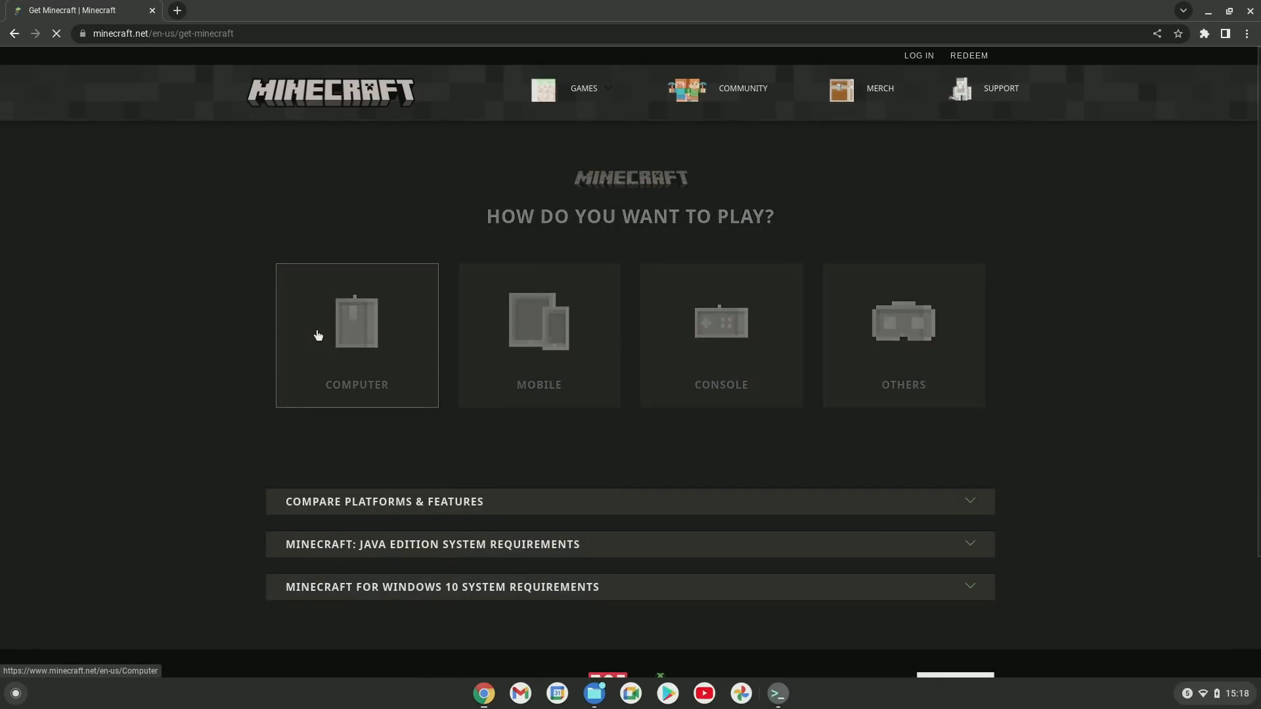
left_click(356, 334)
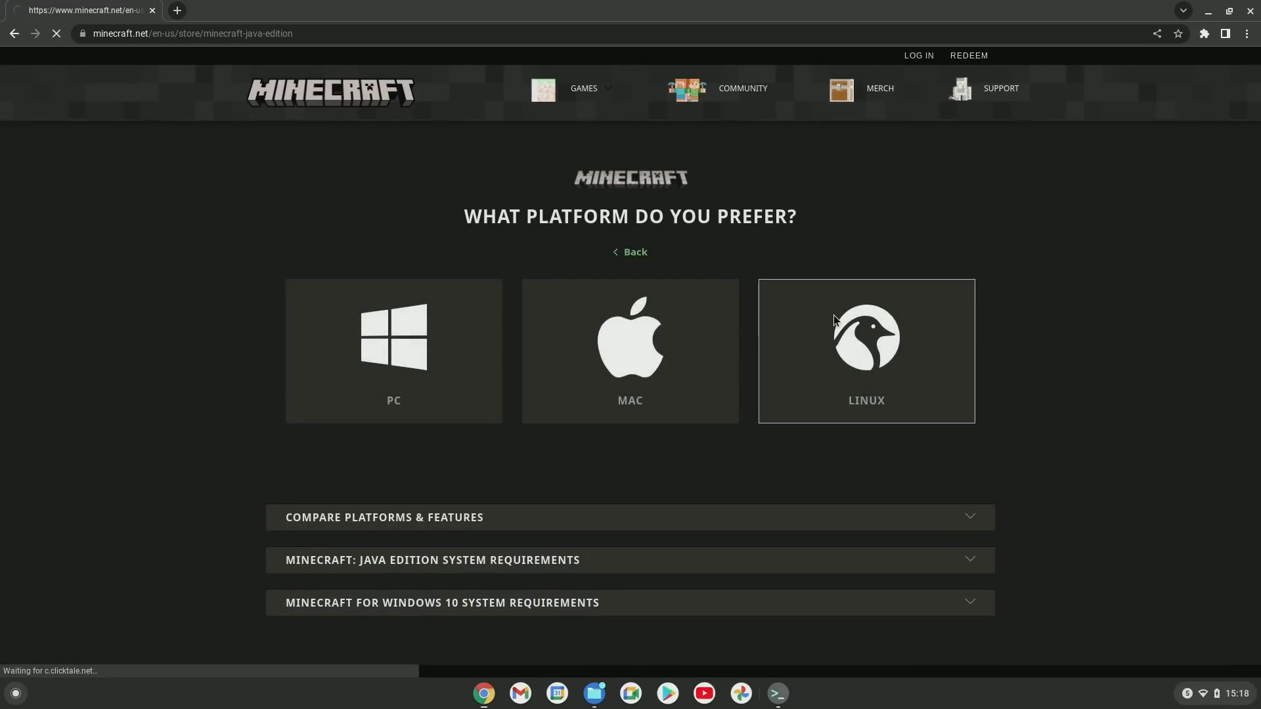
Download the Minecraft.deb package for Linux
left_click(865, 350)
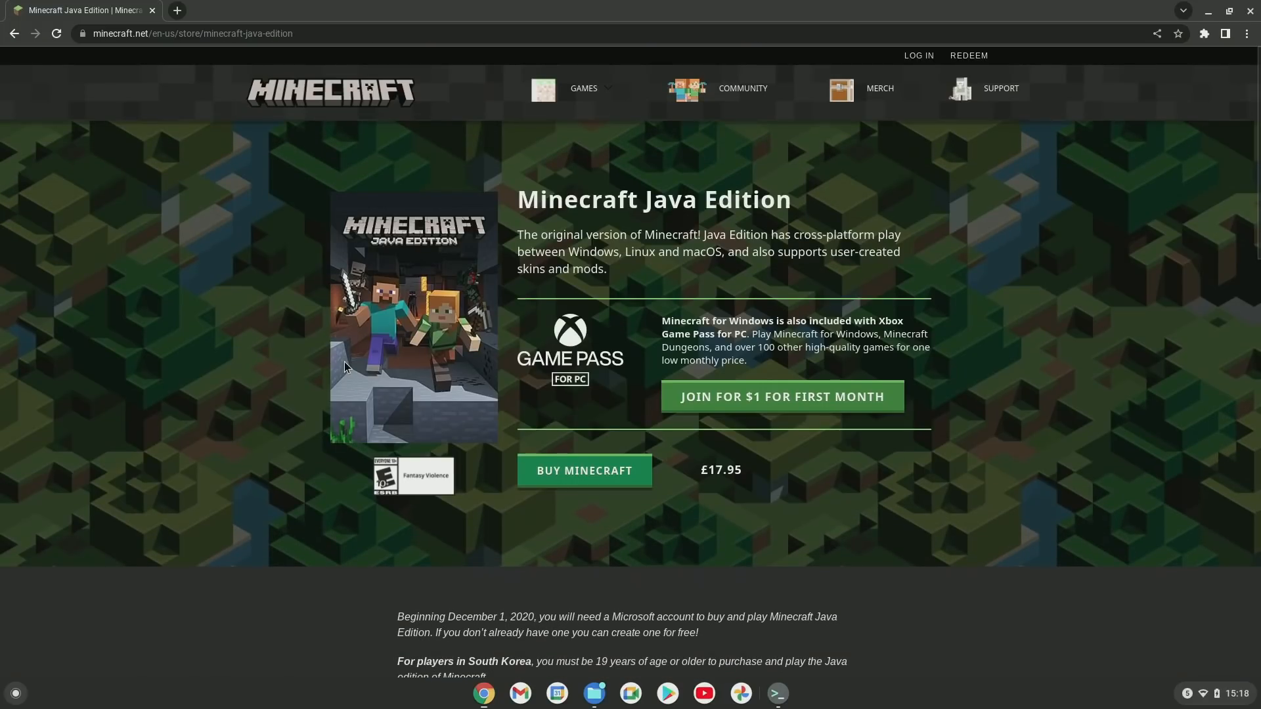
left_click(583, 89)
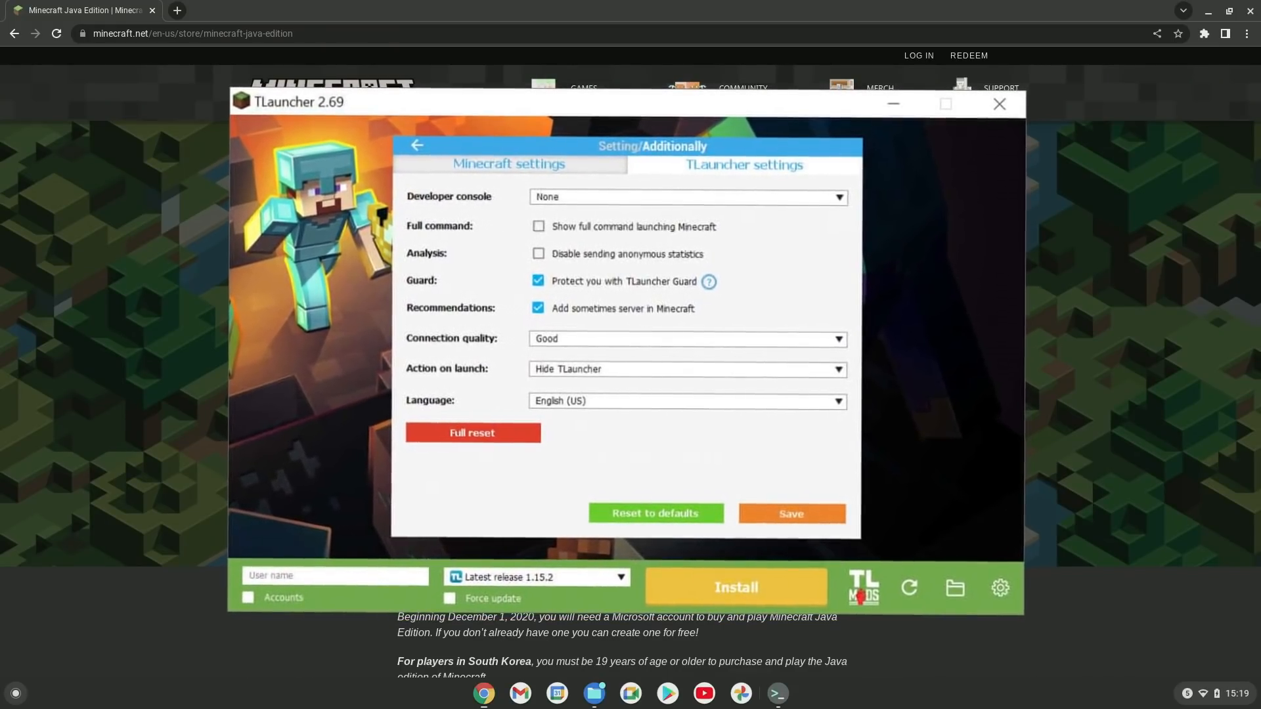
left_click(999, 104)
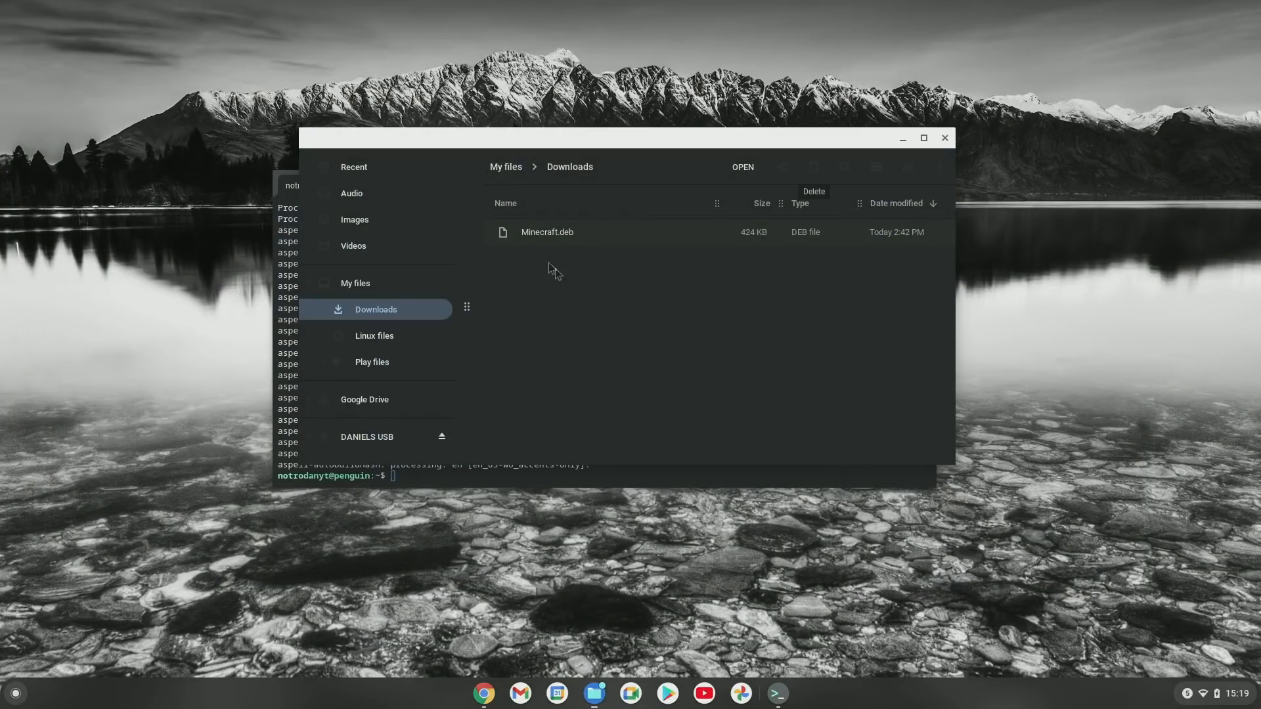
mouse_move(554, 236)
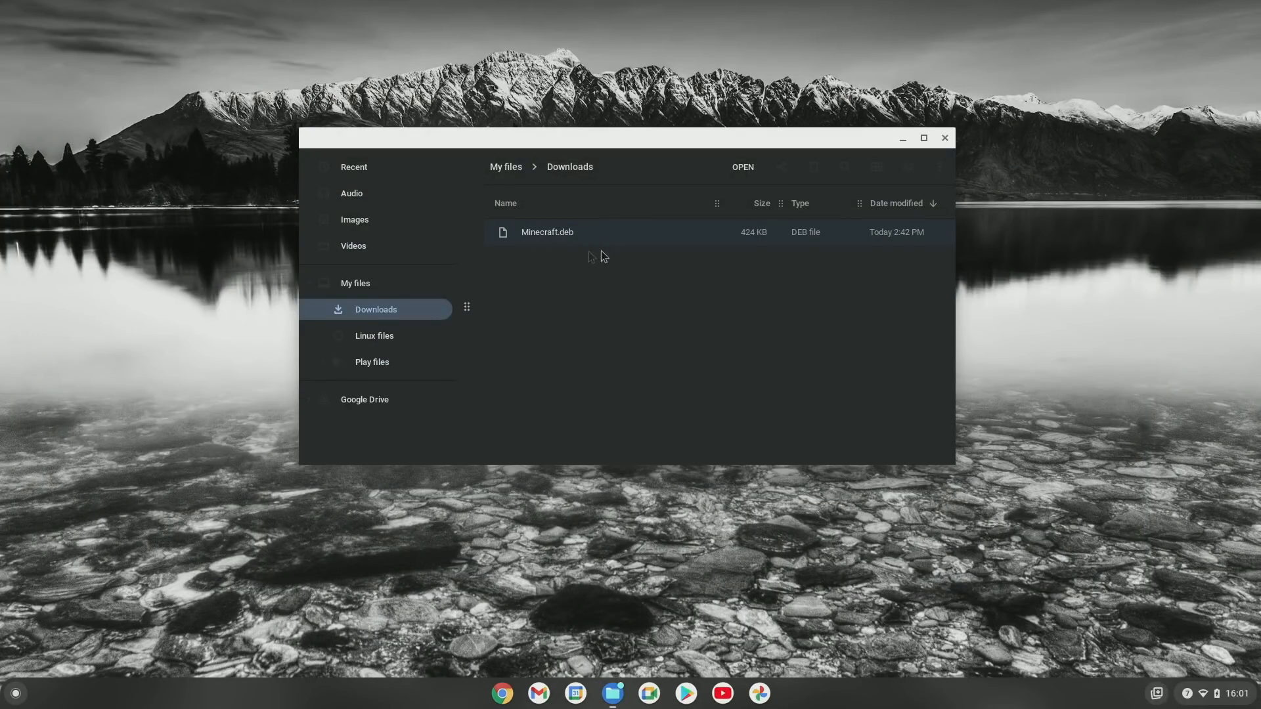
Drag Minecraft.deb into Linux files, open that folder, and dismiss the copy notice
left_click_drag(547, 232, 415, 336)
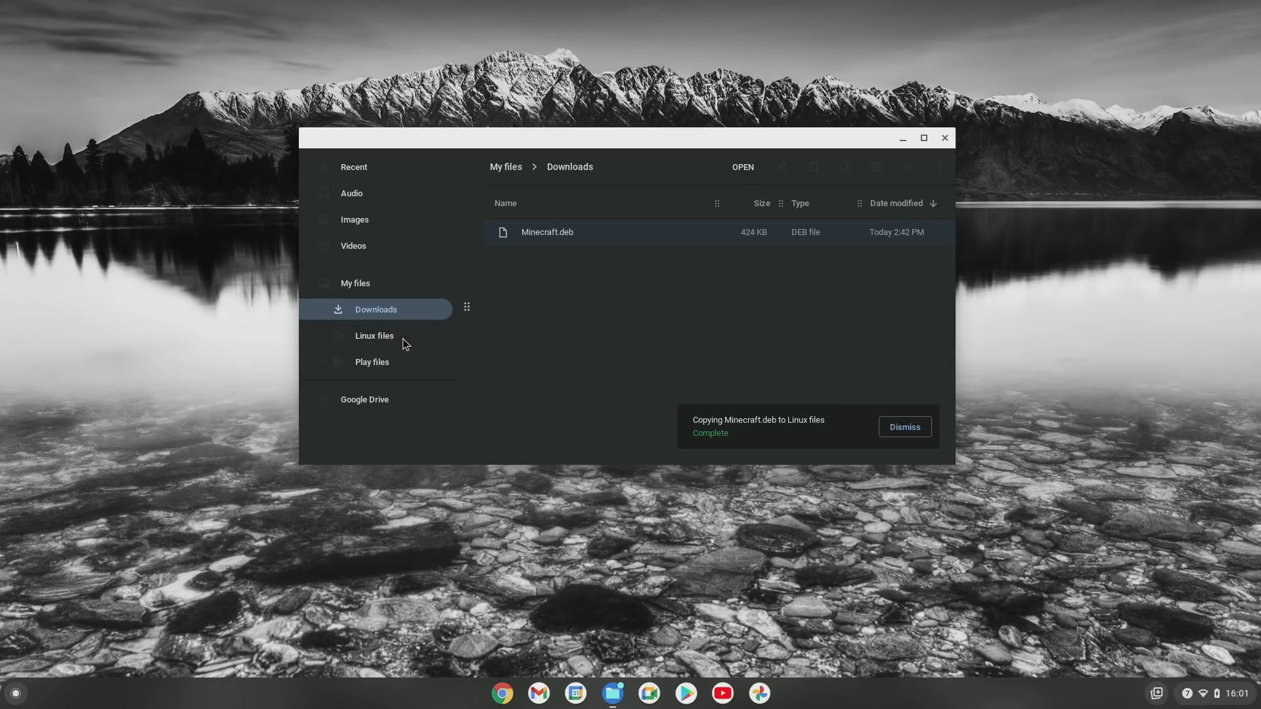
left_click(374, 336)
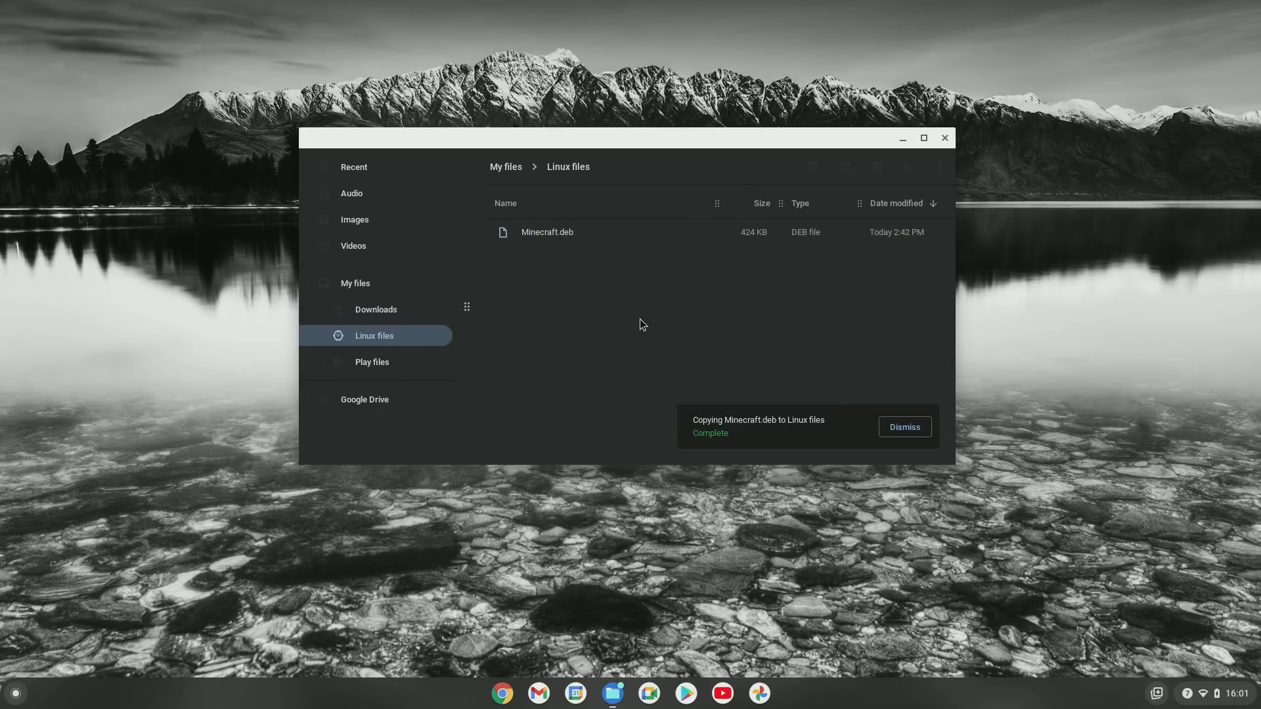
left_click(904, 426)
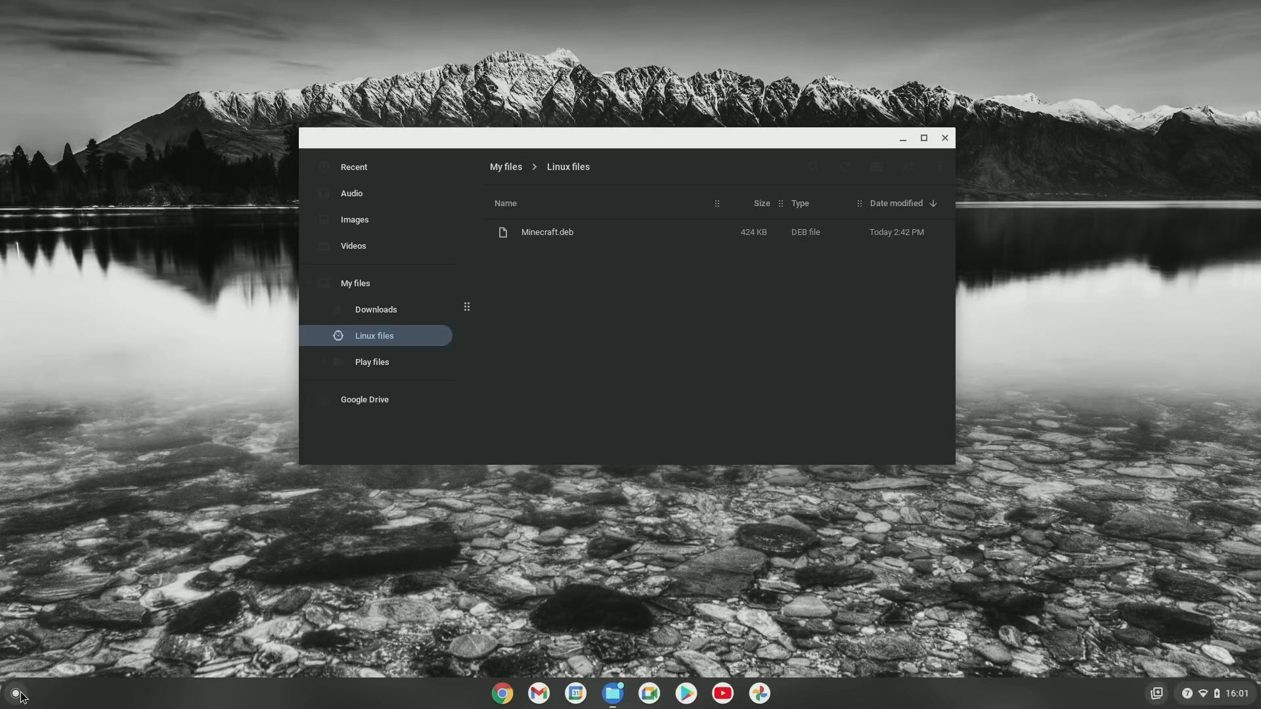
Launch the Linux Terminal from launcher search and run sudo apt update
left_click(15, 692)
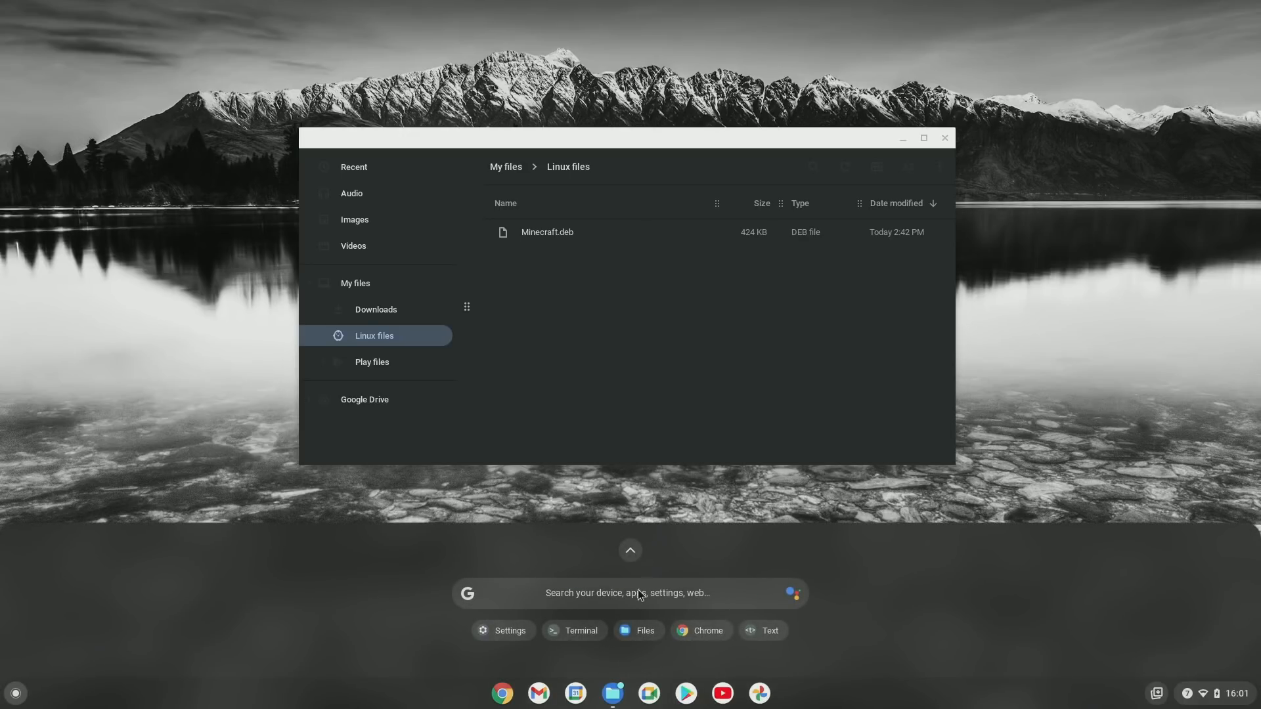
type("linux")
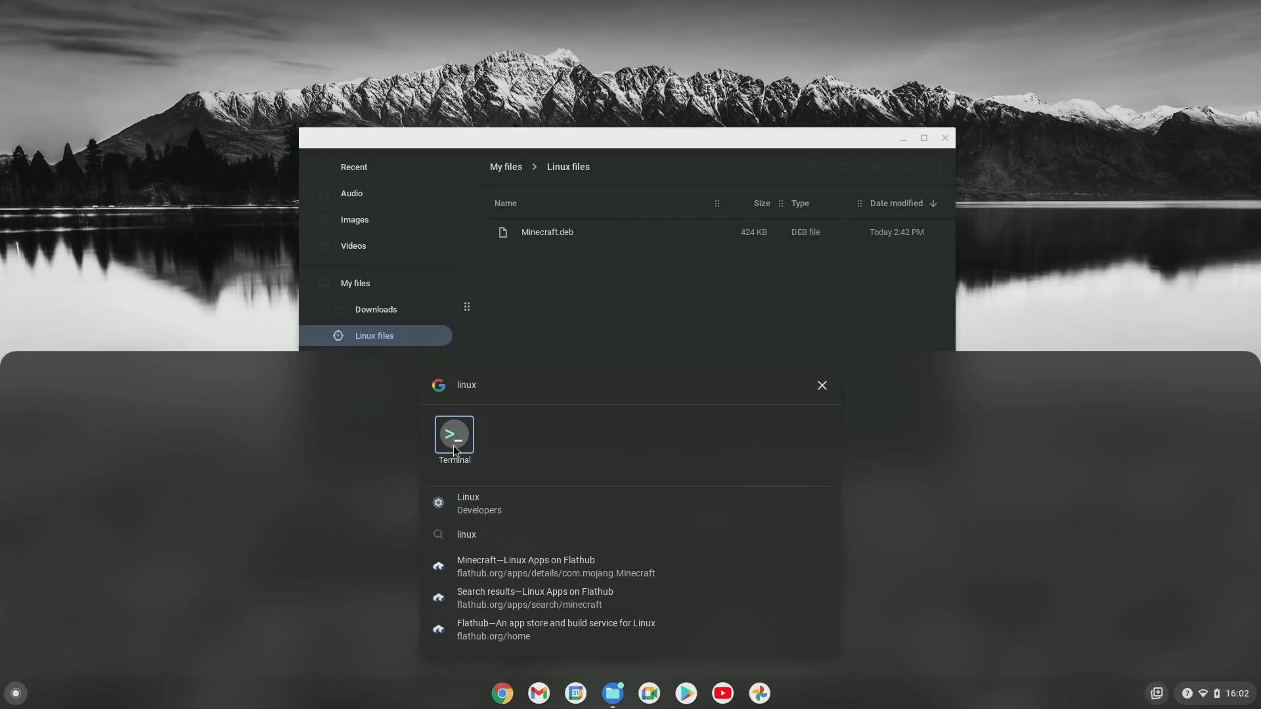
left_click(453, 434)
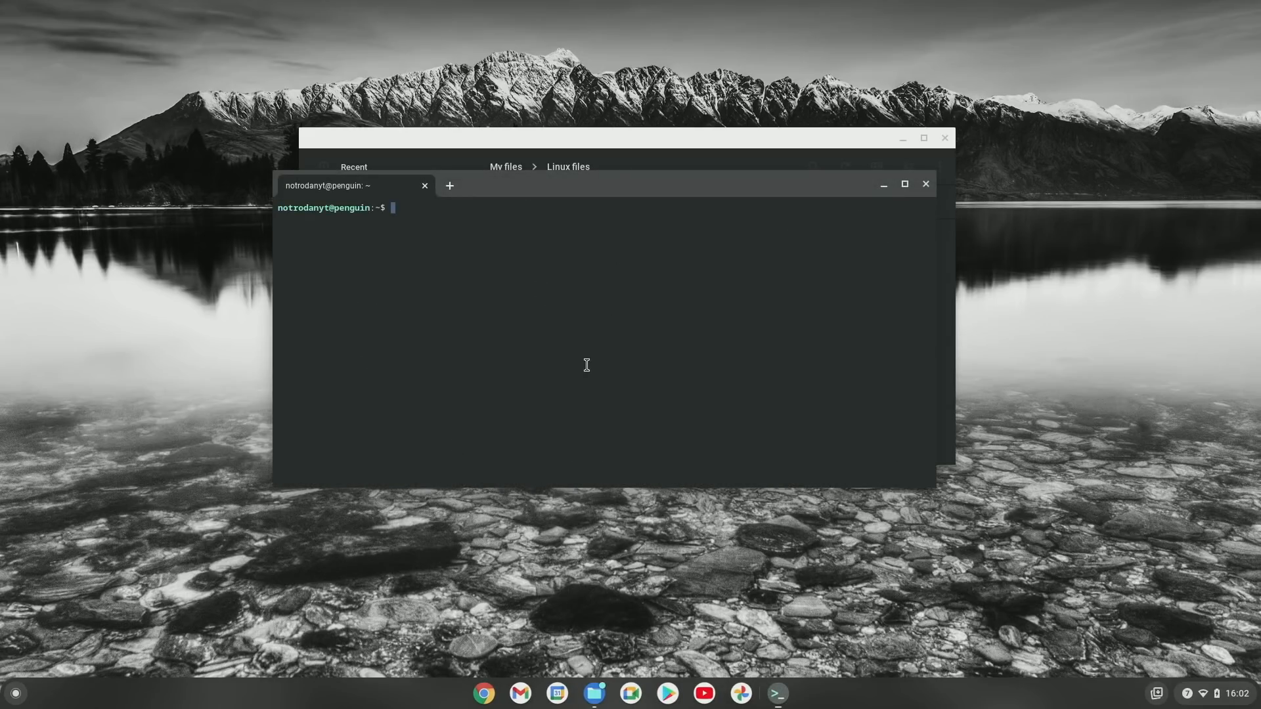
type("sudo")
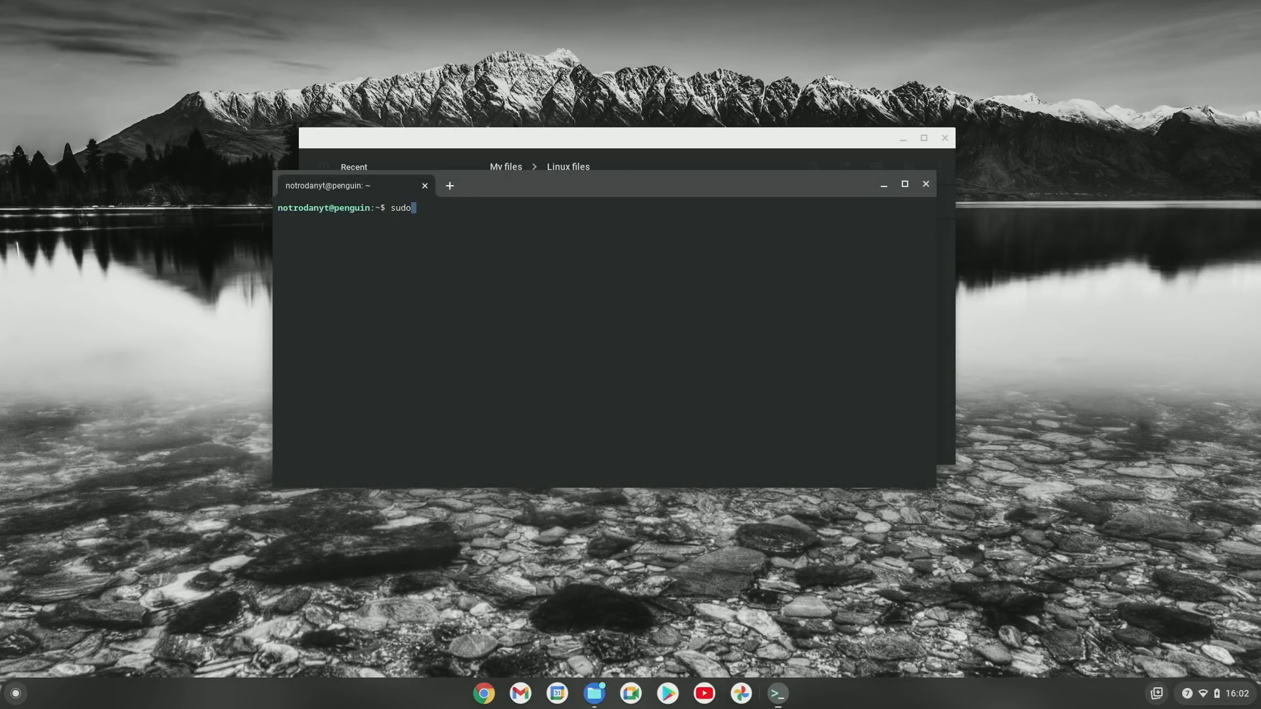
type("apt update")
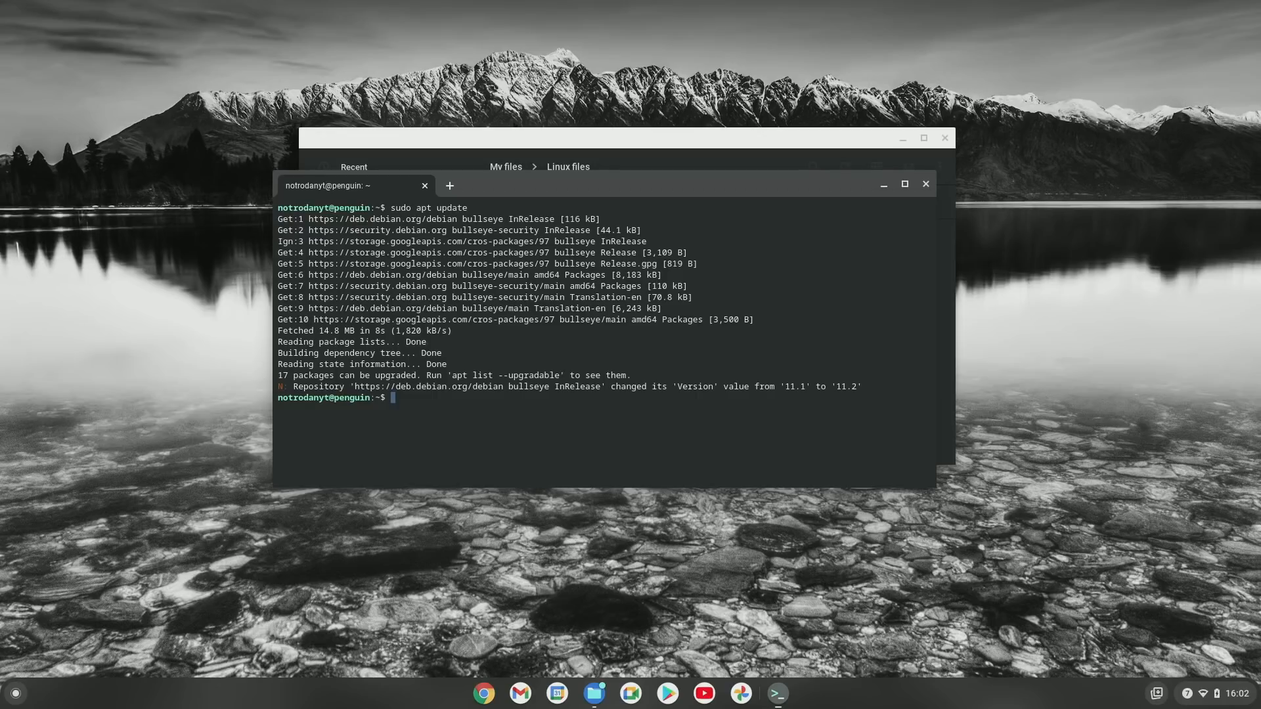
Install Minecraft.deb with dpkg, then resolve dependencies with sudo apt -f install, answering y
type("sudo dpkg -i")
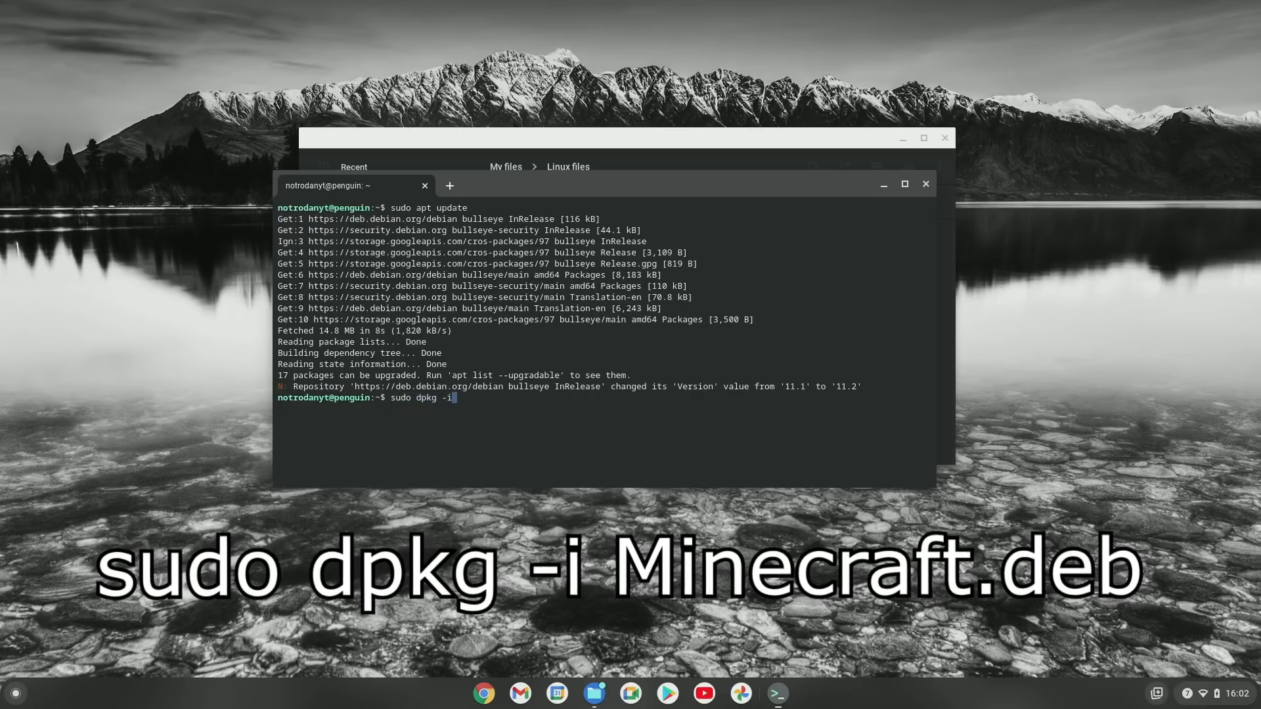
type("Mine")
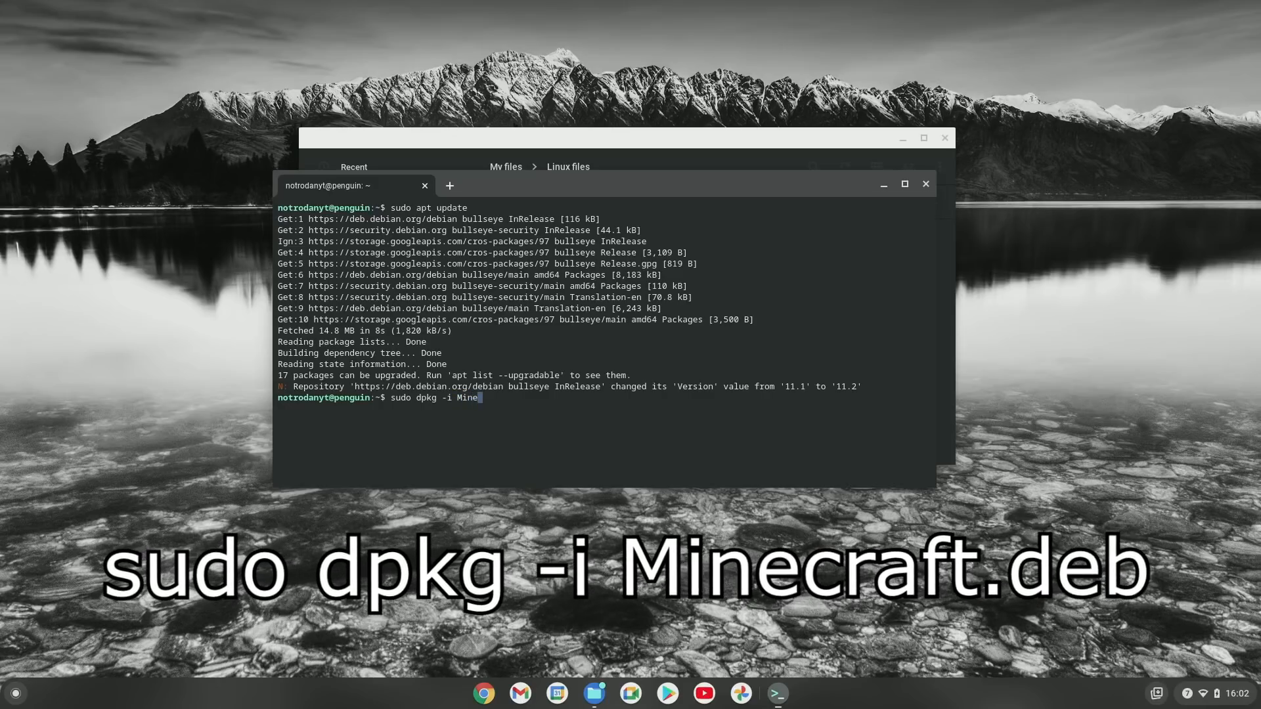
type("craft.deb")
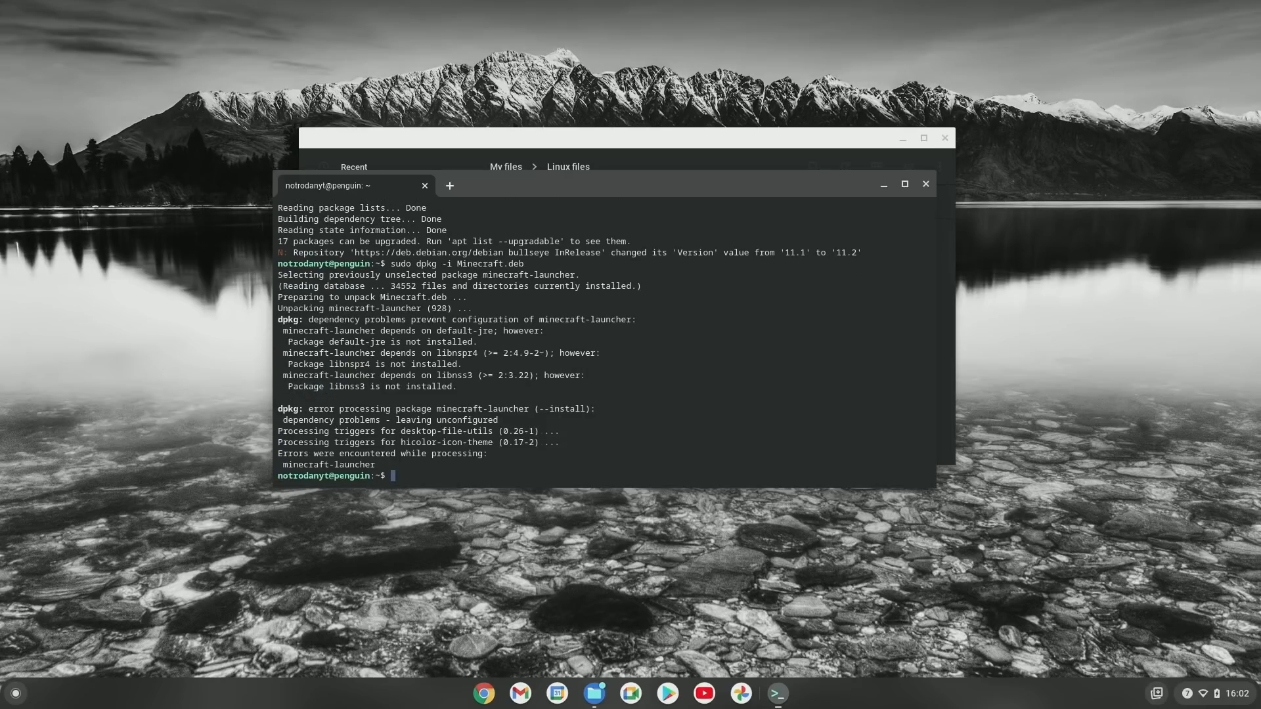
type("sudo apt -f install")
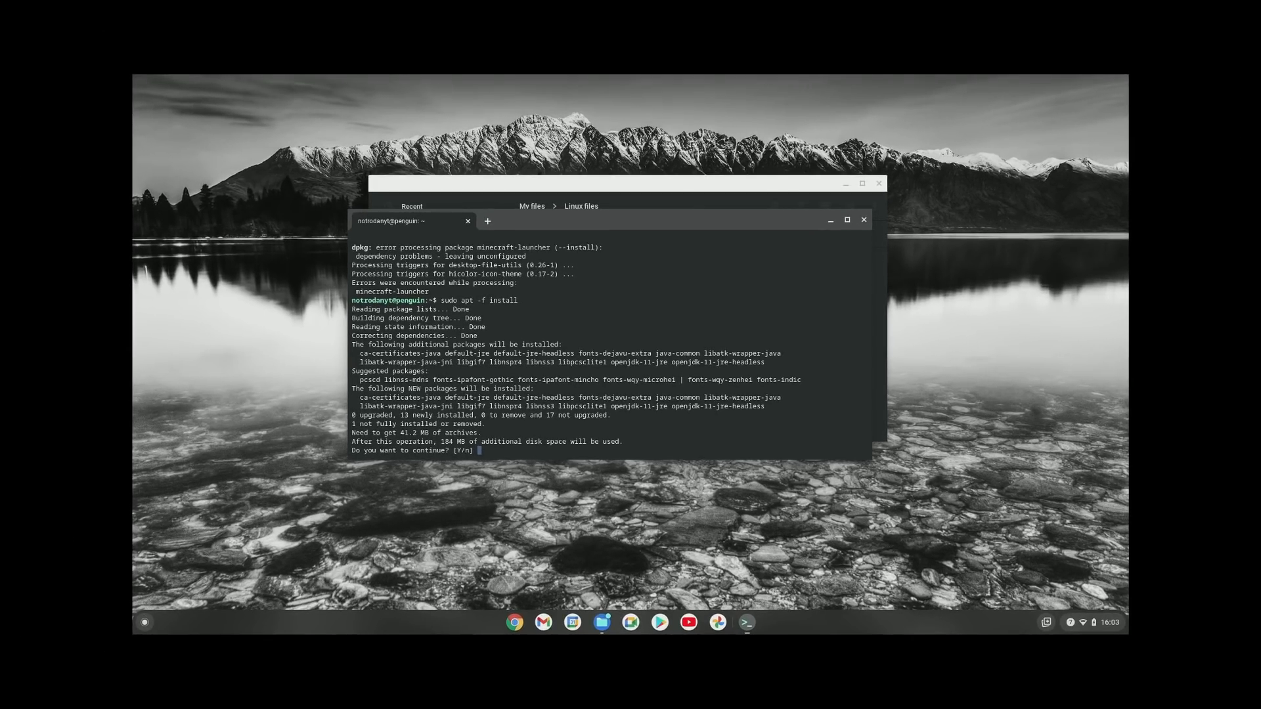
type("y")
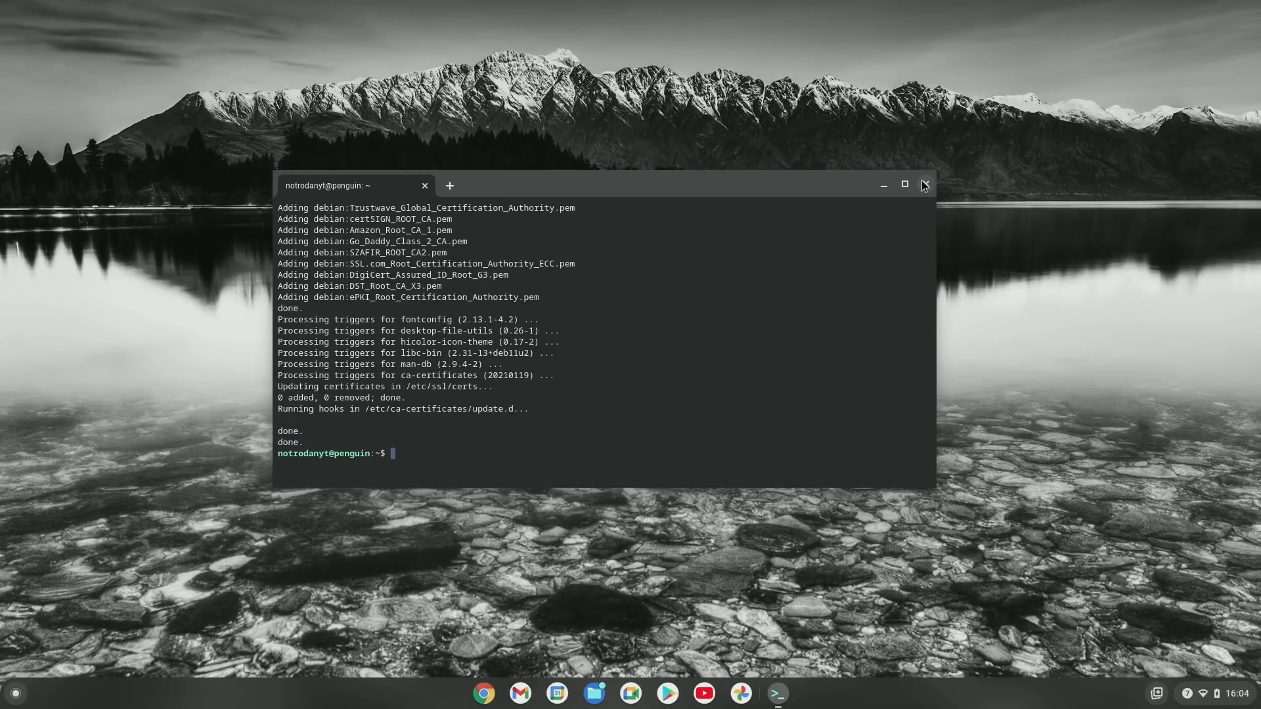
Close the finished terminal window, confirm Leave, and bring up the app launcher
left_click(921, 185)
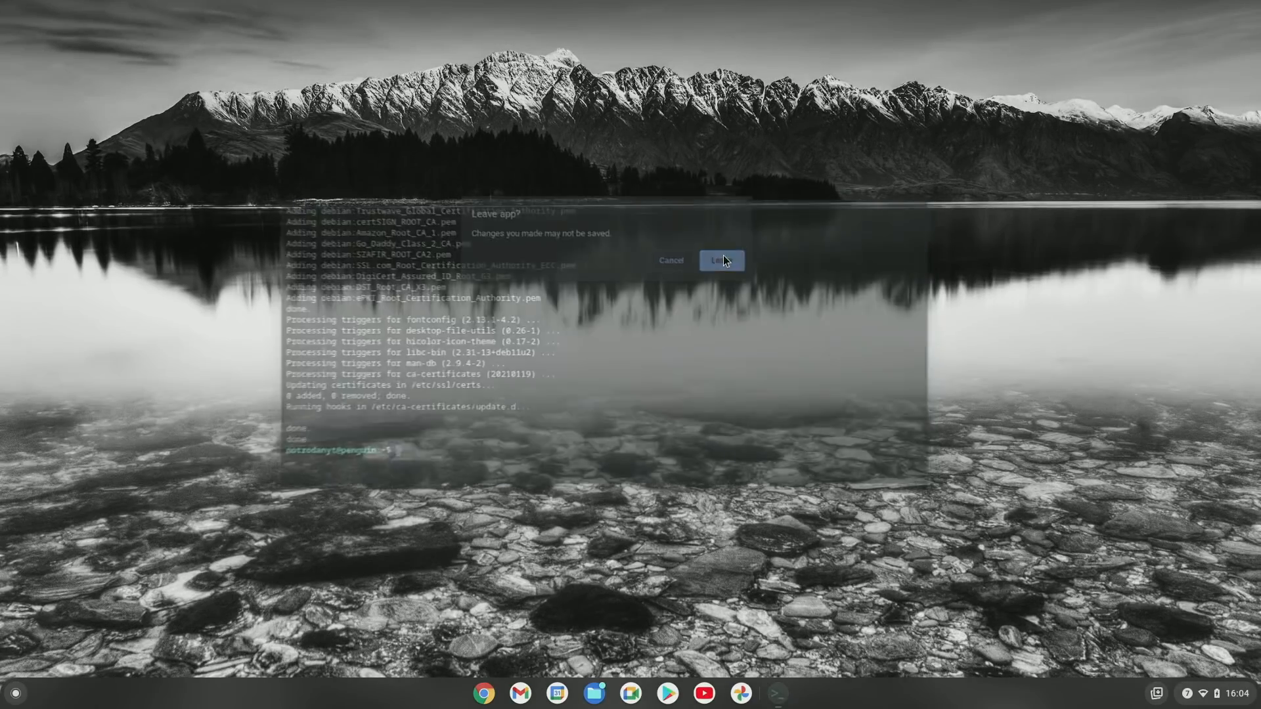
left_click(720, 260)
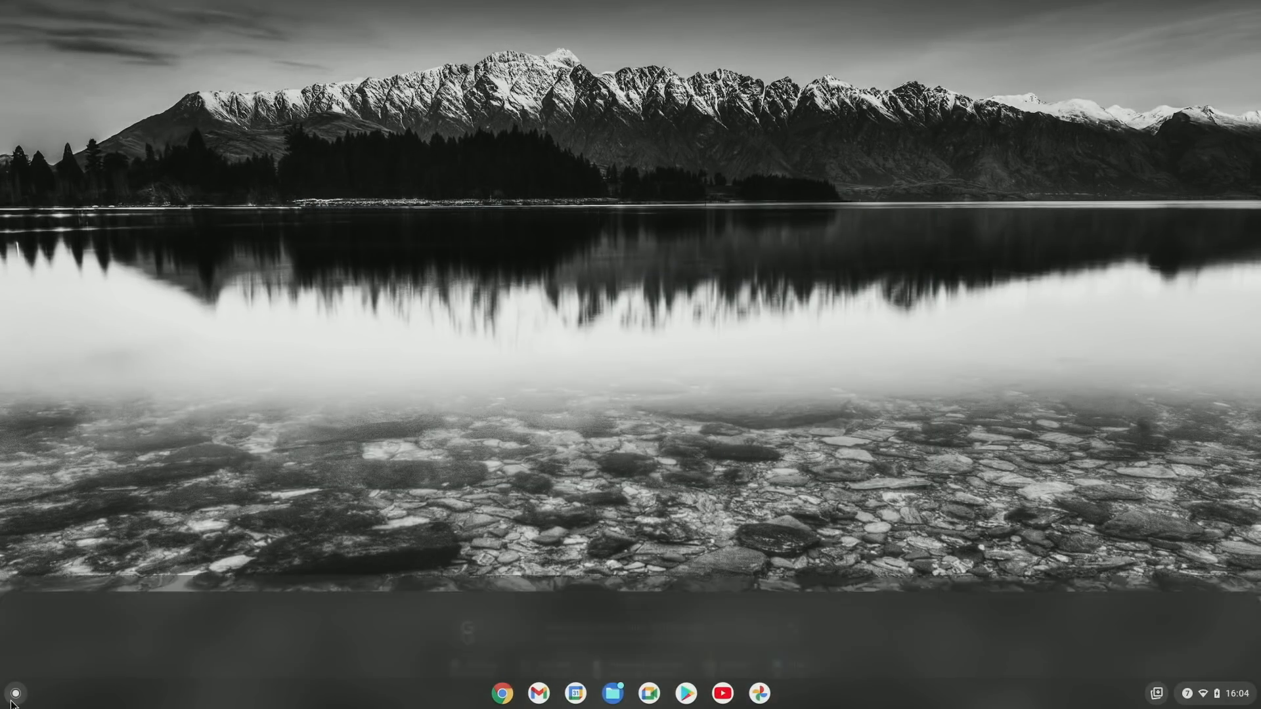
left_click(15, 692)
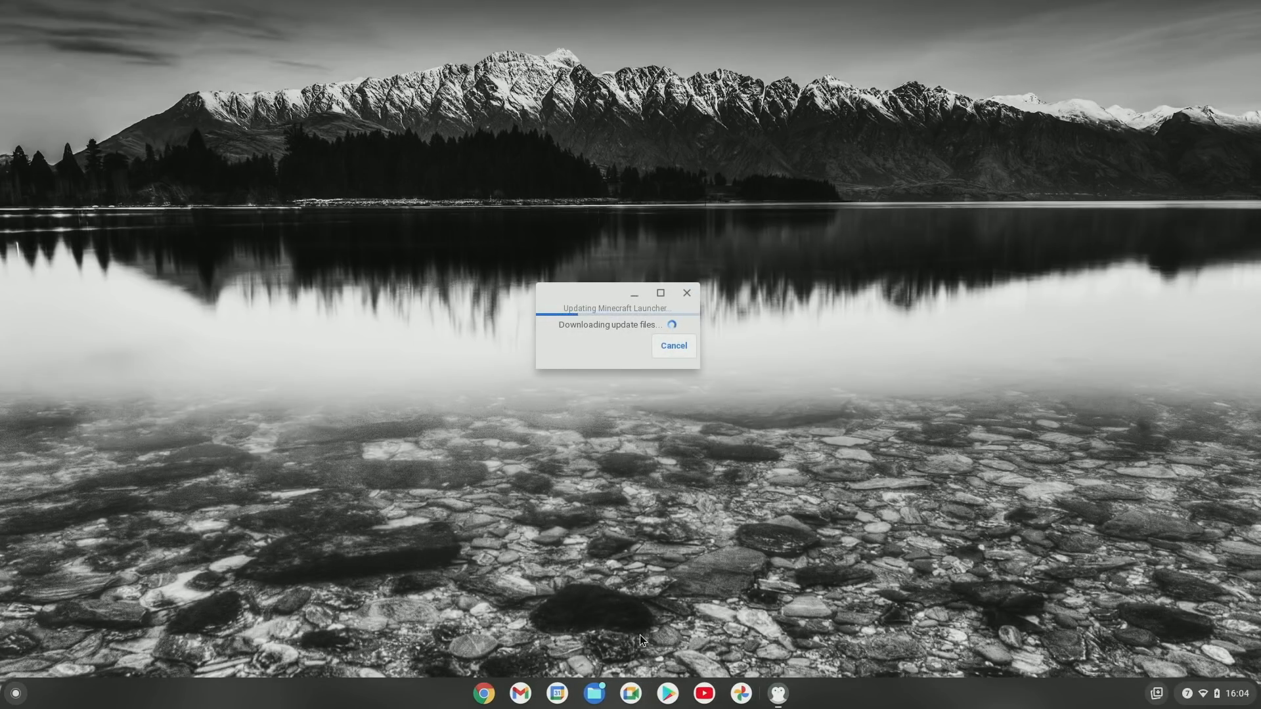
mouse_move(673, 494)
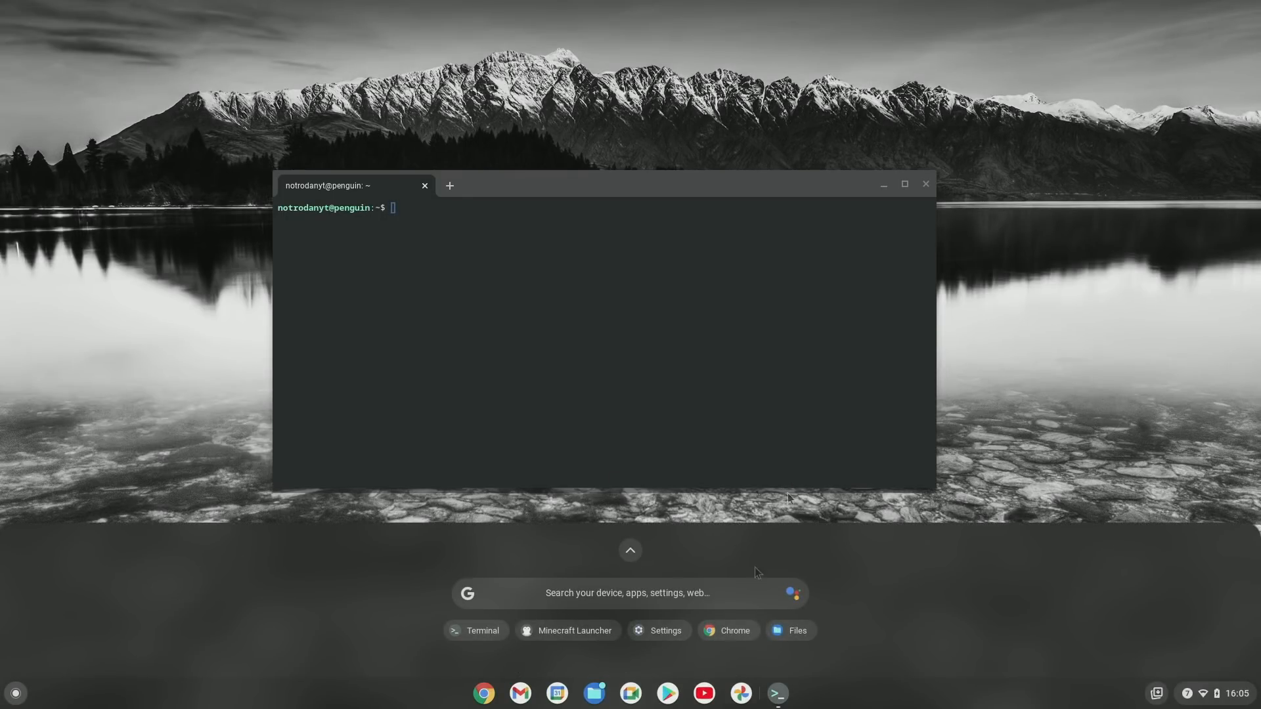
mouse_move(714, 354)
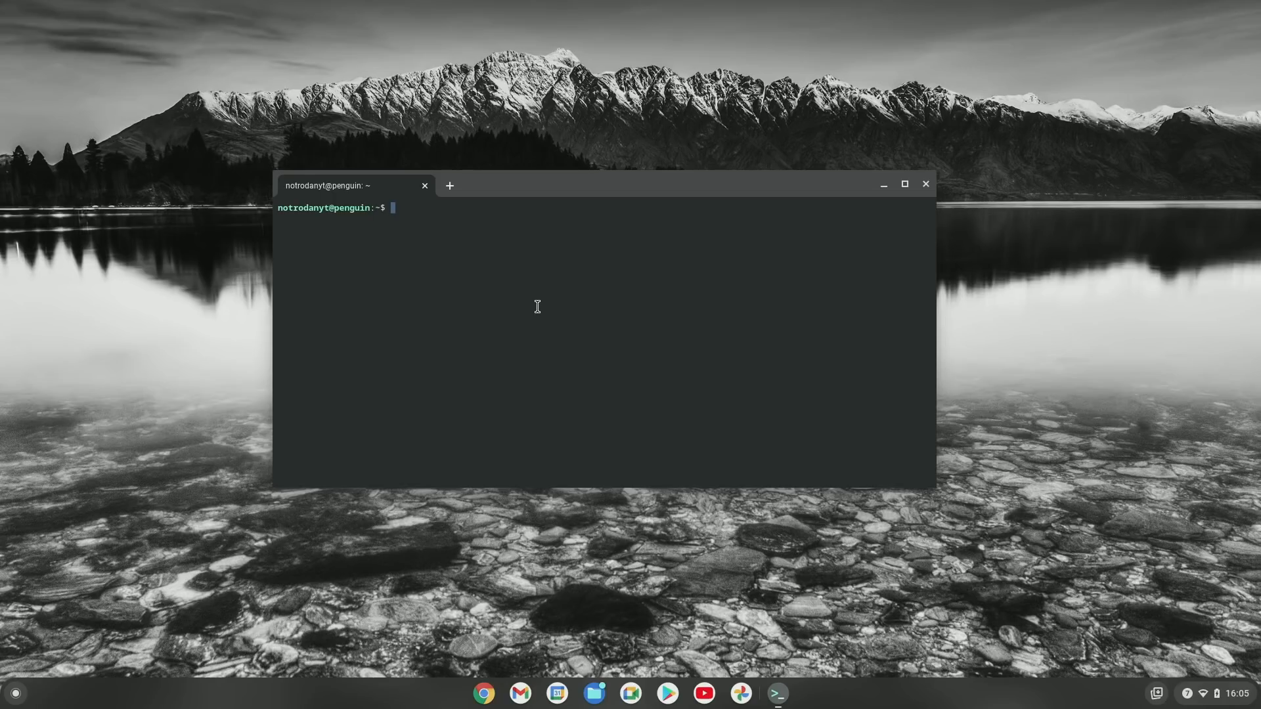
Run sudo apt install libsecret-1-0 in the terminal and confirm the installation
type("s")
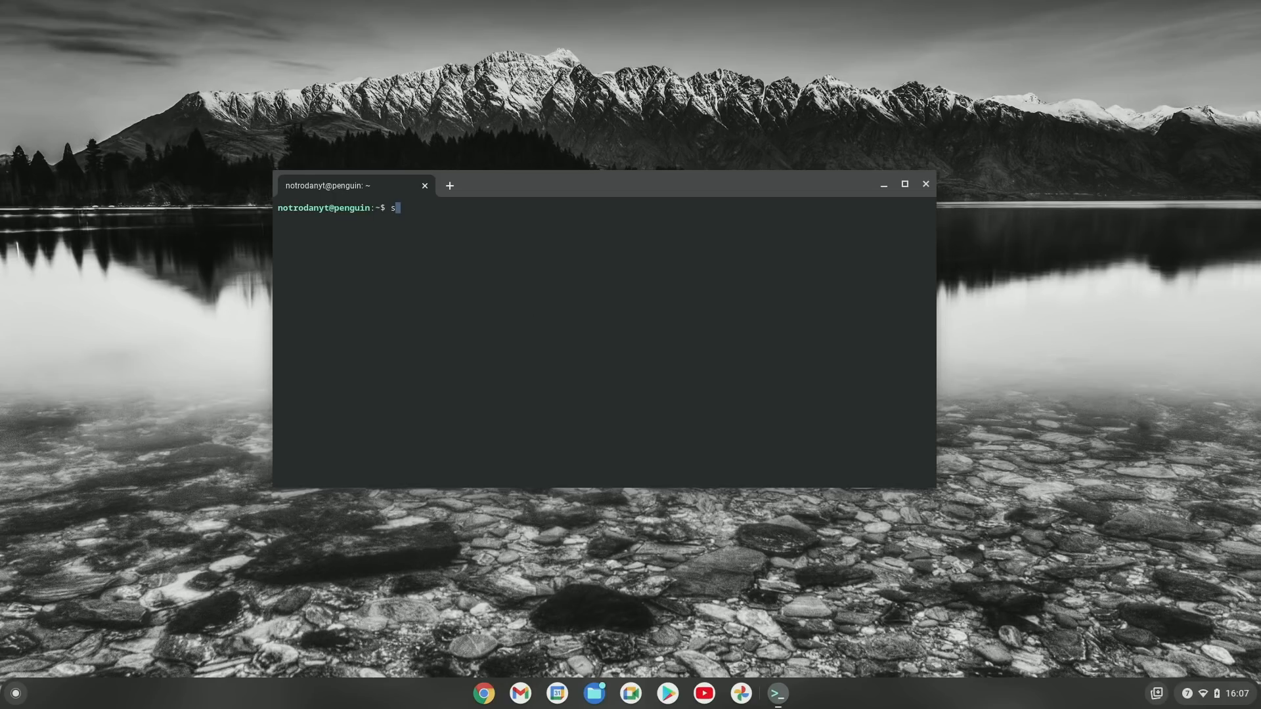
type("udo apt install libsec")
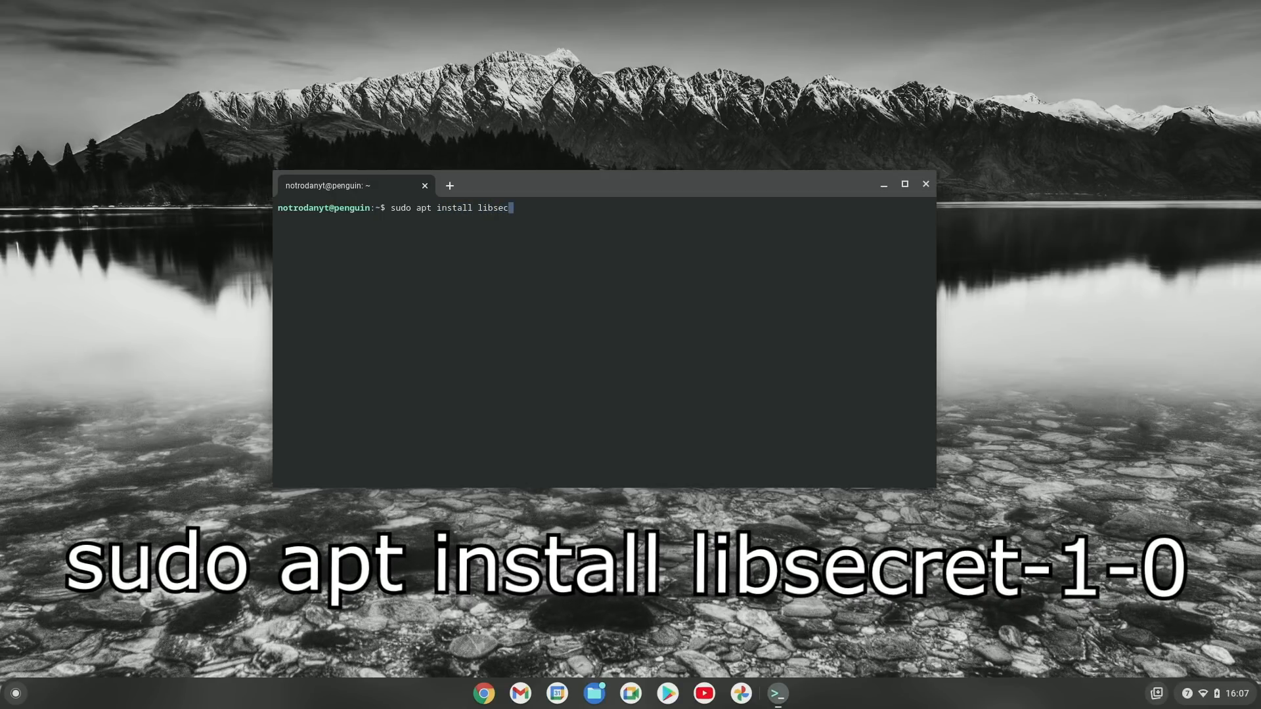
type("ret-1-0")
type("y")
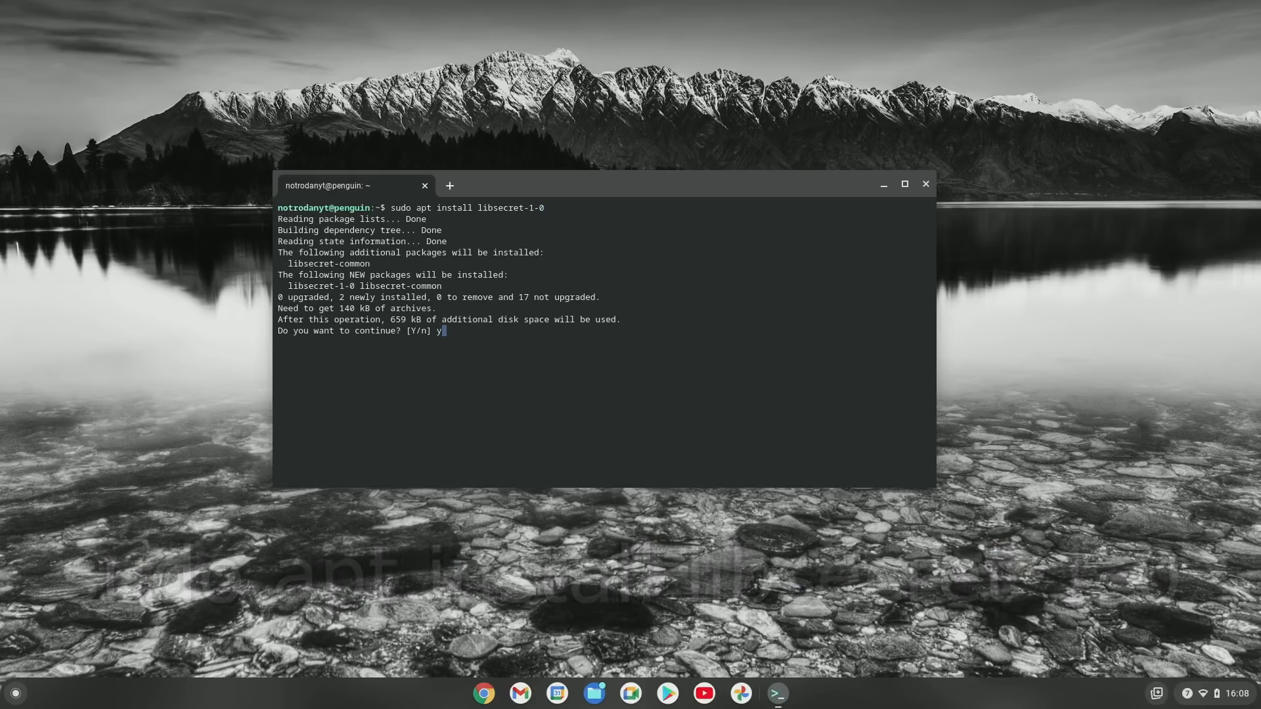
key("Return")
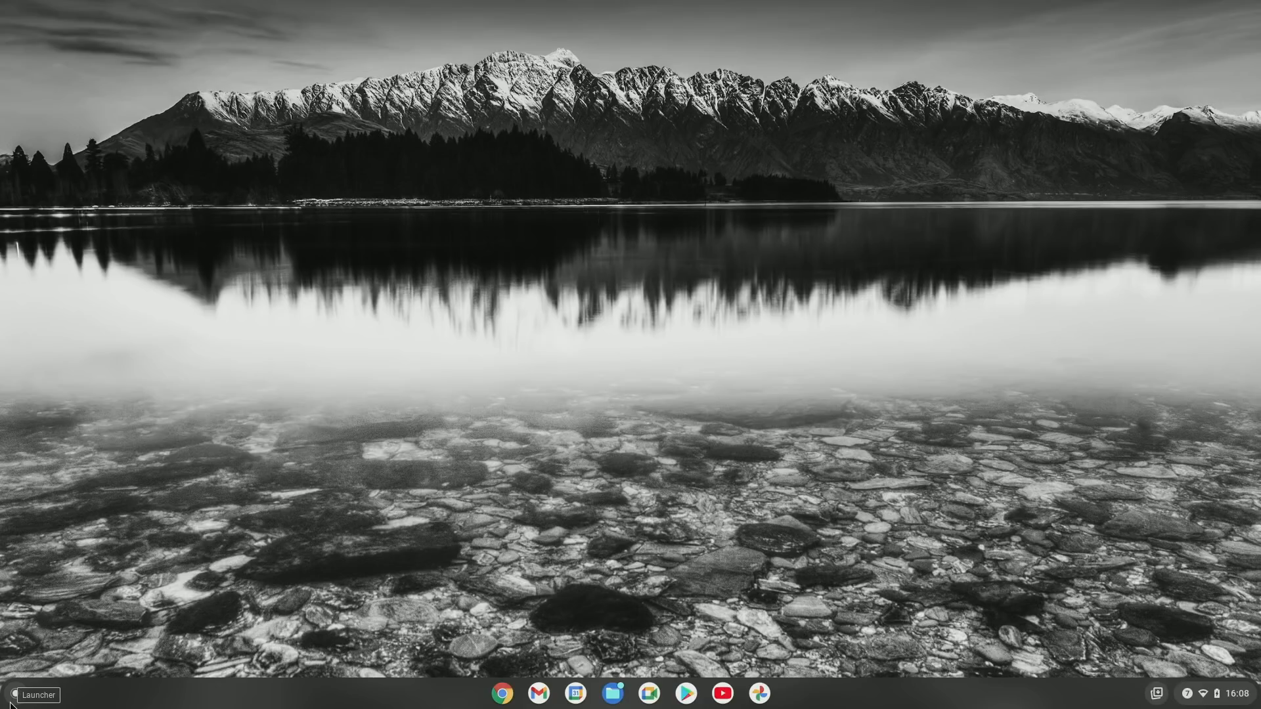
Launch Minecraft Launcher from the shelf's suggested apps
left_click(36, 695)
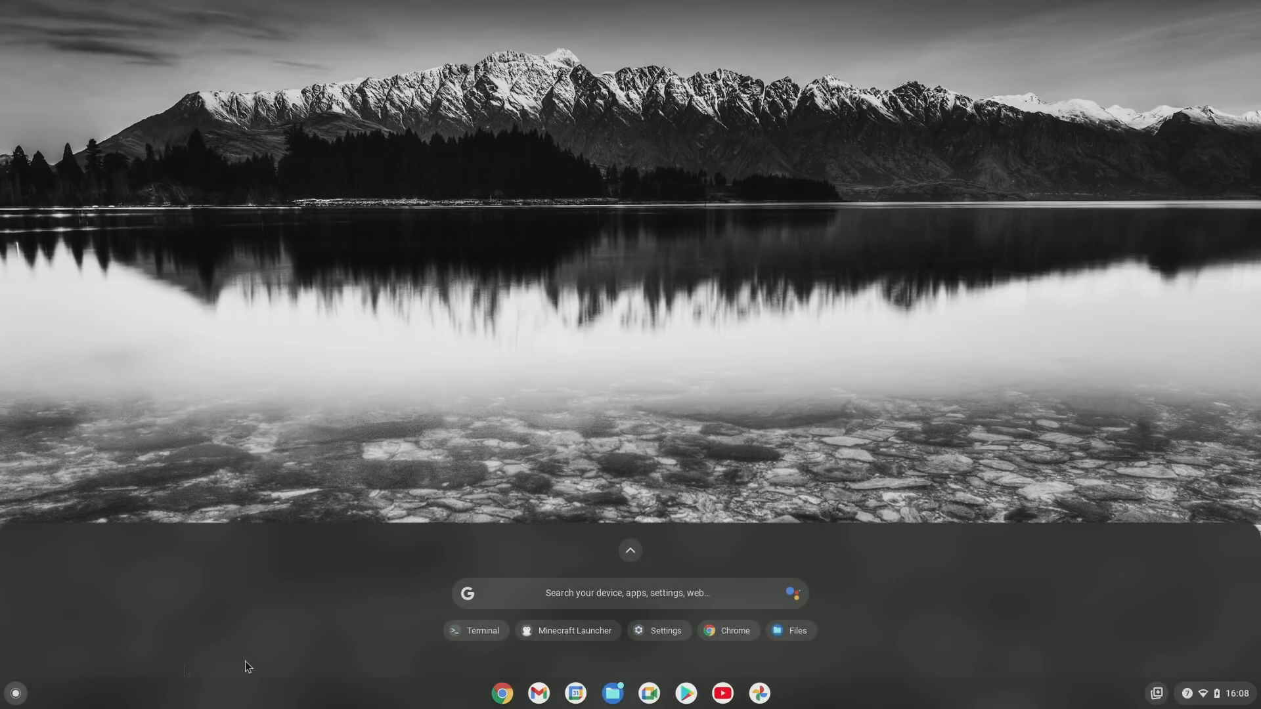
left_click(630, 551)
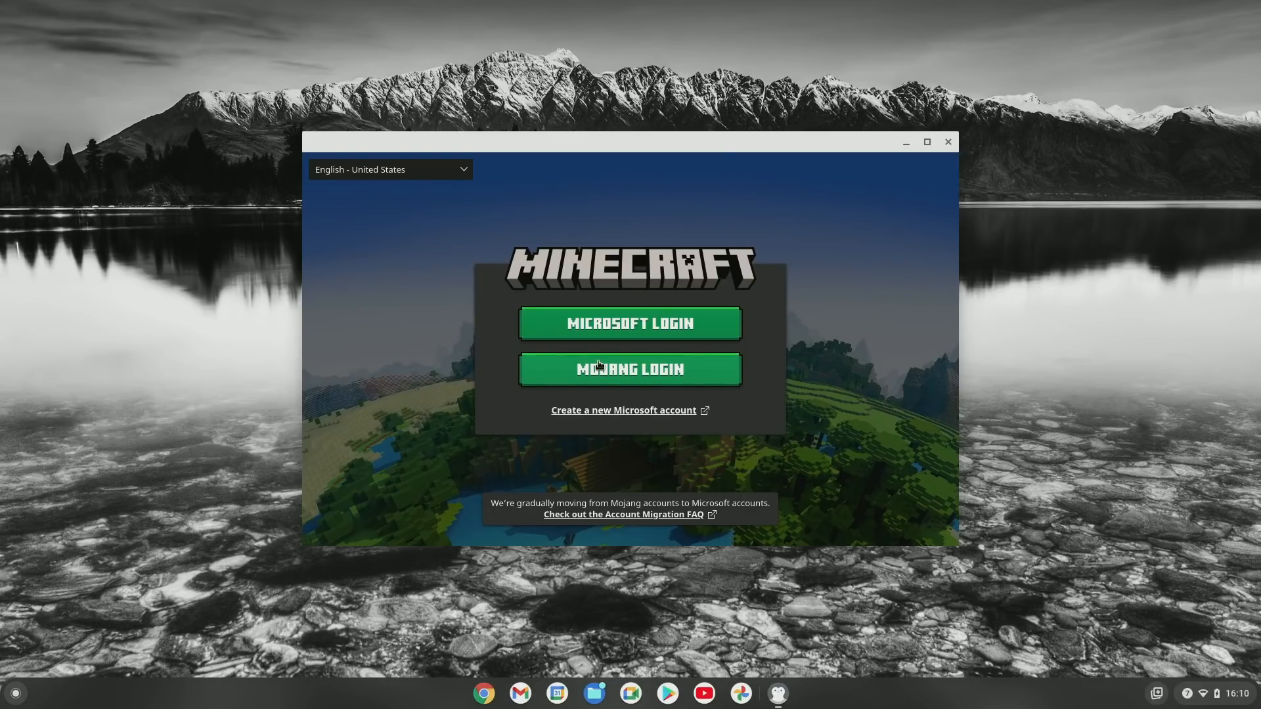
mouse_move(855, 342)
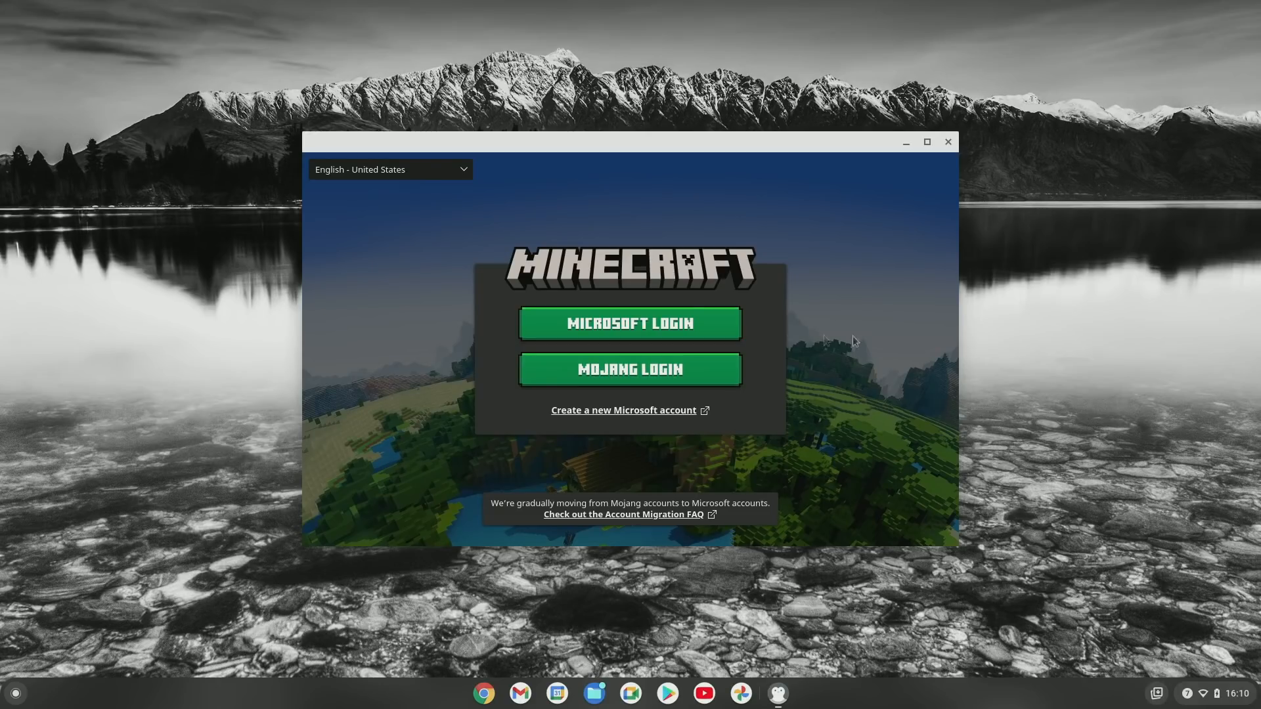
mouse_move(755, 344)
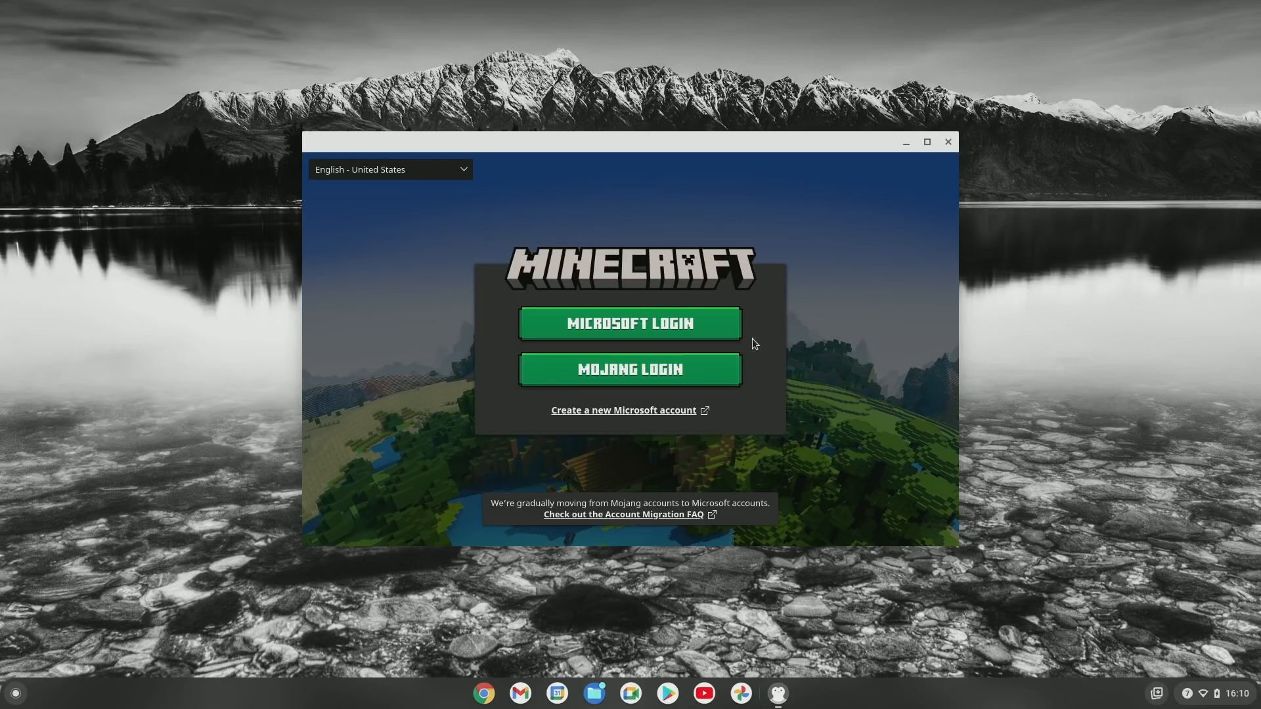
mouse_move(909, 308)
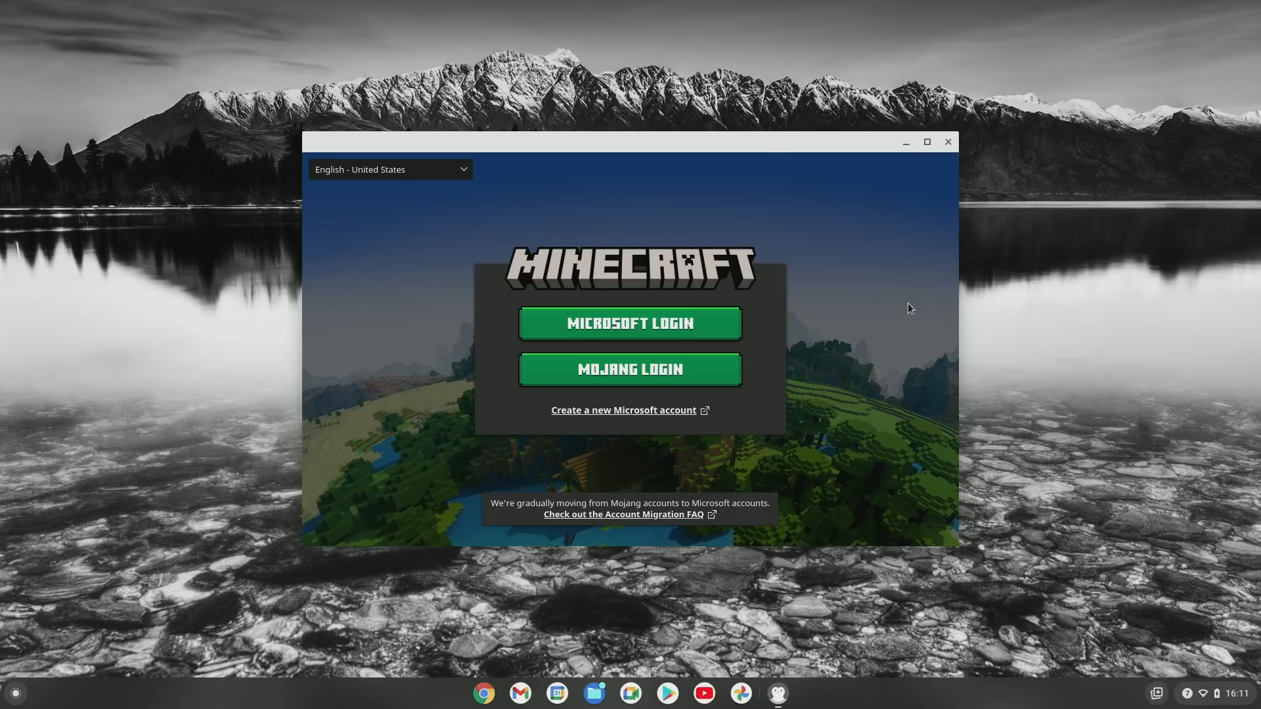
Log in with Mojang, play the 1.8.9 installation, and accept the safety warning
left_click(630, 369)
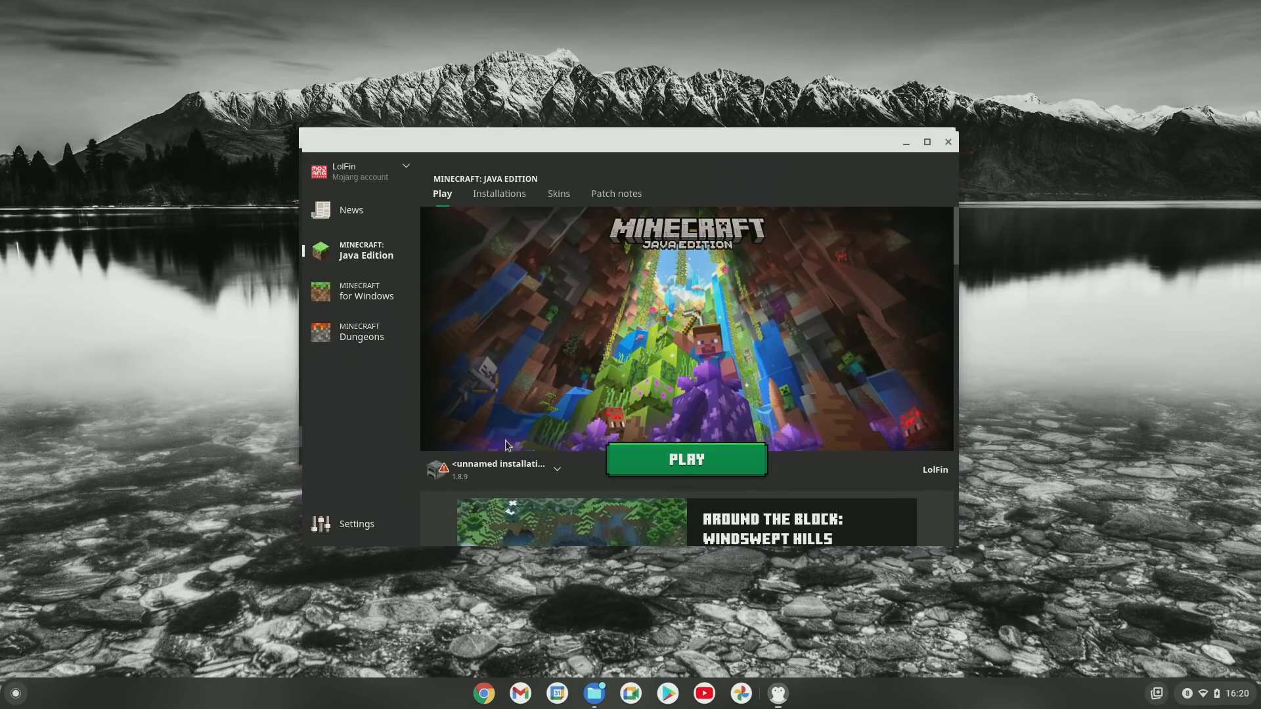
mouse_move(730, 430)
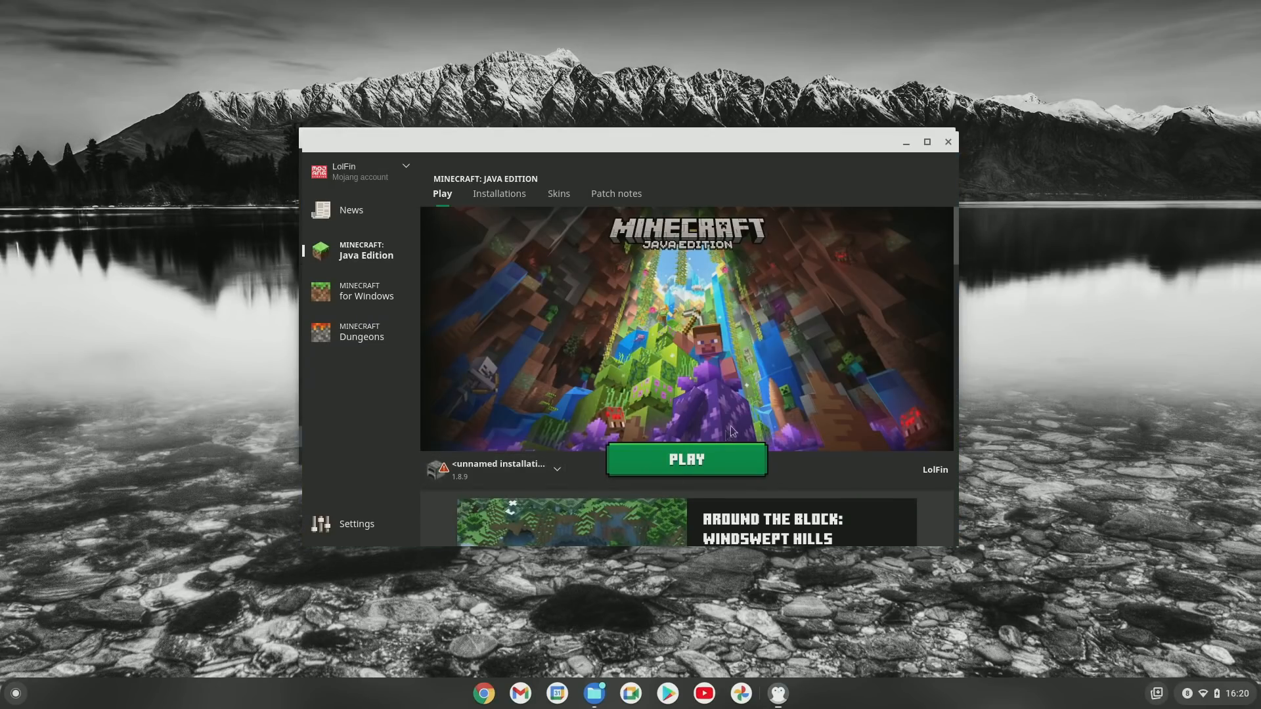
left_click(685, 459)
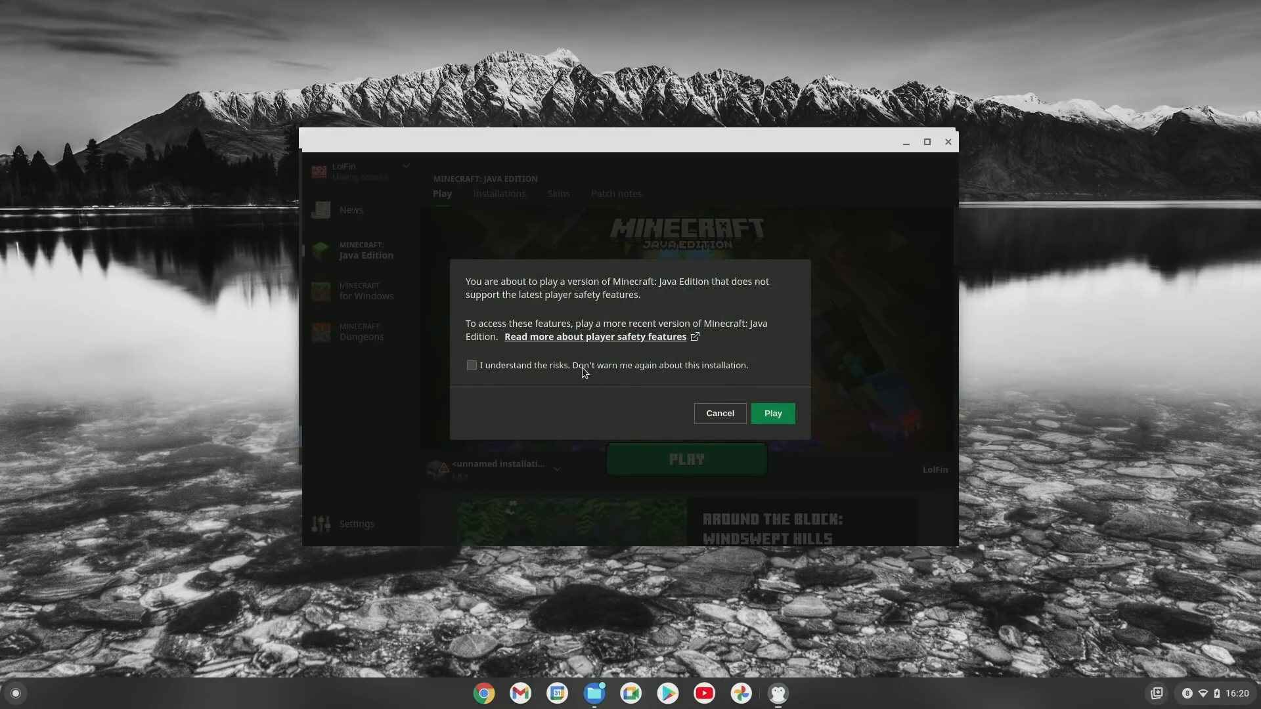
left_click(771, 413)
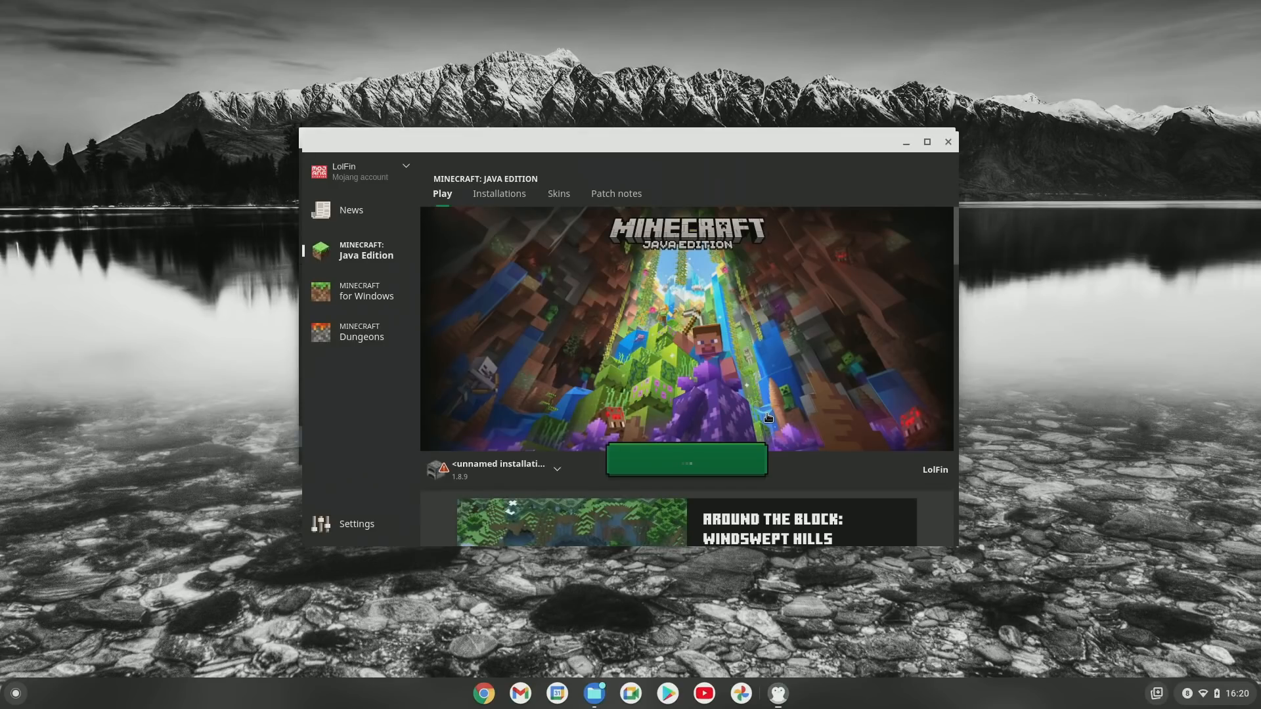
left_click(685, 459)
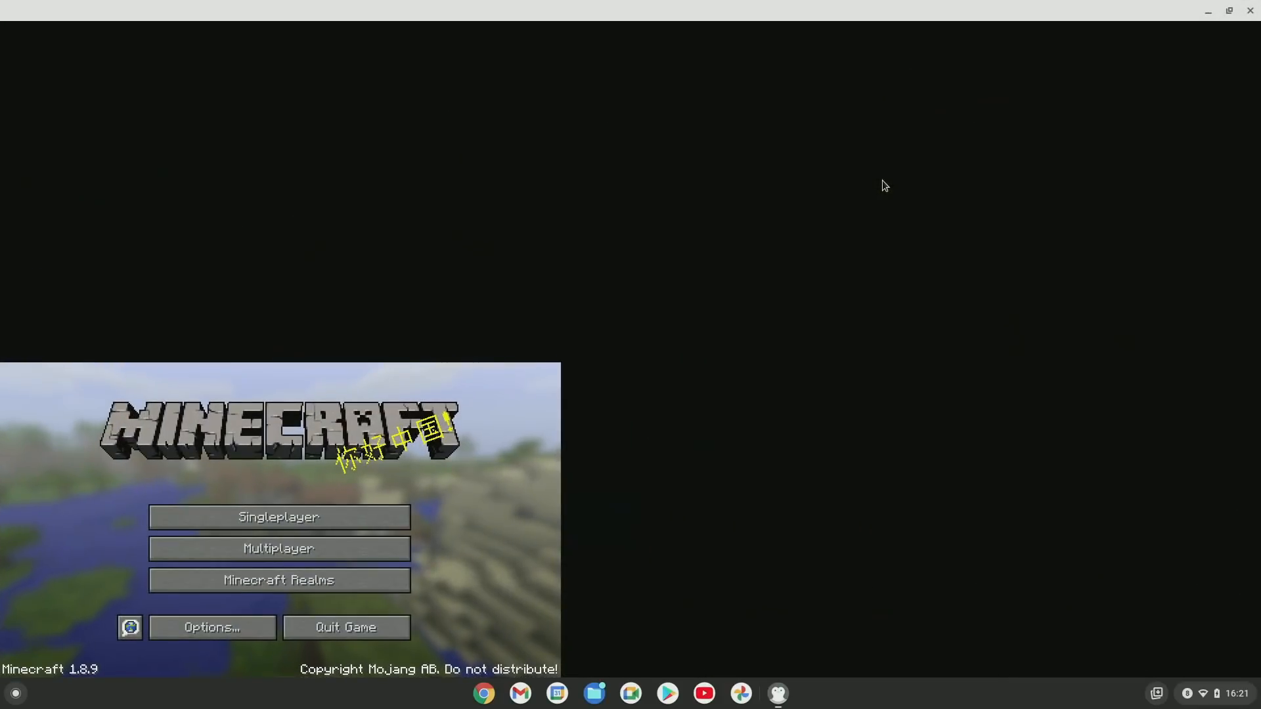
From Singleplayer, create a new world with Game Mode set to Creative and enter it
left_click(278, 517)
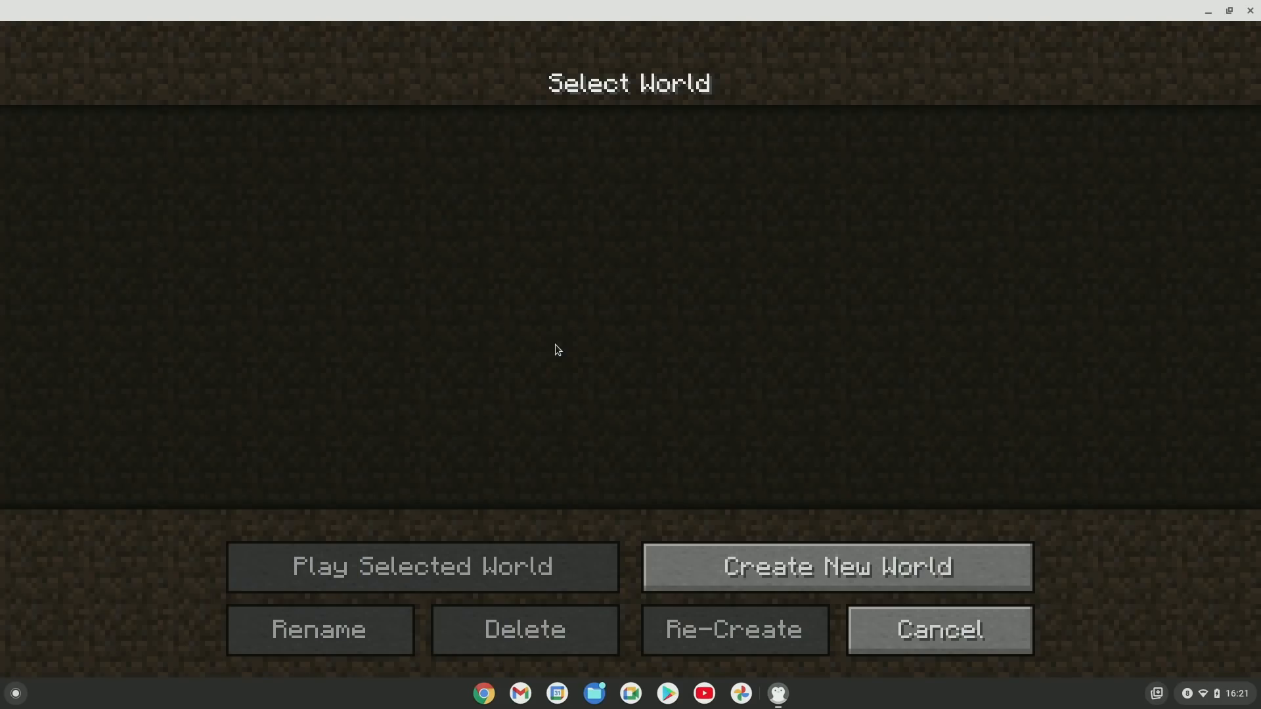
left_click(835, 566)
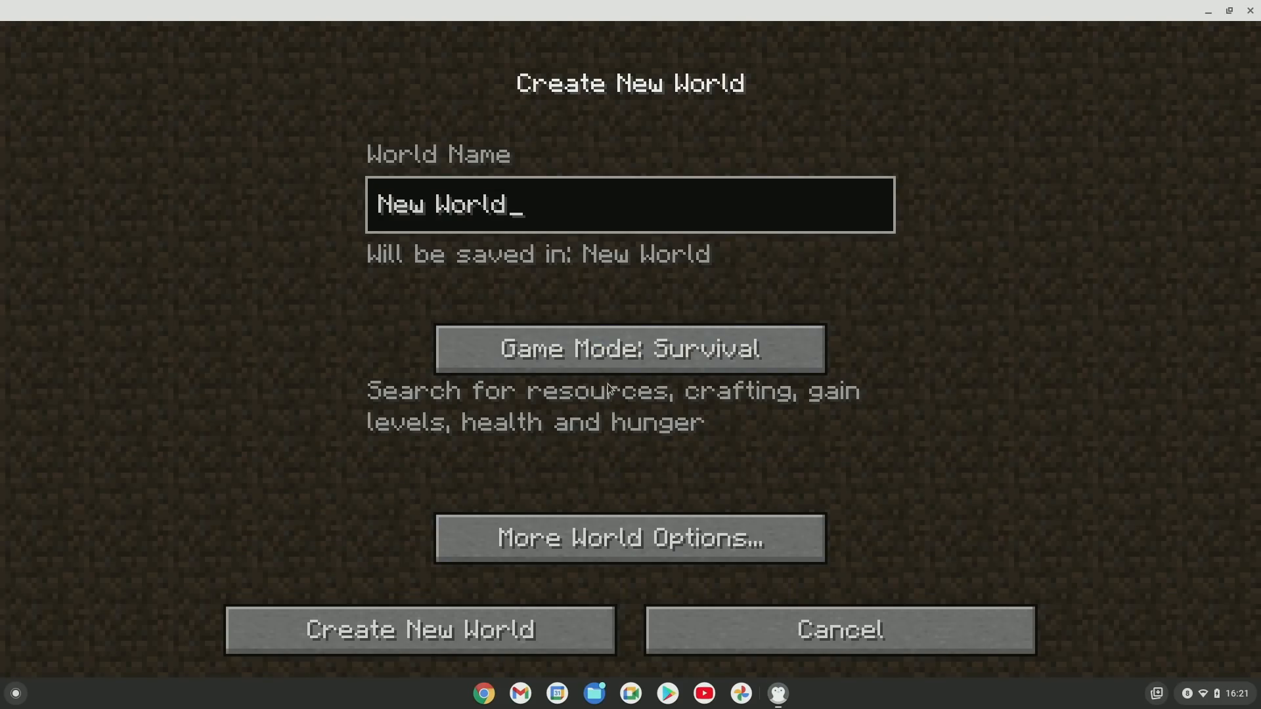
left_click(630, 348)
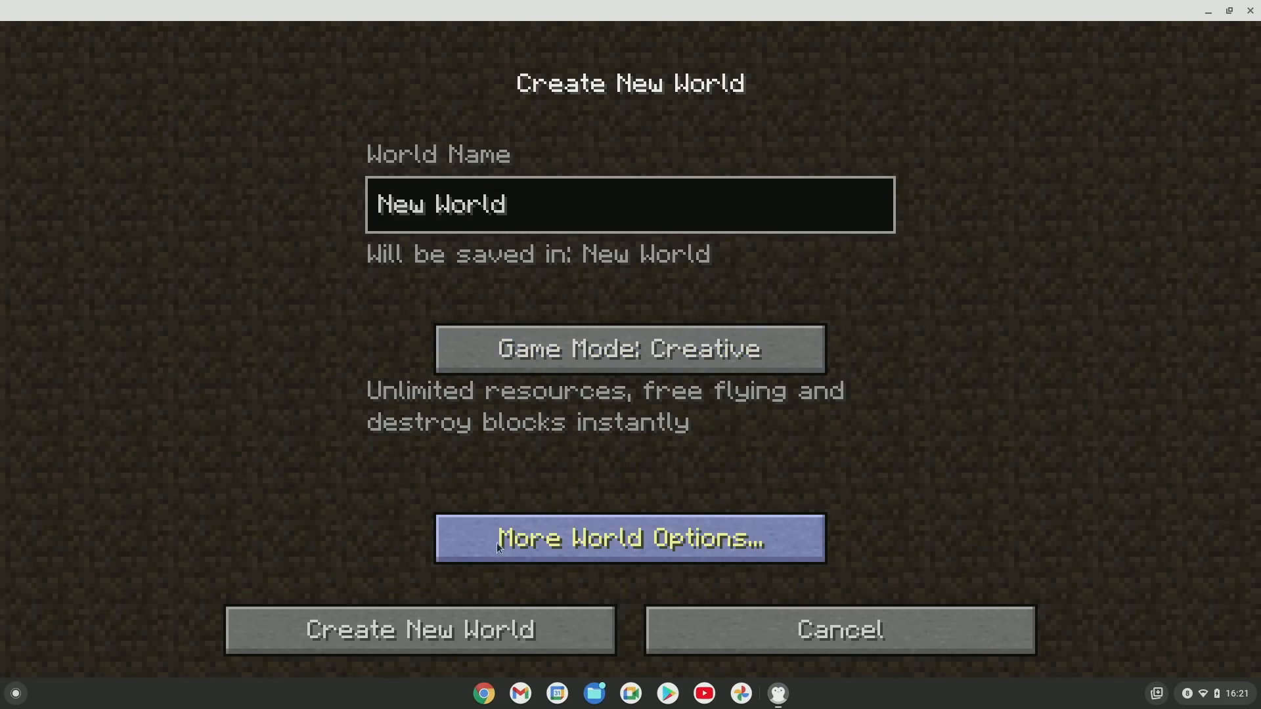
left_click(418, 630)
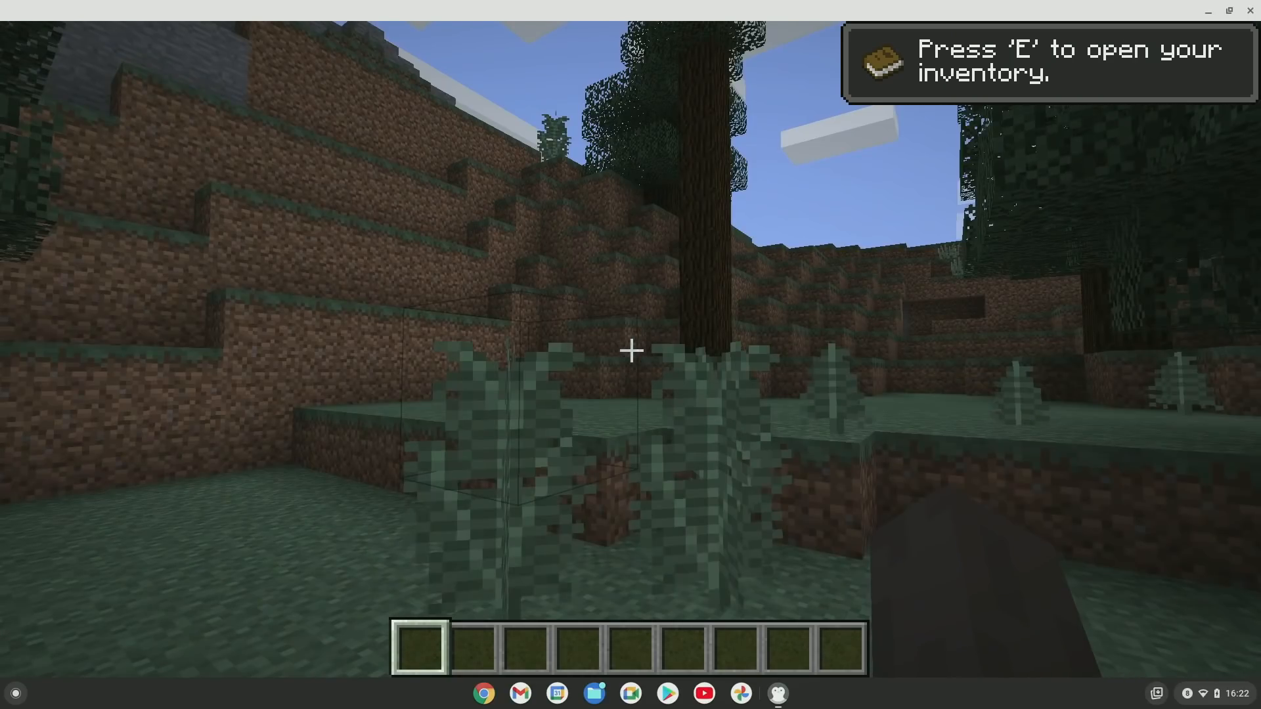
Pause and resume the Creative world, then type 'chrome//flags' while flying around
key("Escape")
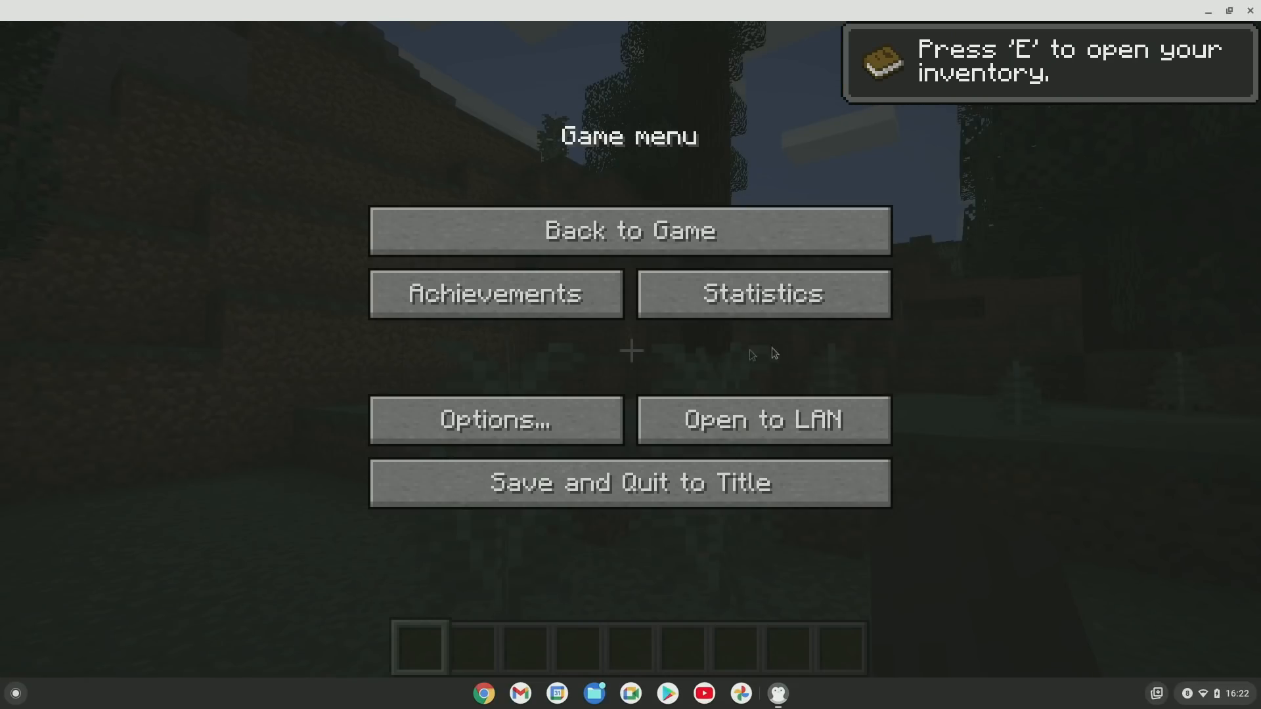
left_click(630, 229)
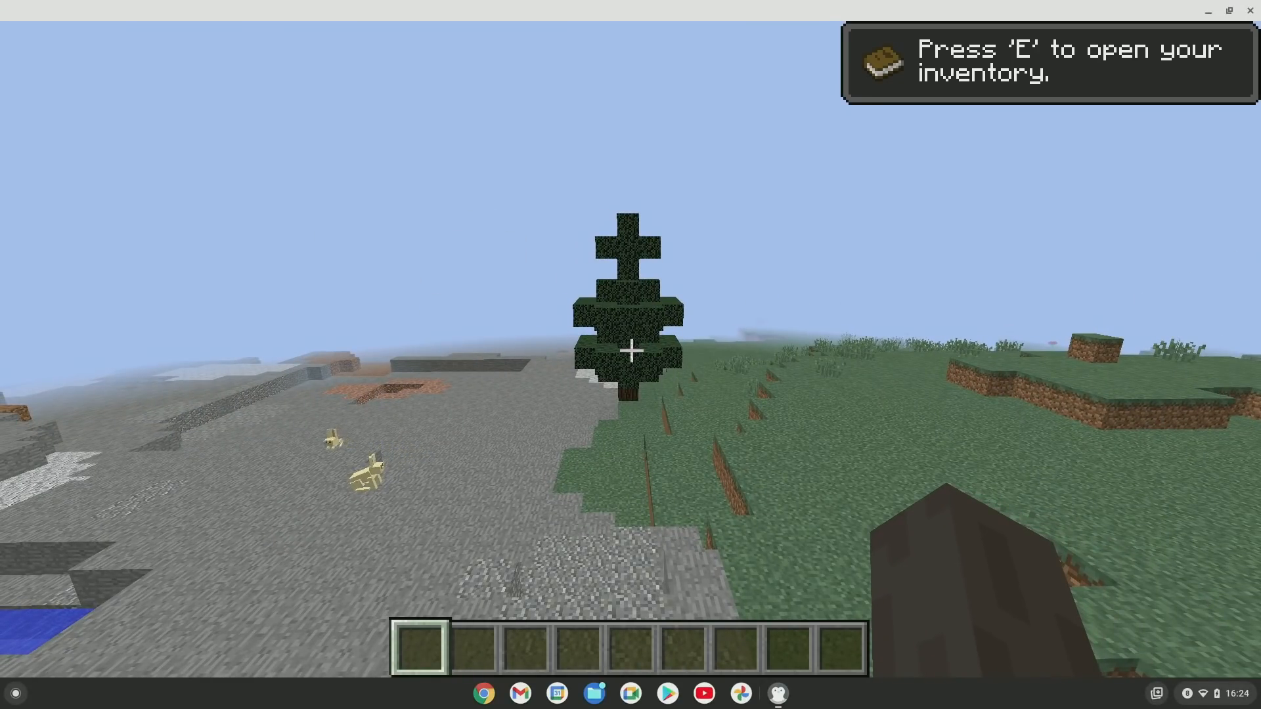
type("chrome//flags")
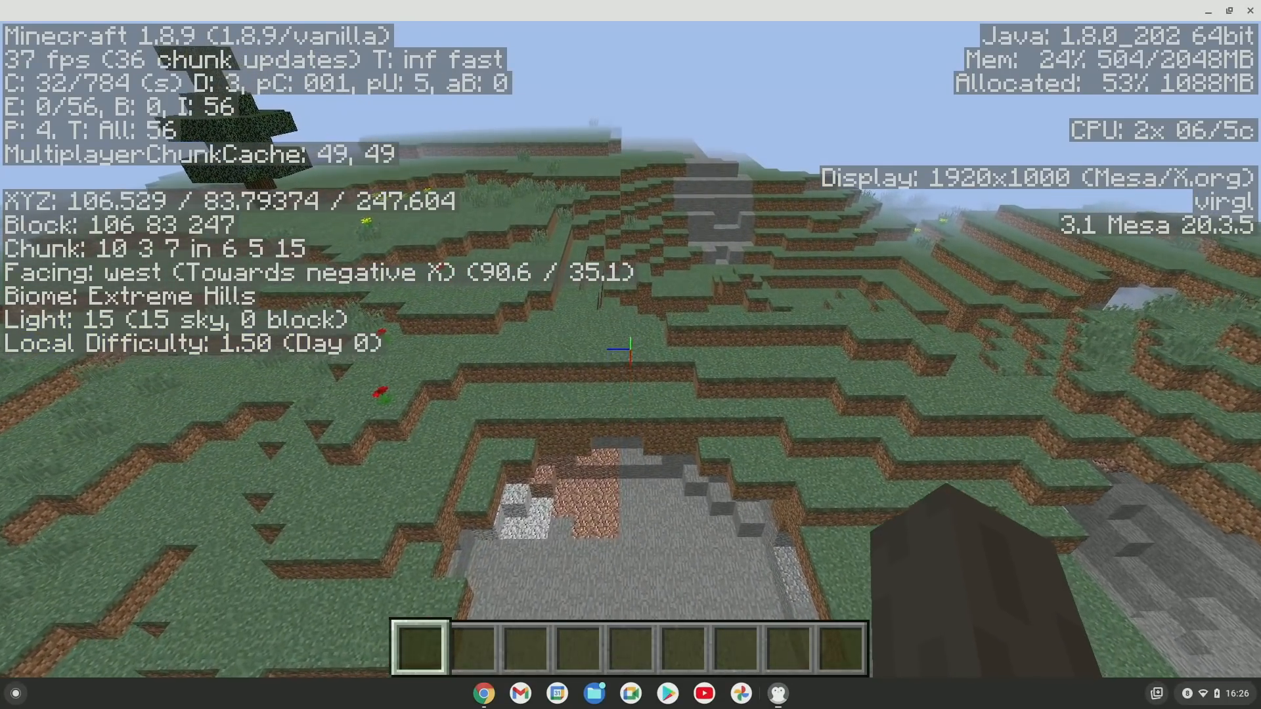
key("w")
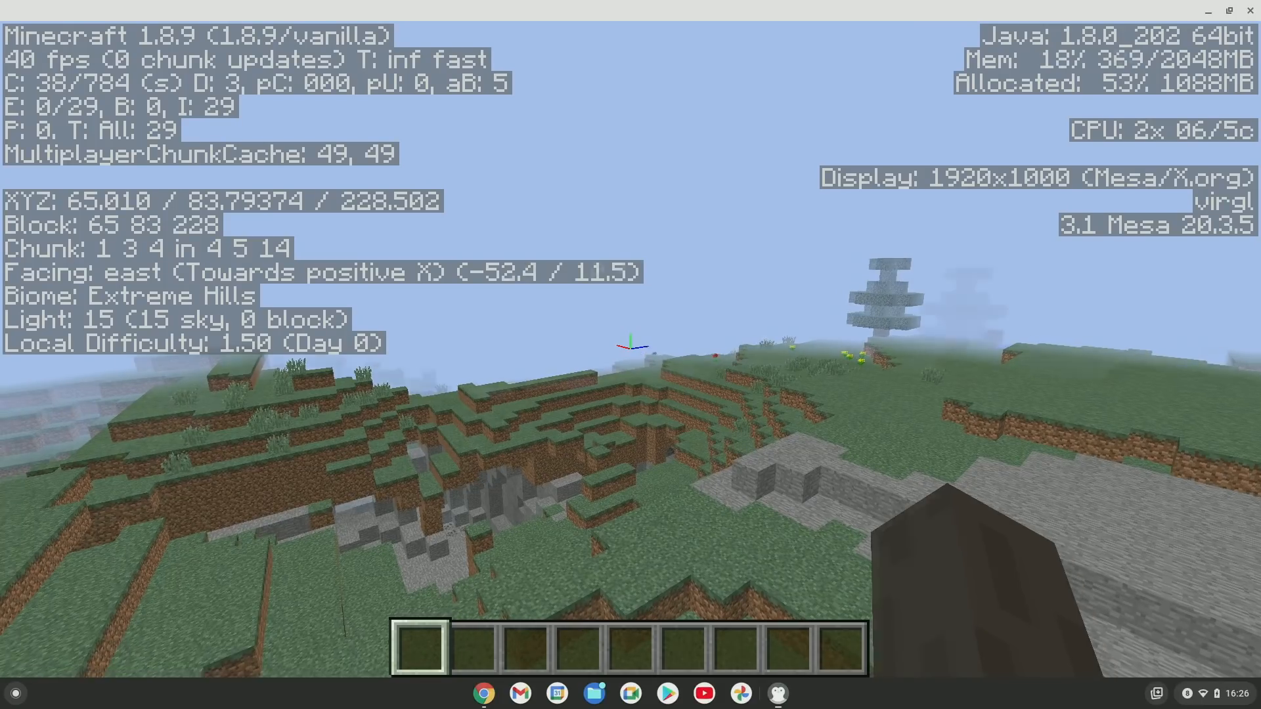
key("w")
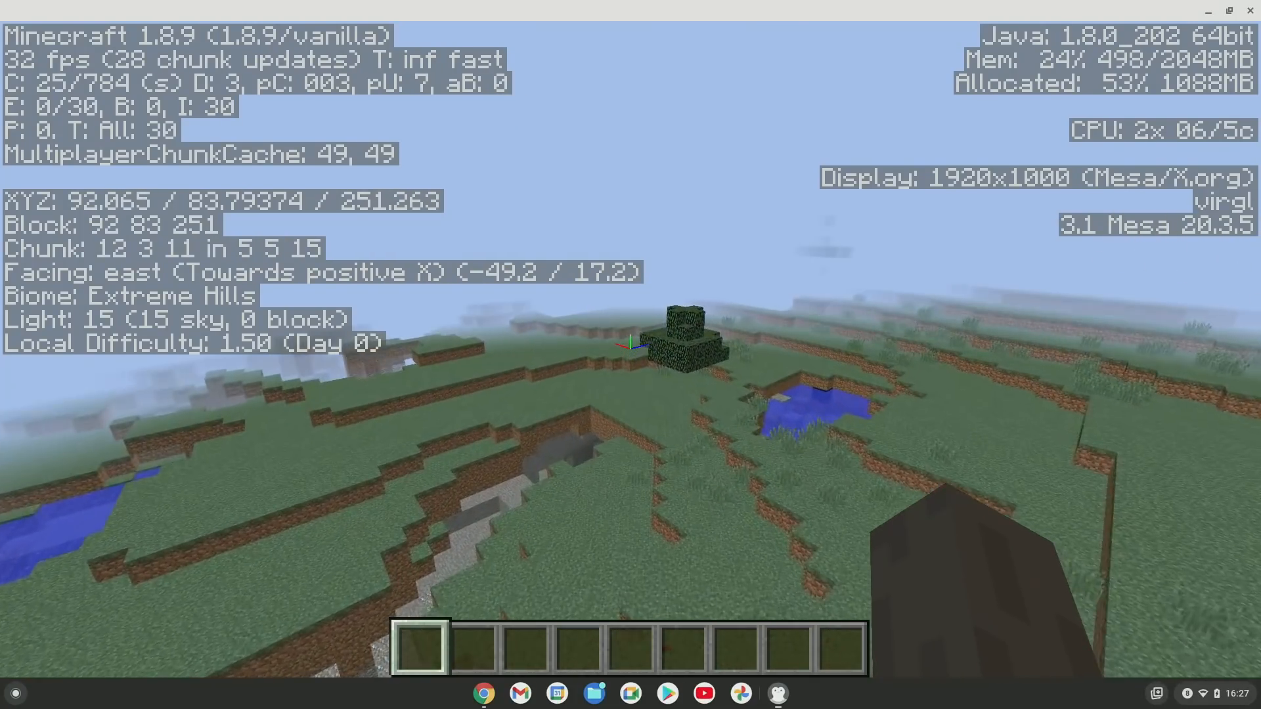
mouse_move(630, 339)
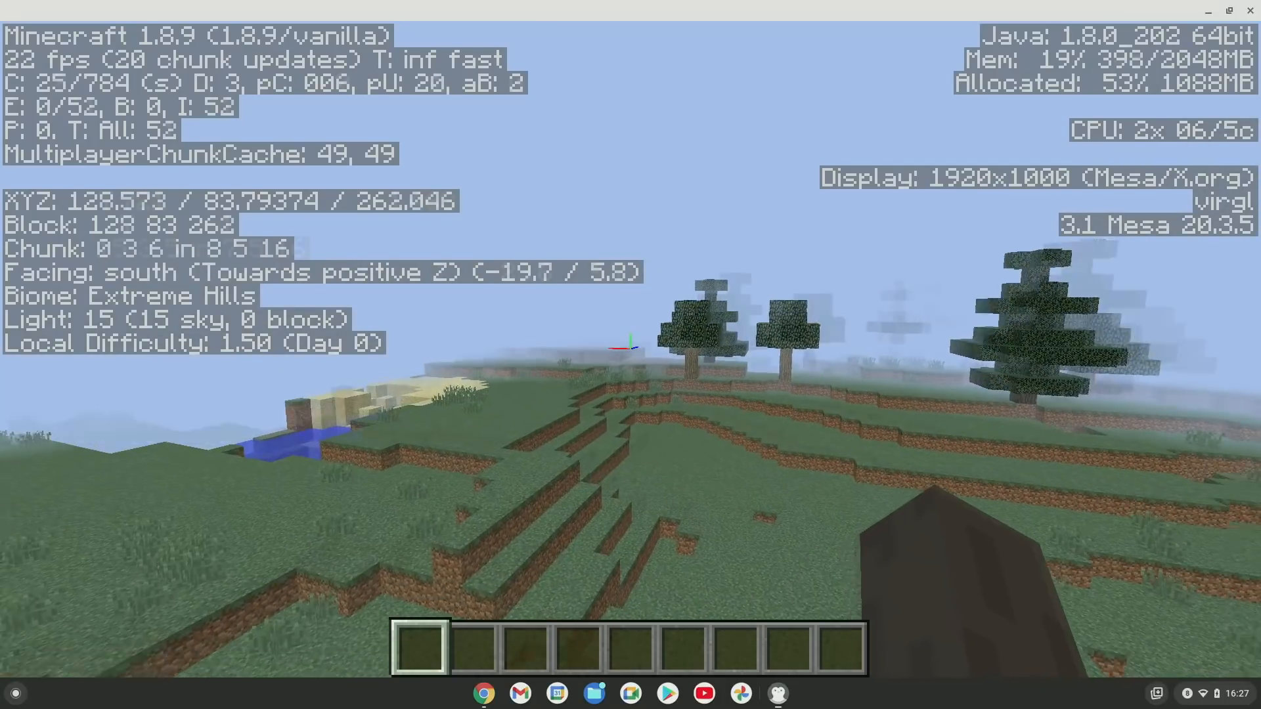
key("w")
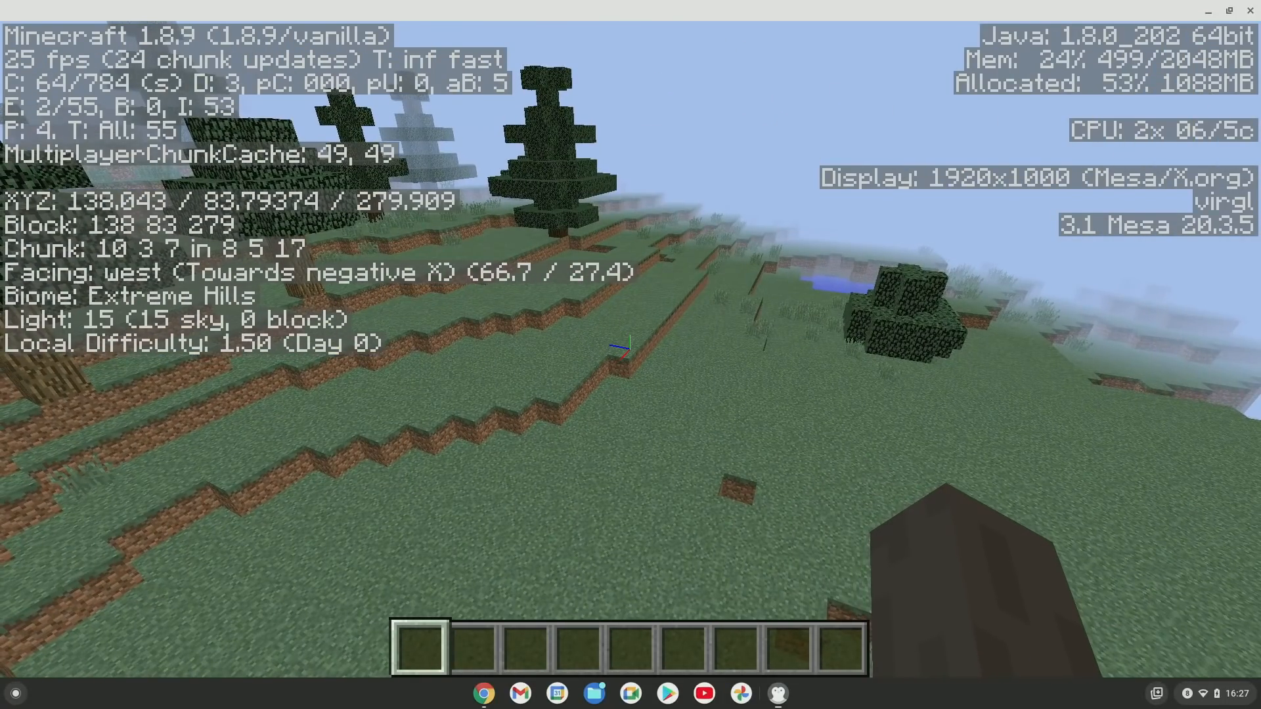
From the game menu, reach Resource Packs and try opening the resource pack folder
key("Escape")
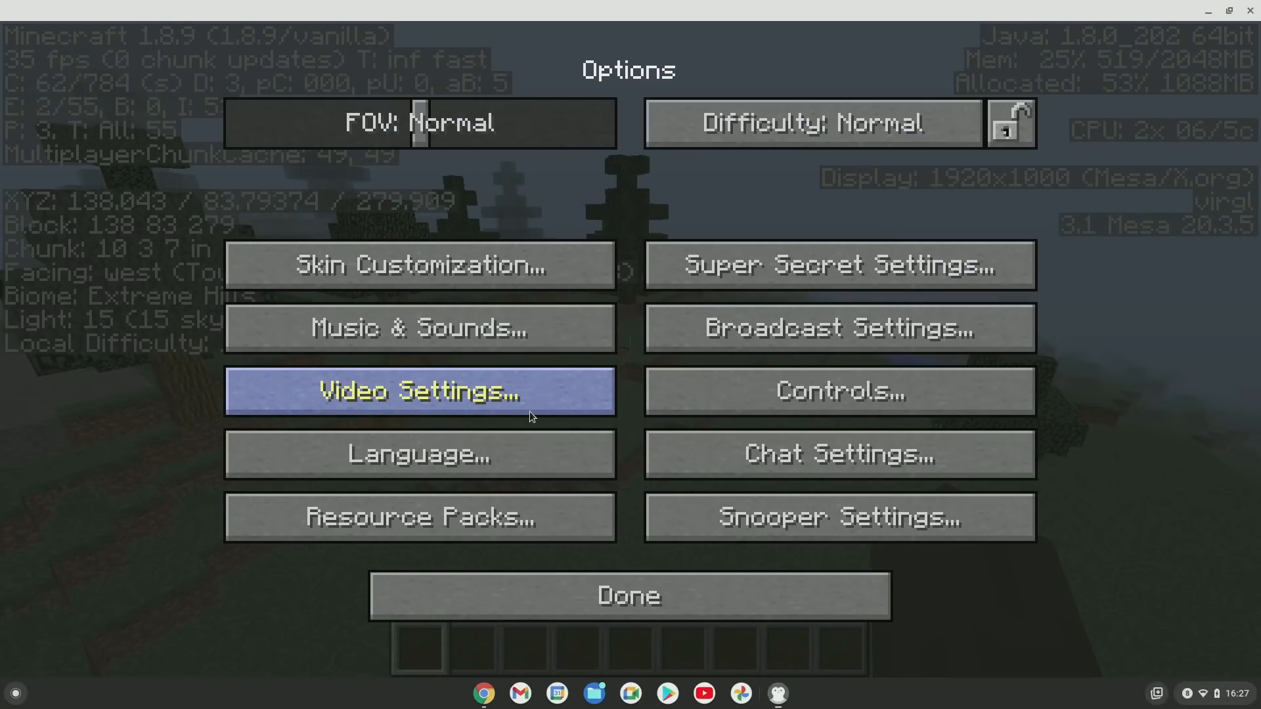
left_click(418, 517)
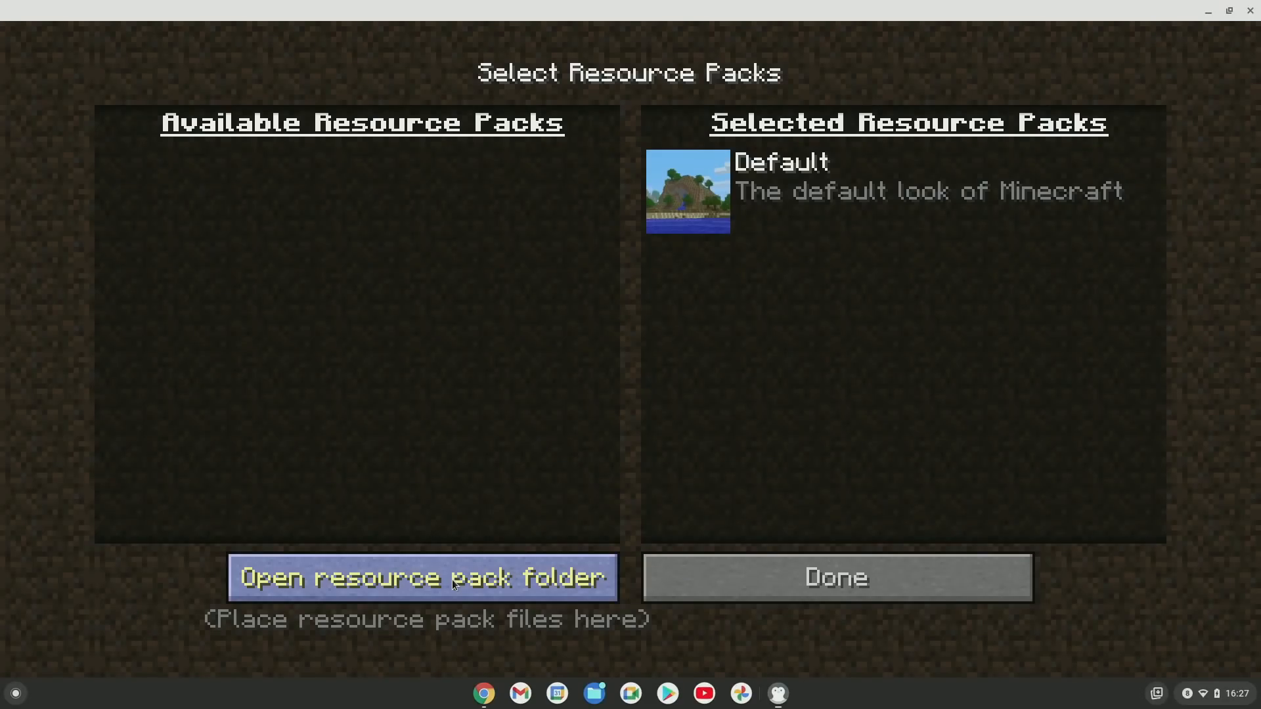
left_click(422, 576)
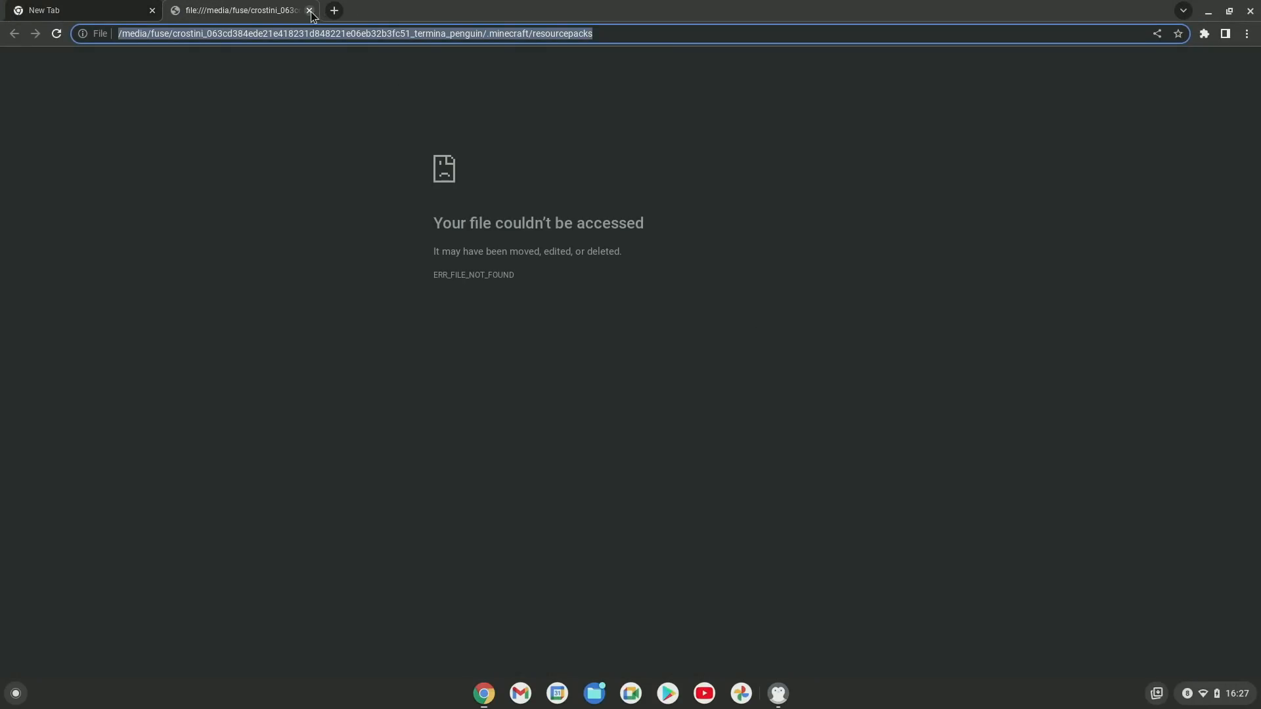
Close the file:// tab showing the access error
left_click(310, 11)
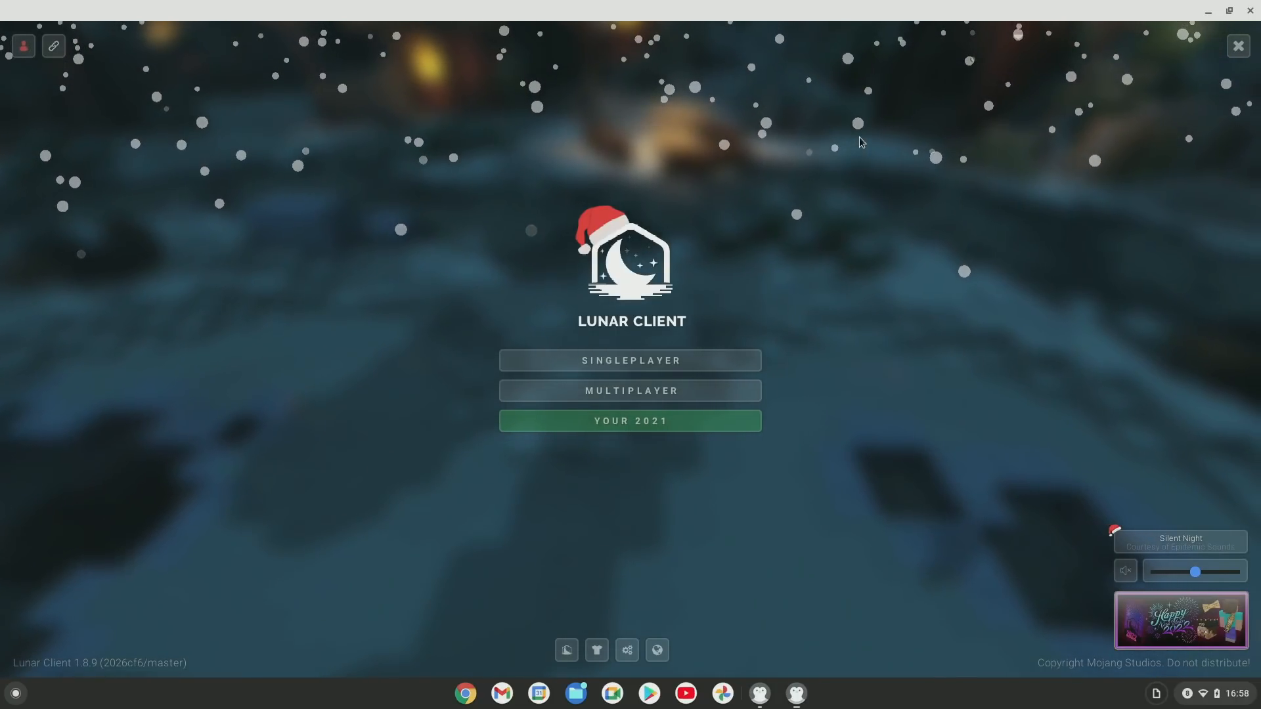
mouse_move(703, 308)
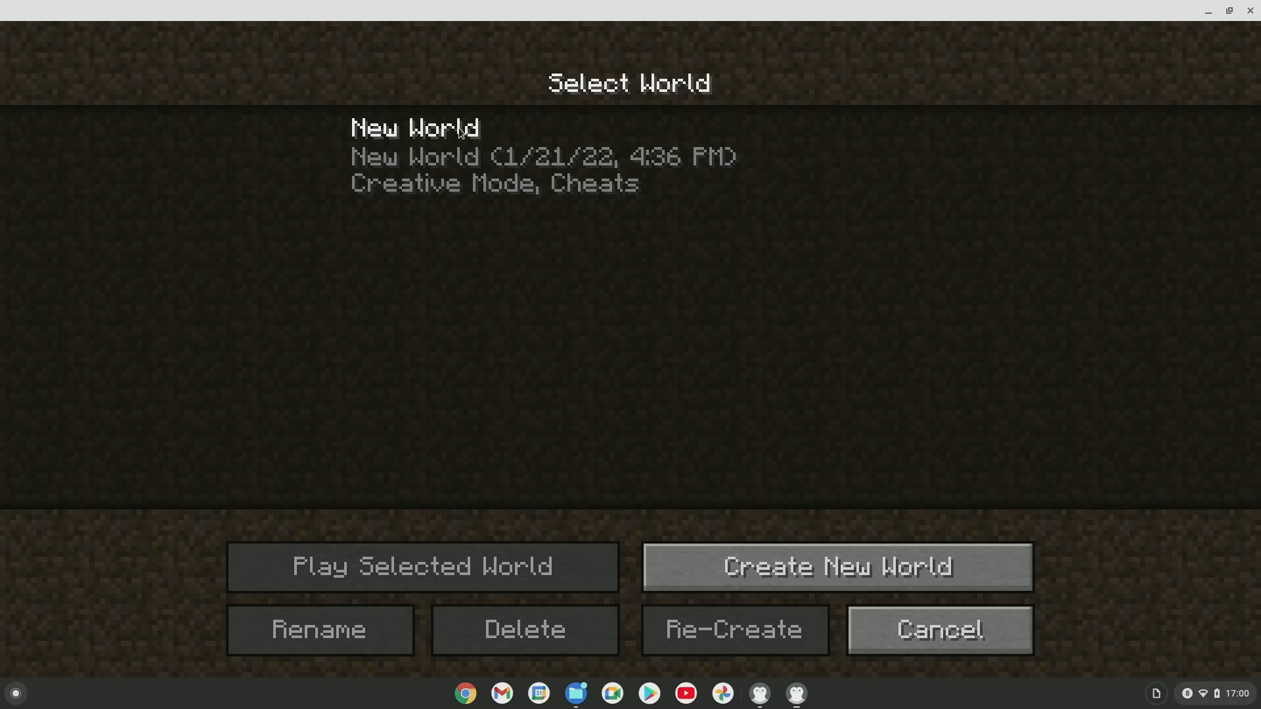
Load the New World save and toggle the F3 debug stats on, then off
left_click(422, 566)
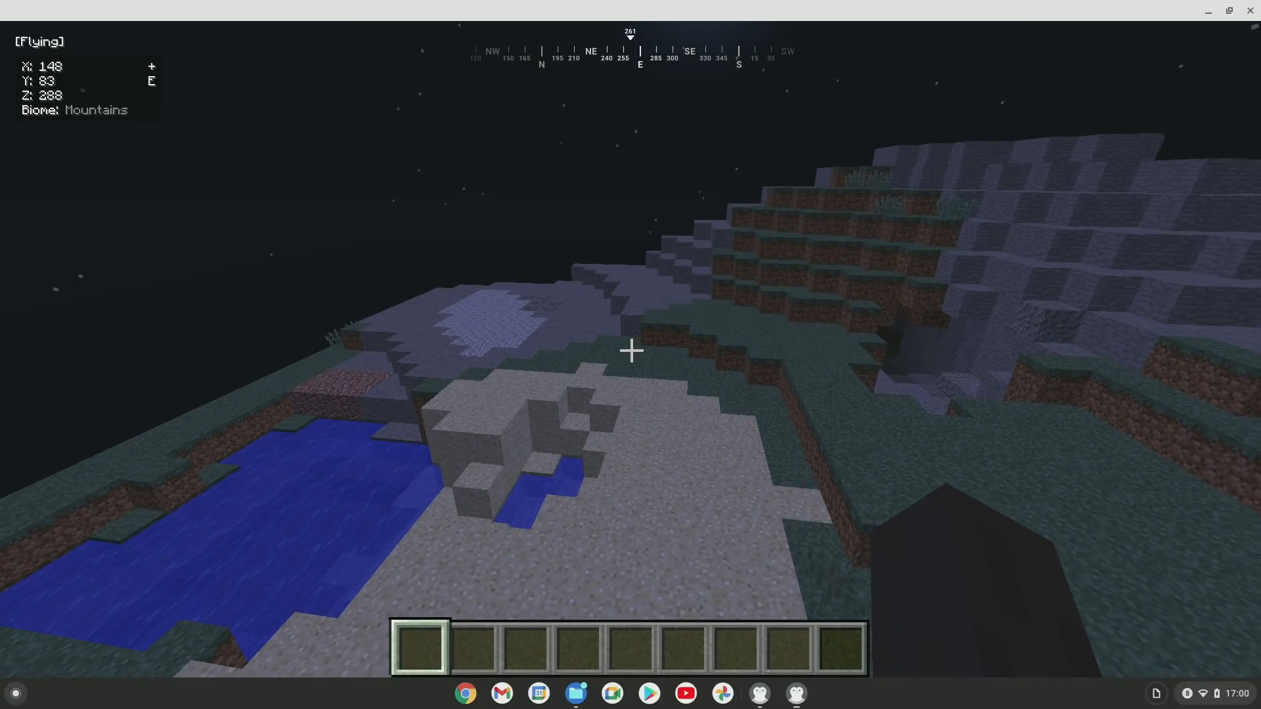
key("F3")
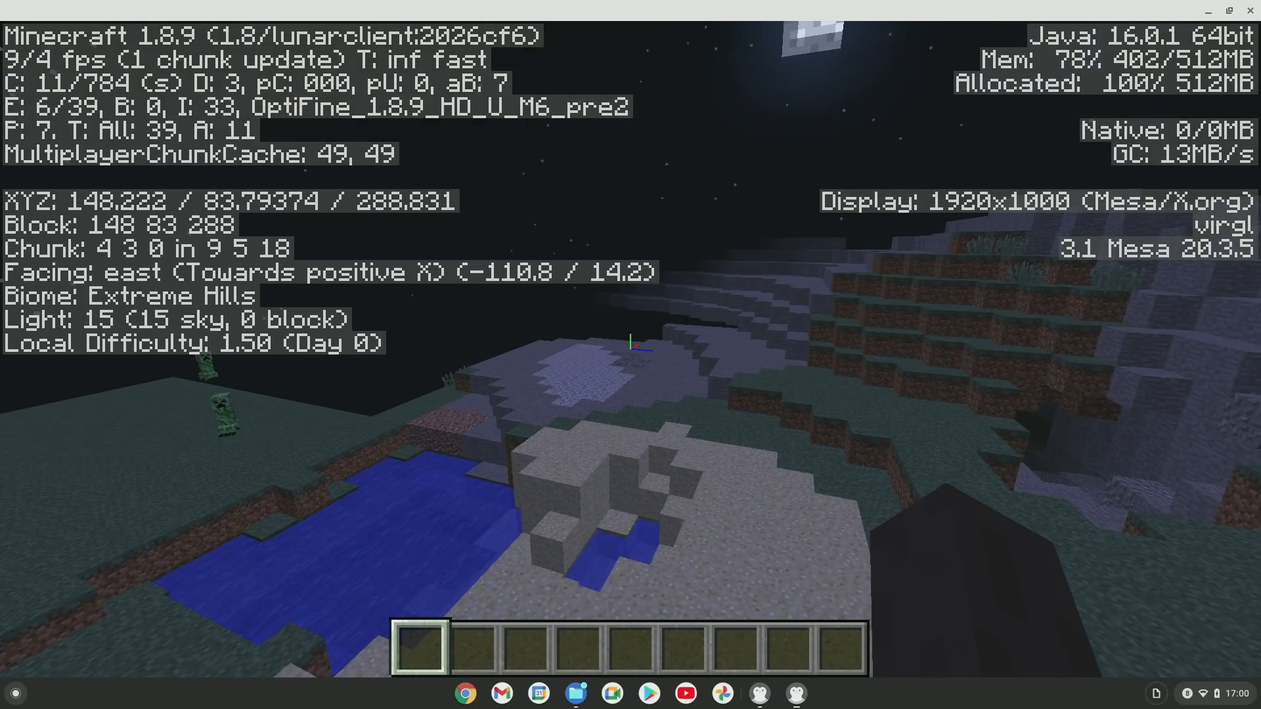
key("F3")
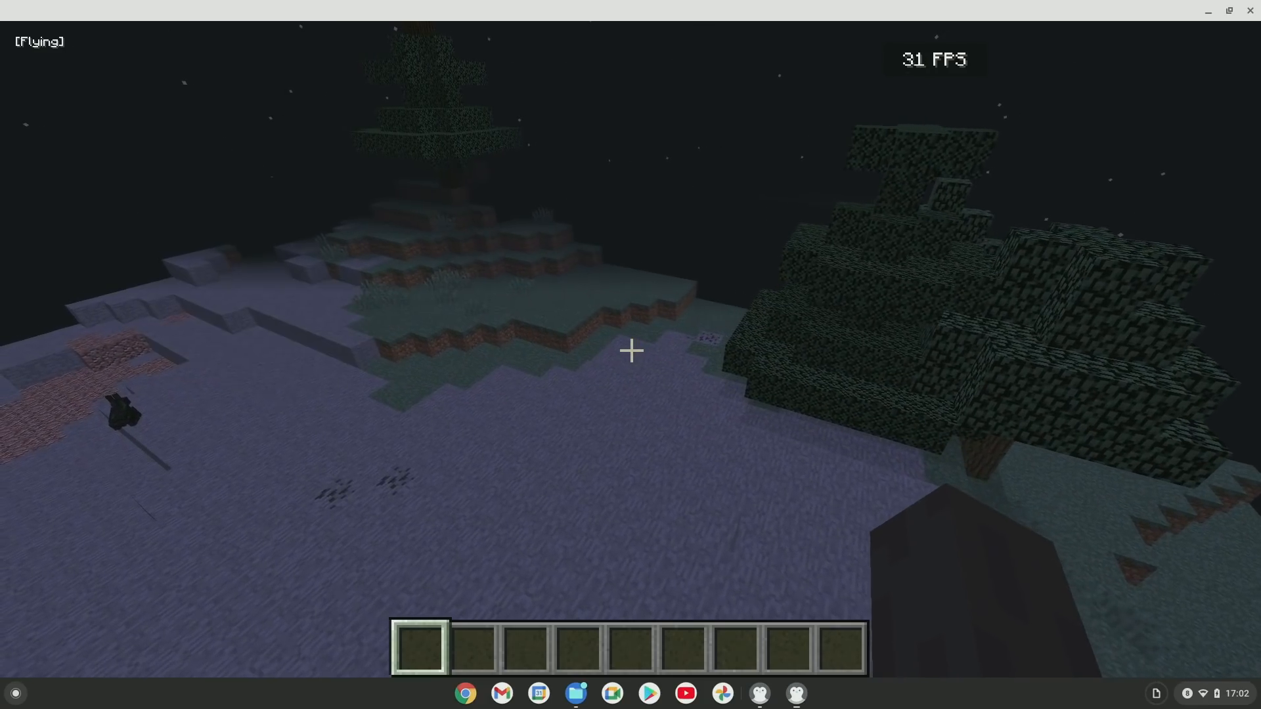
key("Escape")
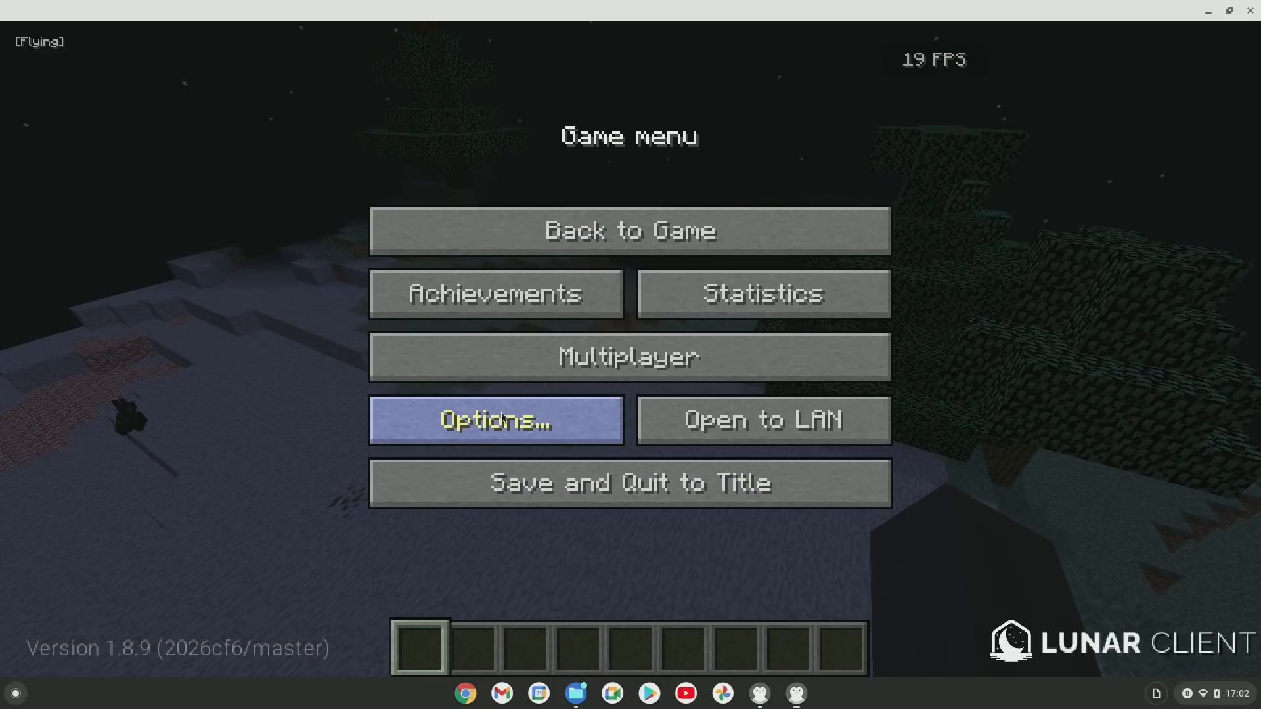
left_click(628, 230)
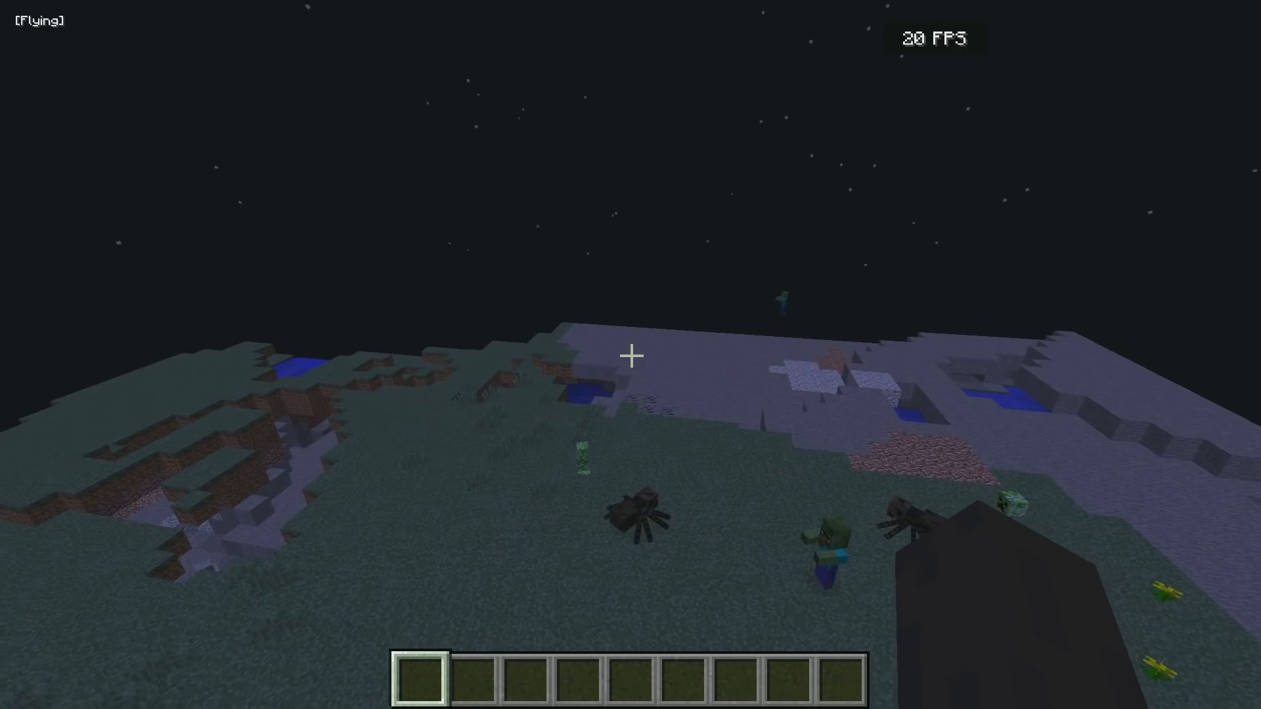
mouse_move(630, 354)
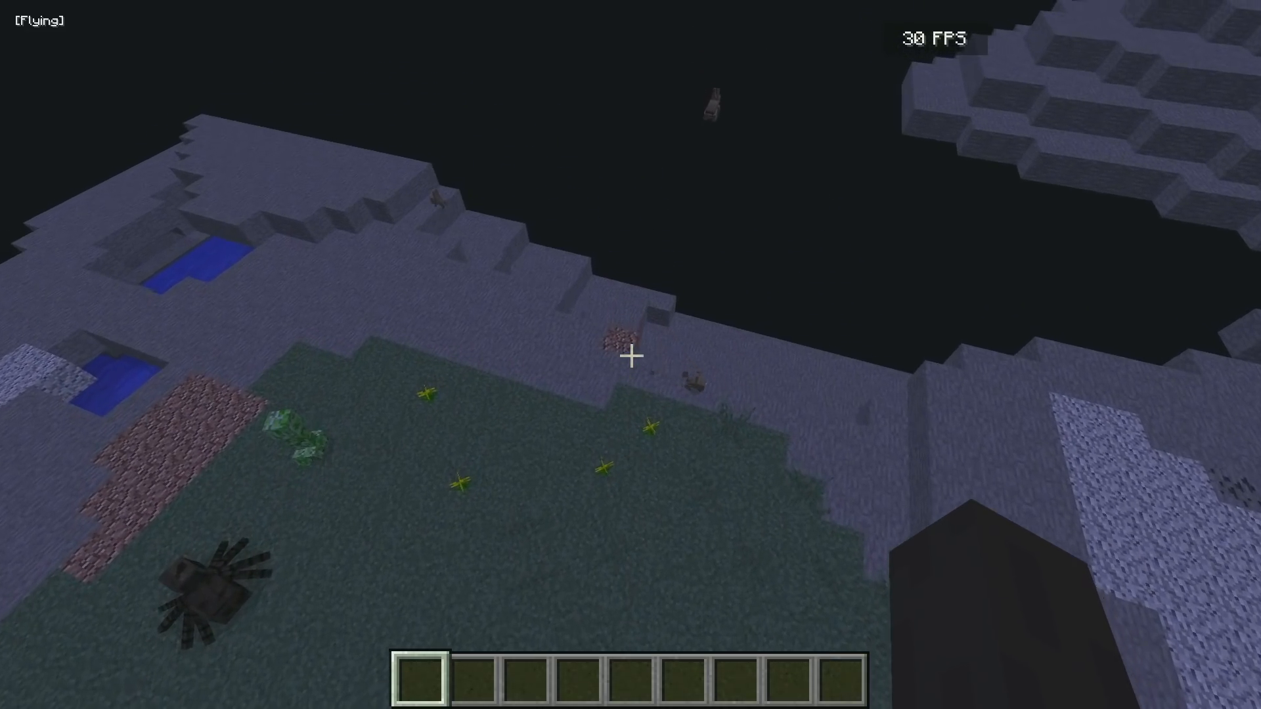
key("Escape")
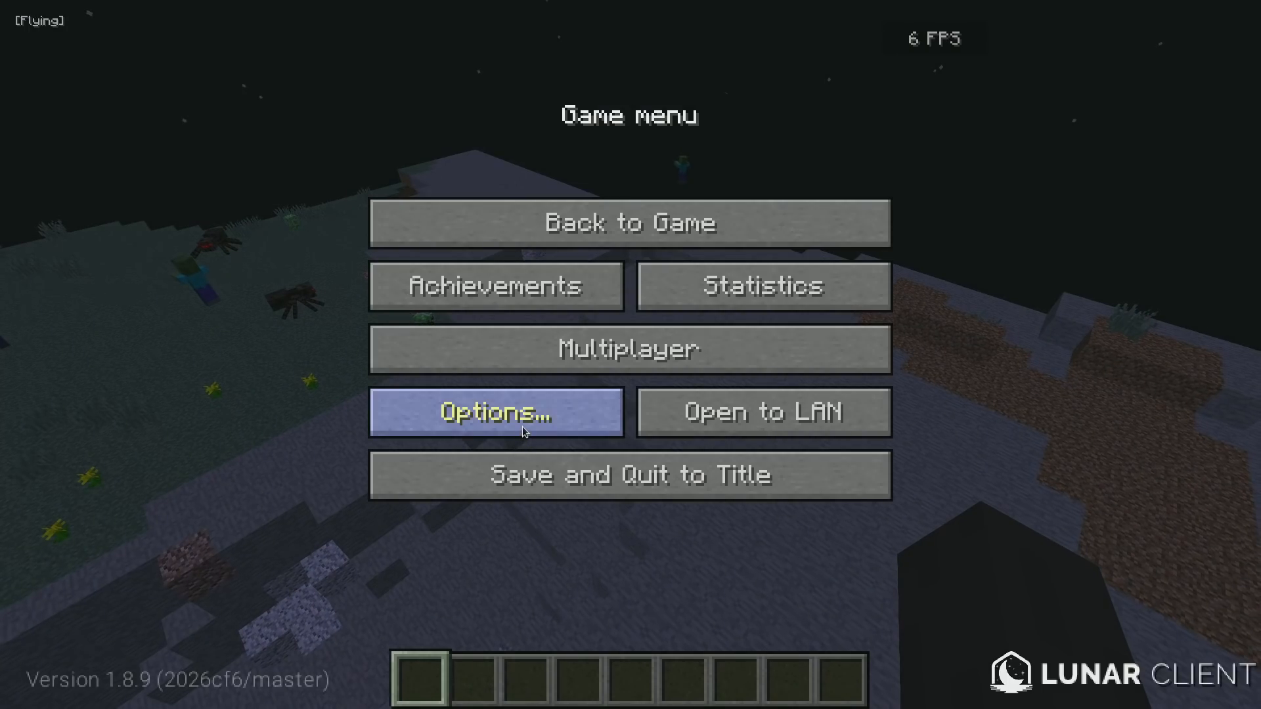
left_click(495, 412)
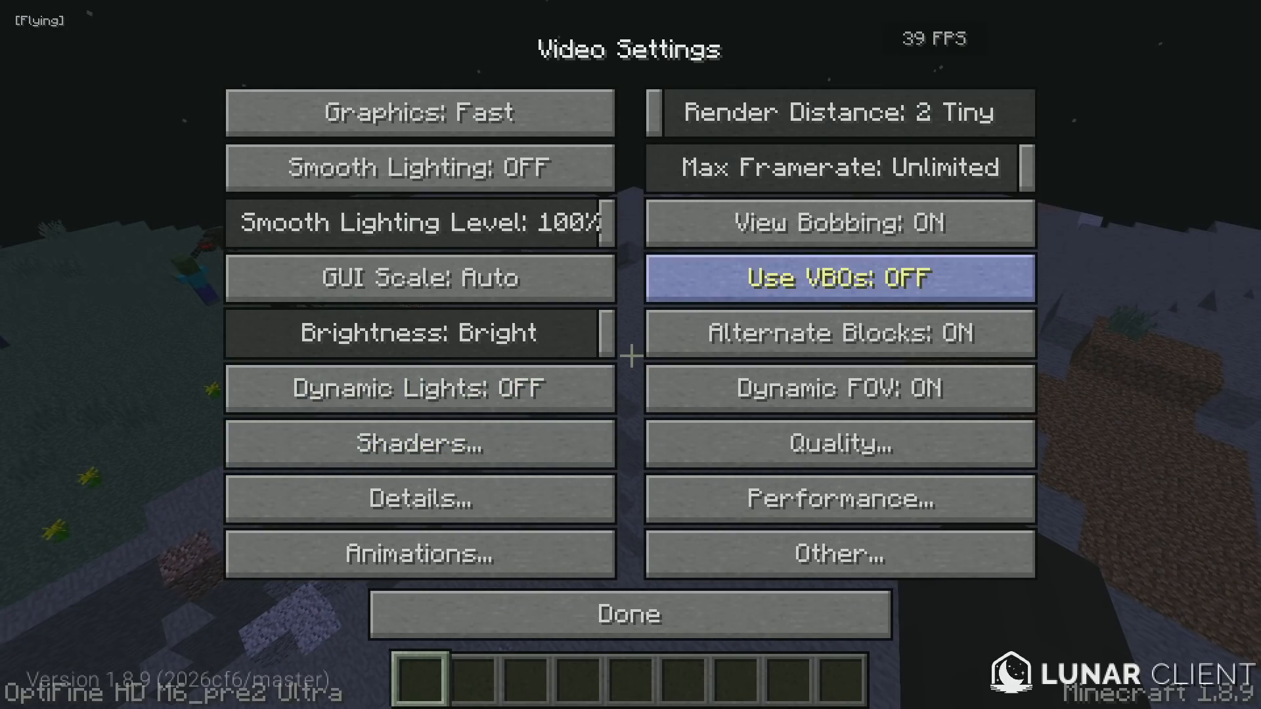
left_click(630, 613)
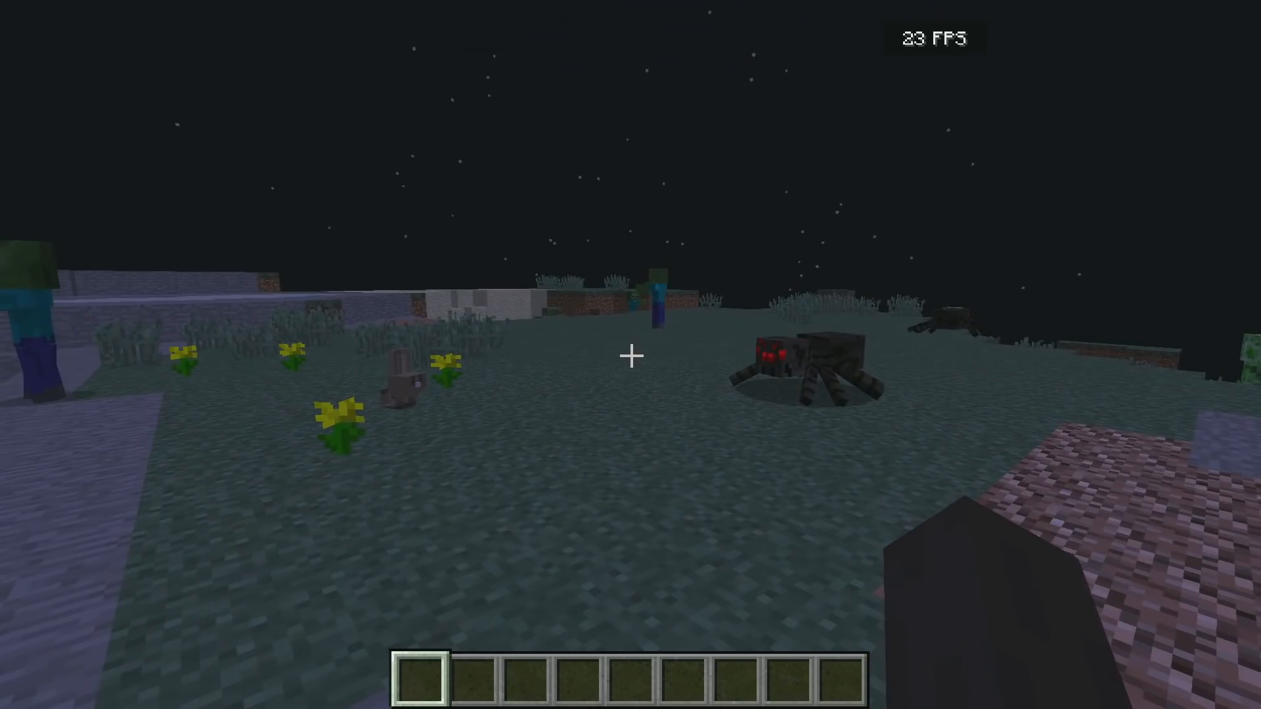
Sprint forward across the night terrain, then bring up the pause menu
key("w")
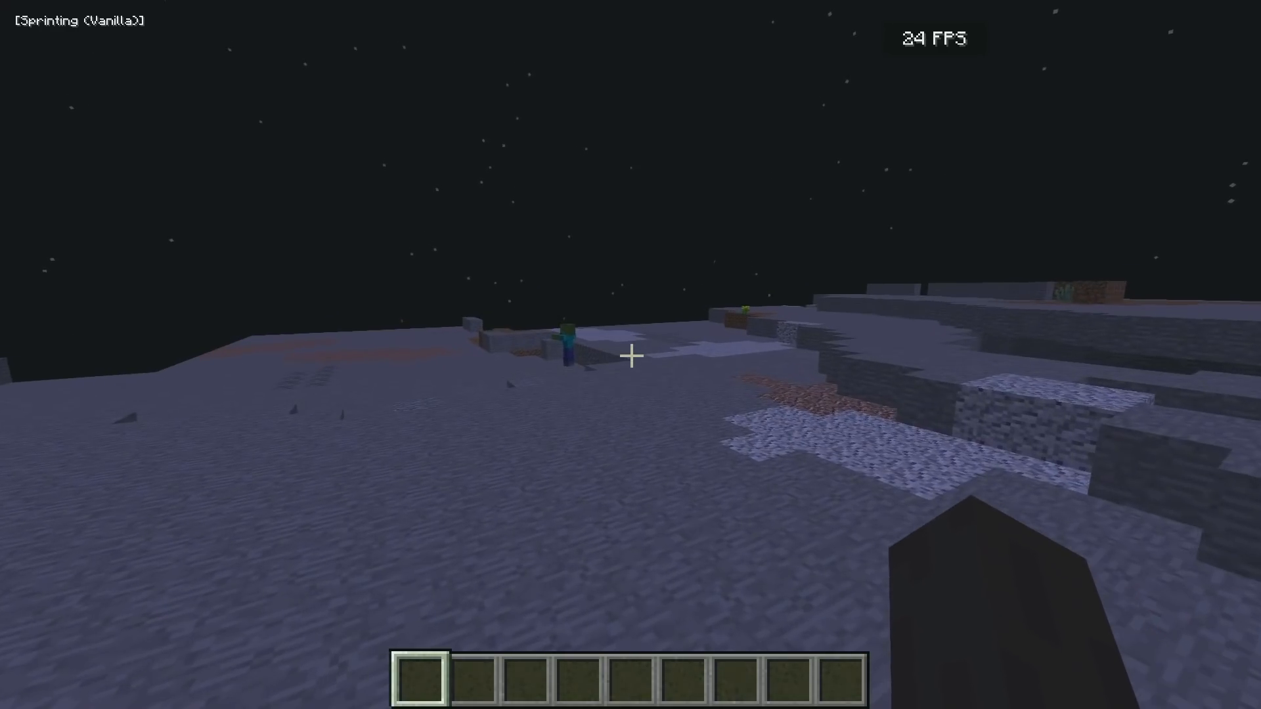
key("Escape")
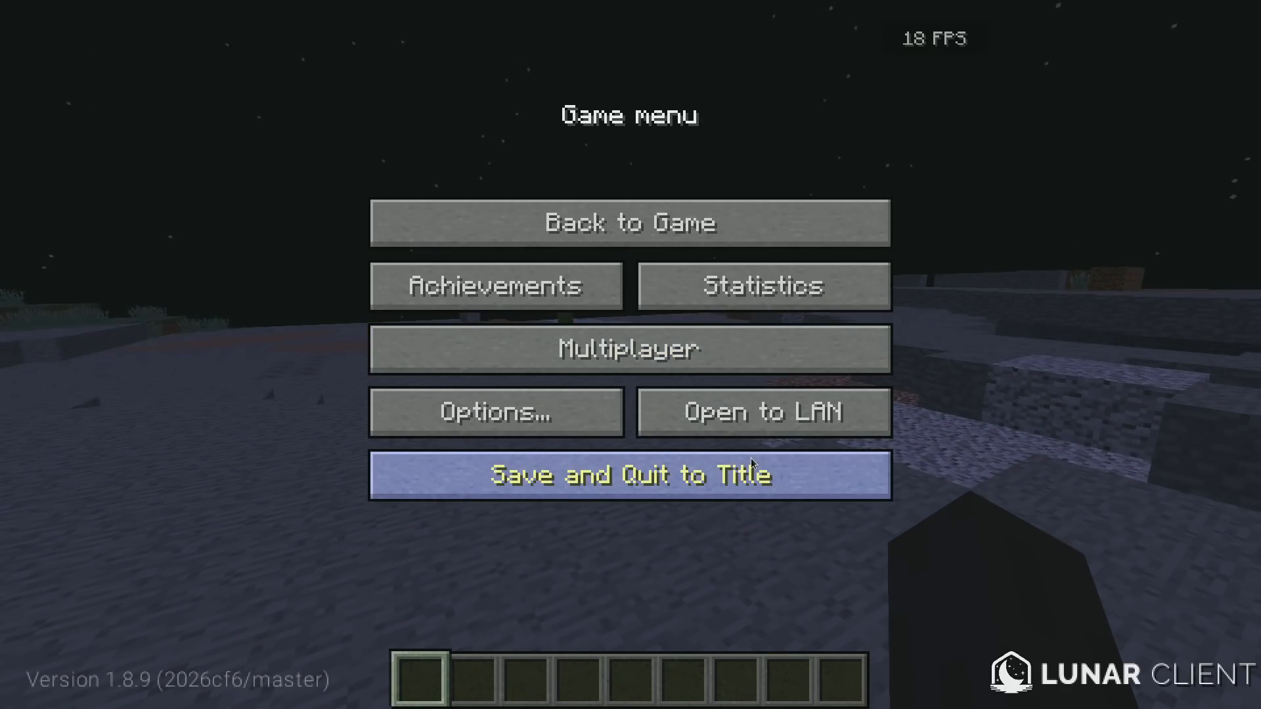
Save and quit the singleplayer world to the title screen
left_click(630, 474)
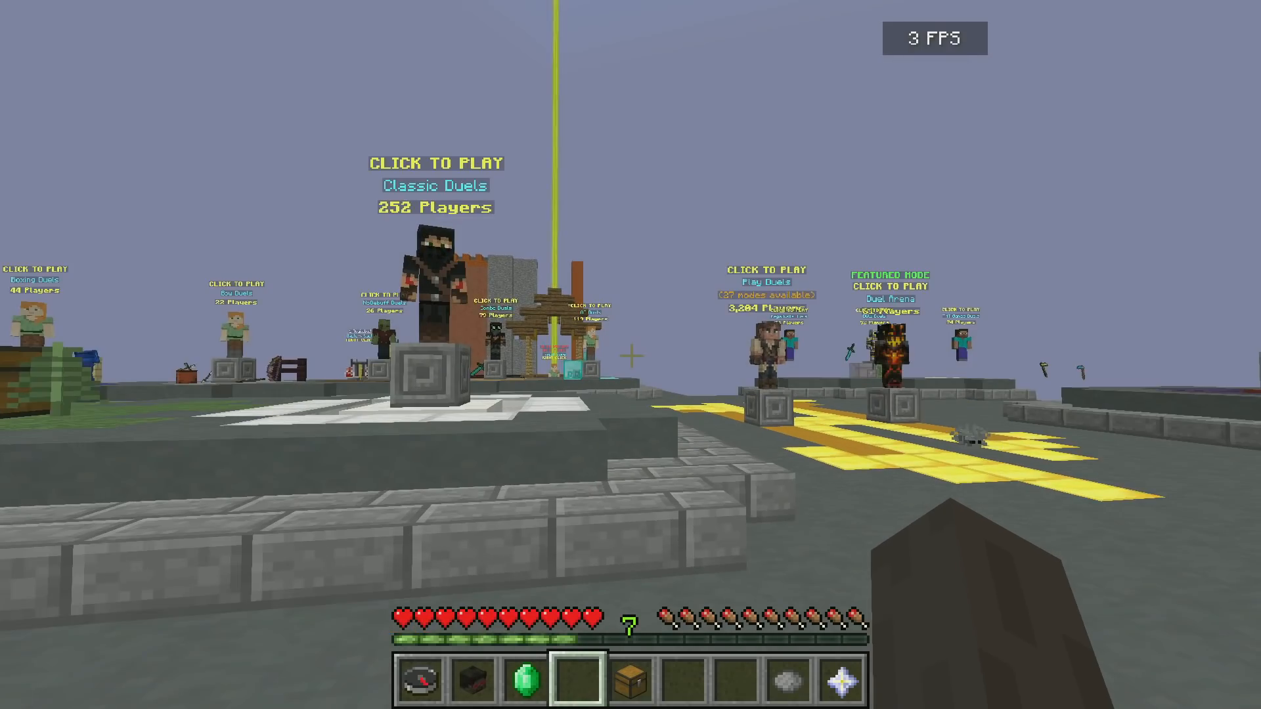
mouse_move(631, 354)
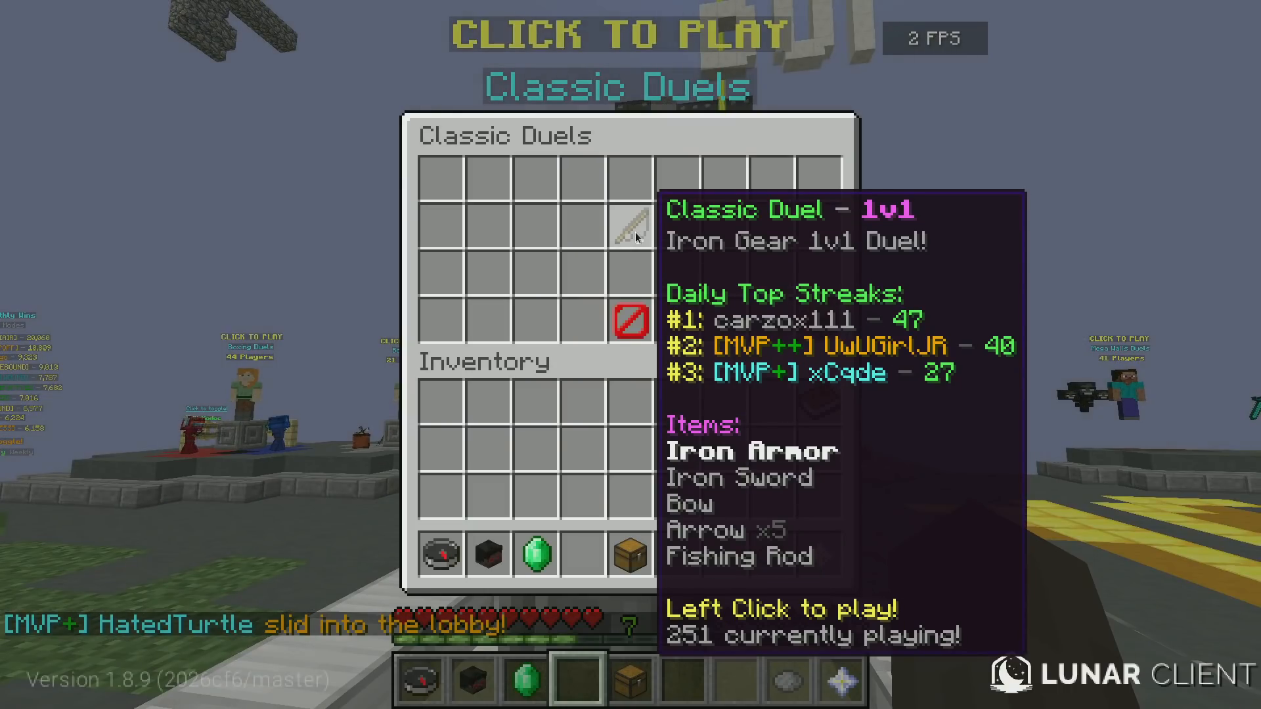
left_click(631, 225)
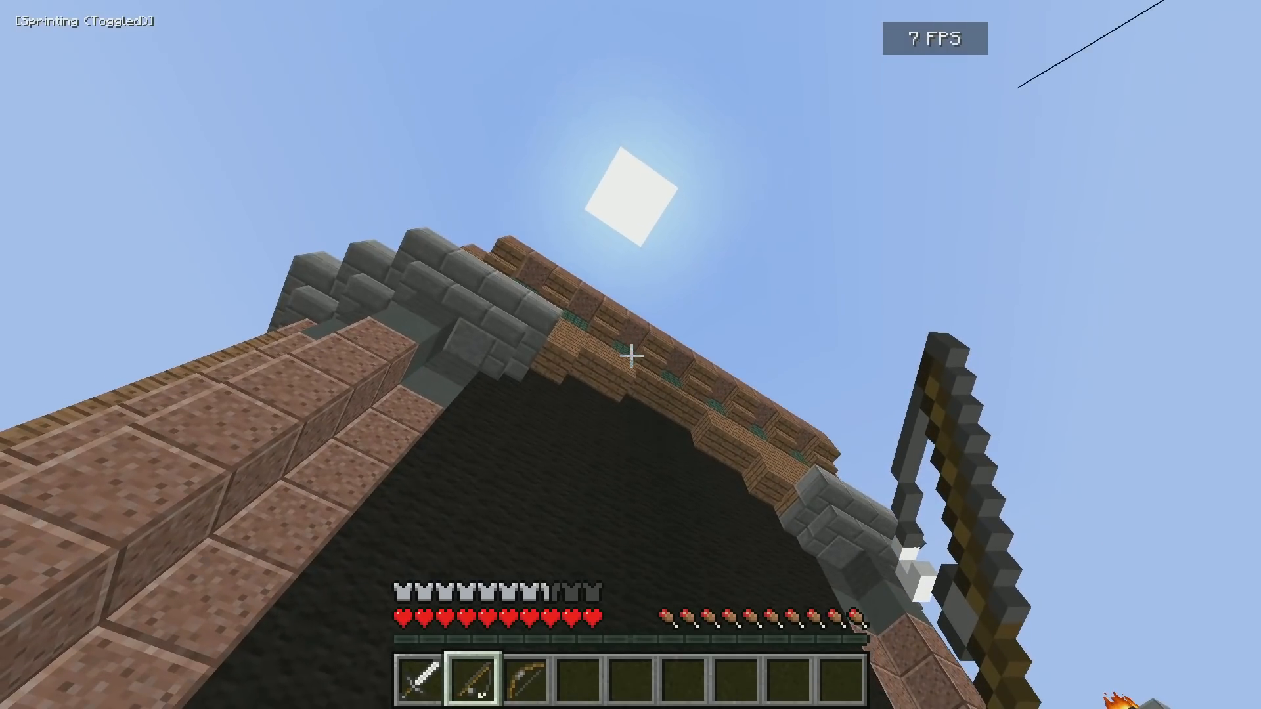
mouse_move(630, 355)
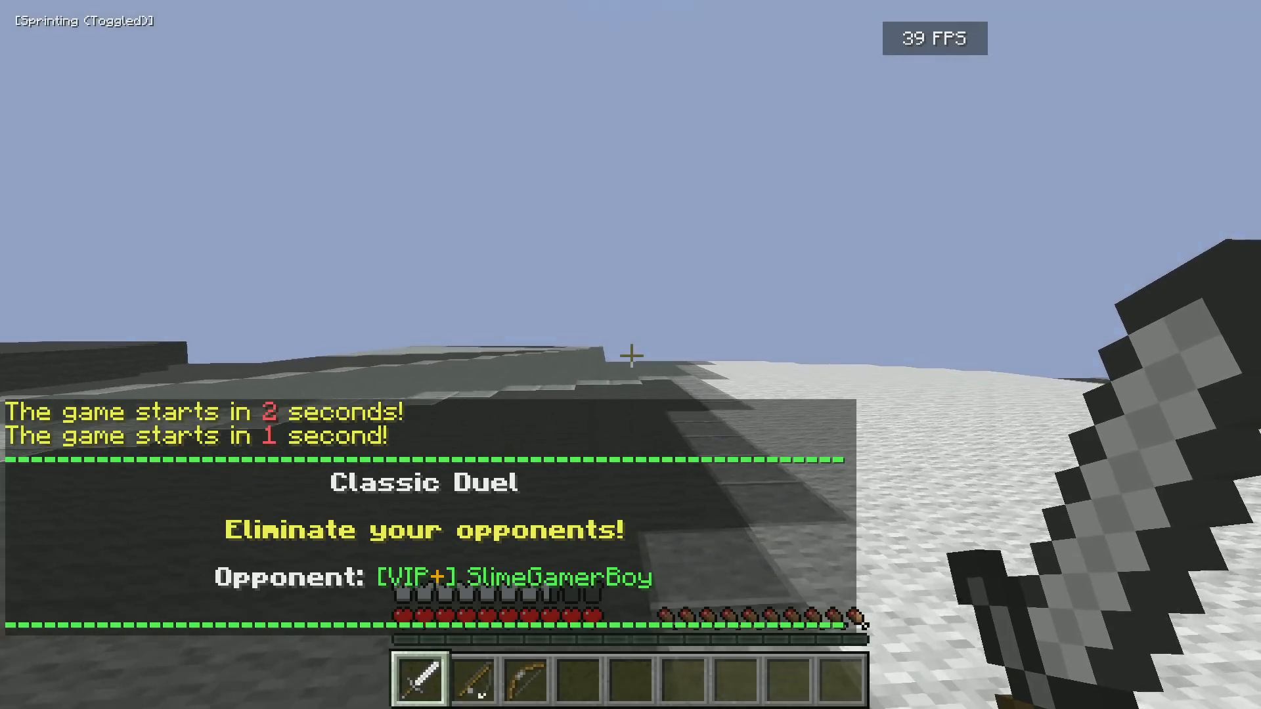
Switch to hotbar slot 2 while fighting the Classic Duel opponent
key("2")
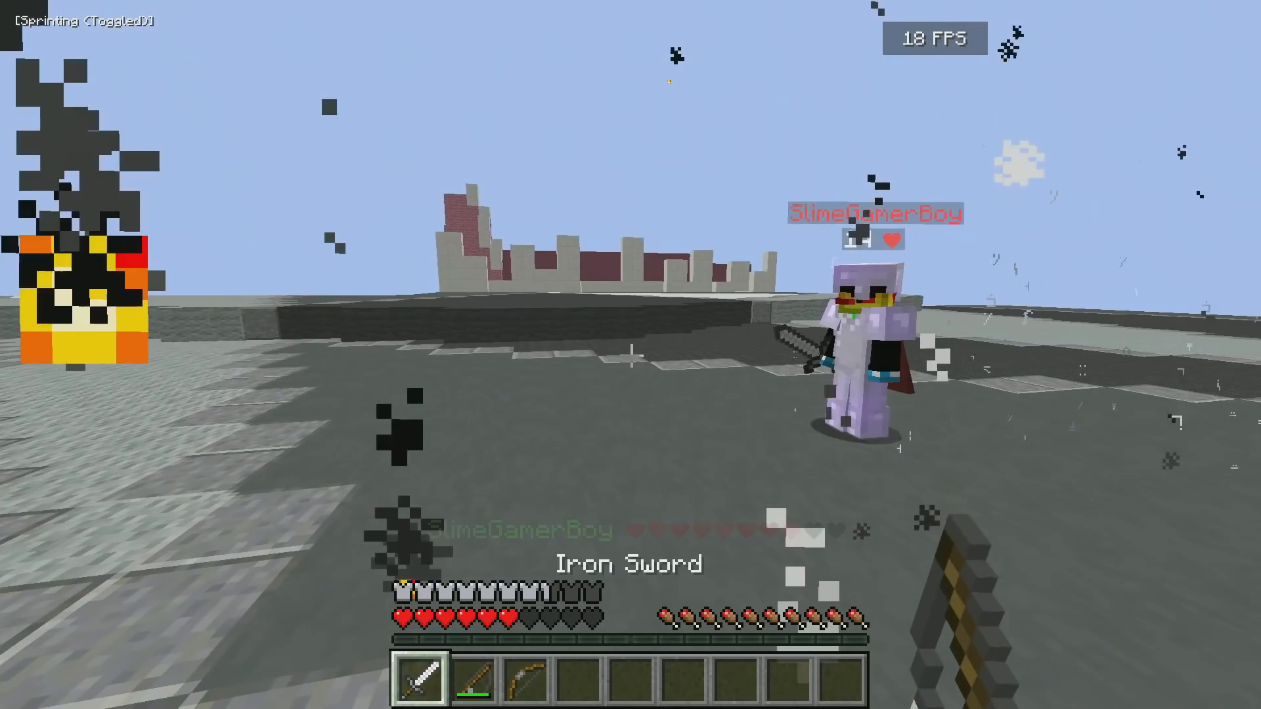
key("2")
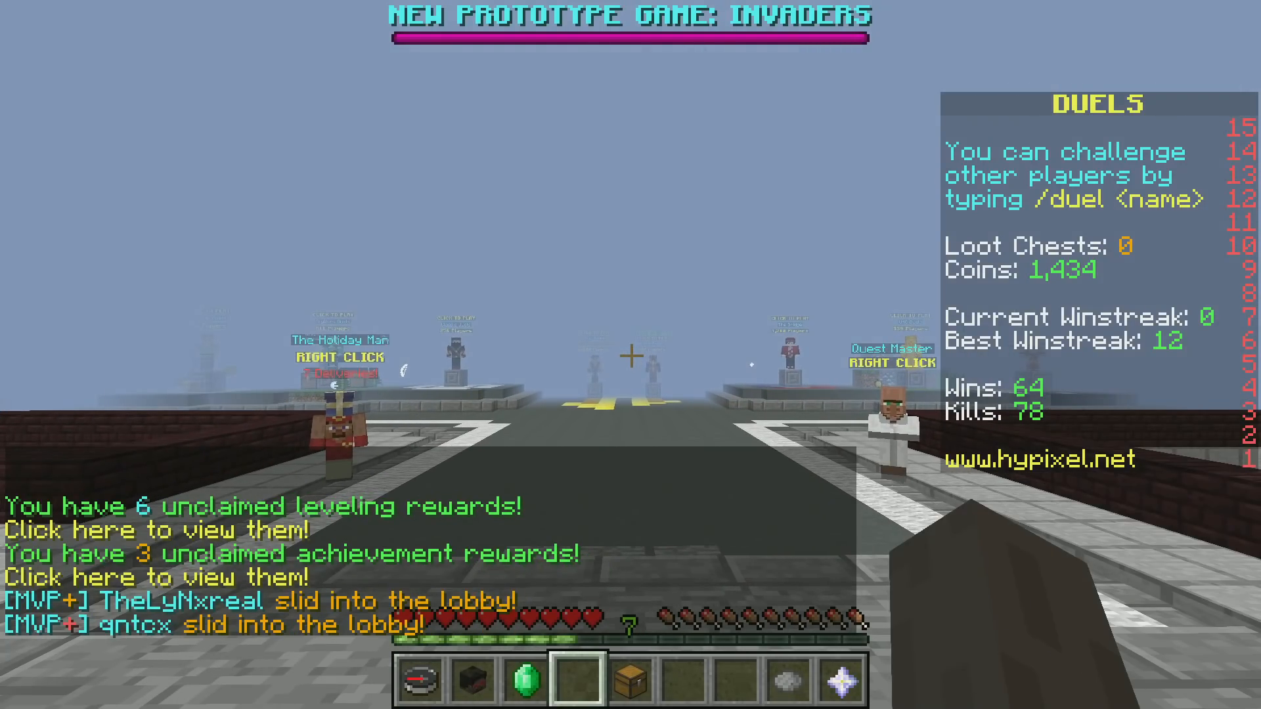
mouse_move(631, 355)
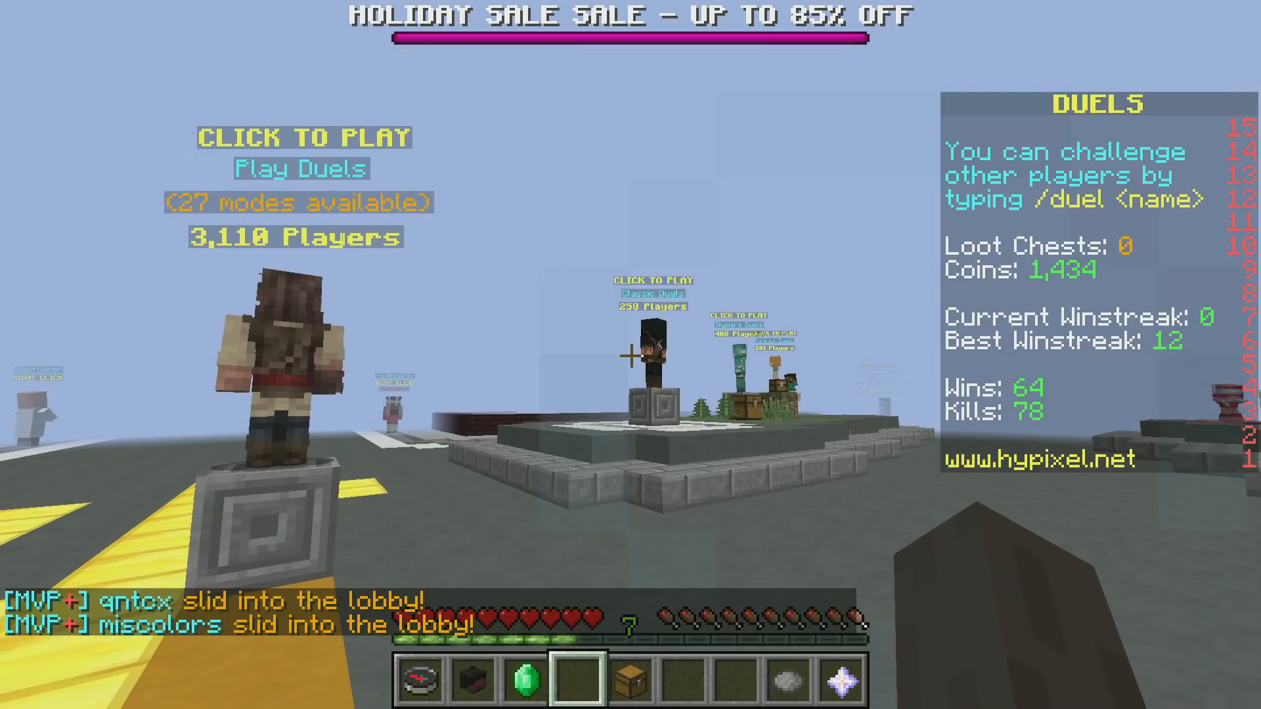
mouse_move(631, 355)
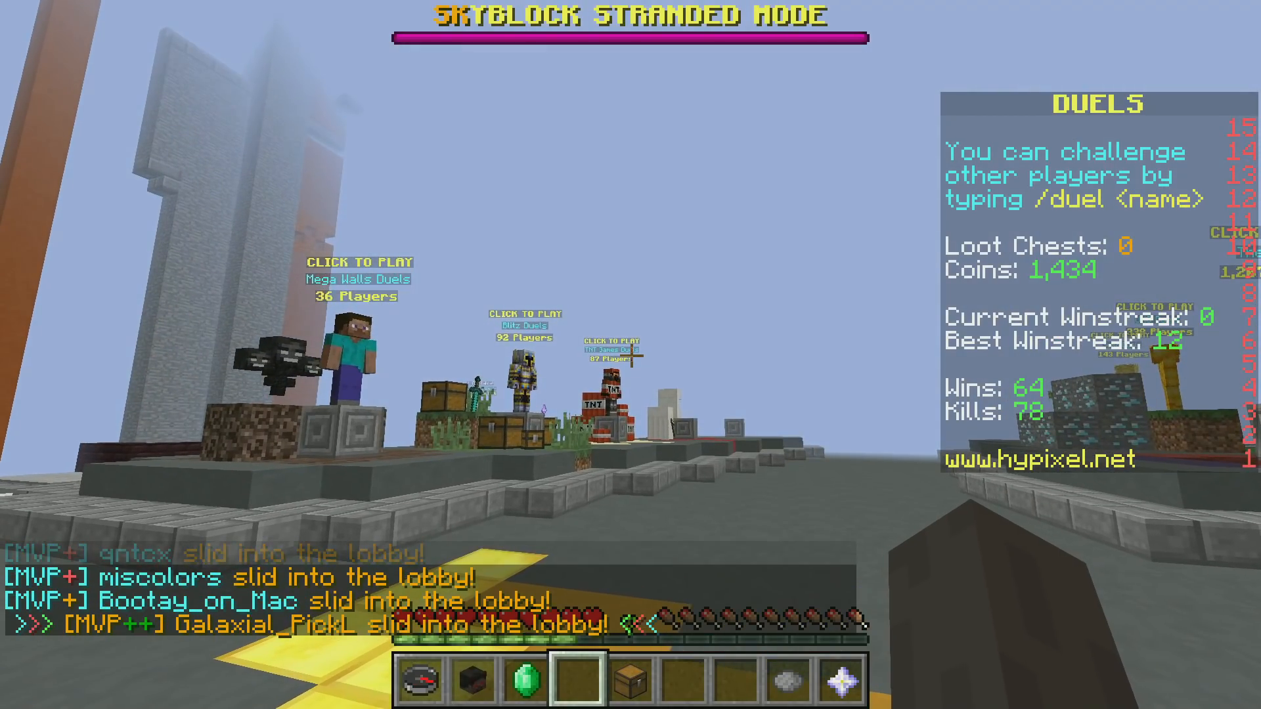
mouse_move(630, 355)
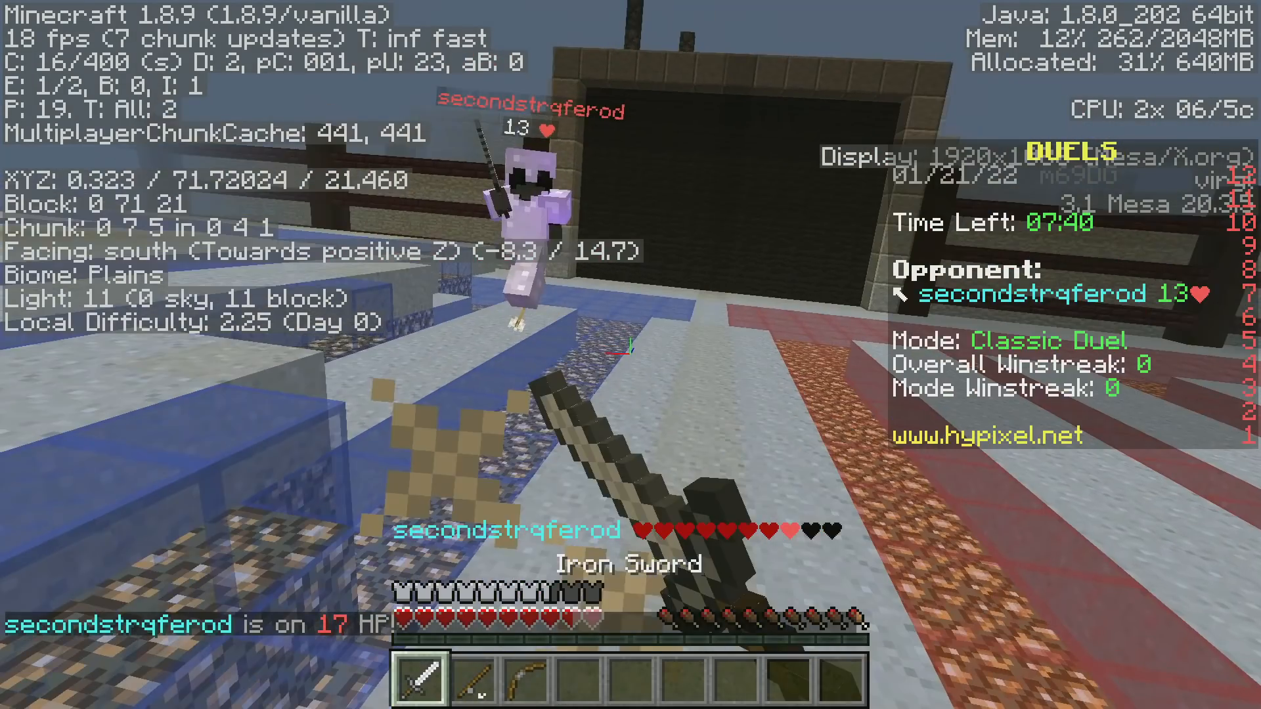
Switch to hotbar slot 2 while battling secondstrqferod with debug stats shown
key("2")
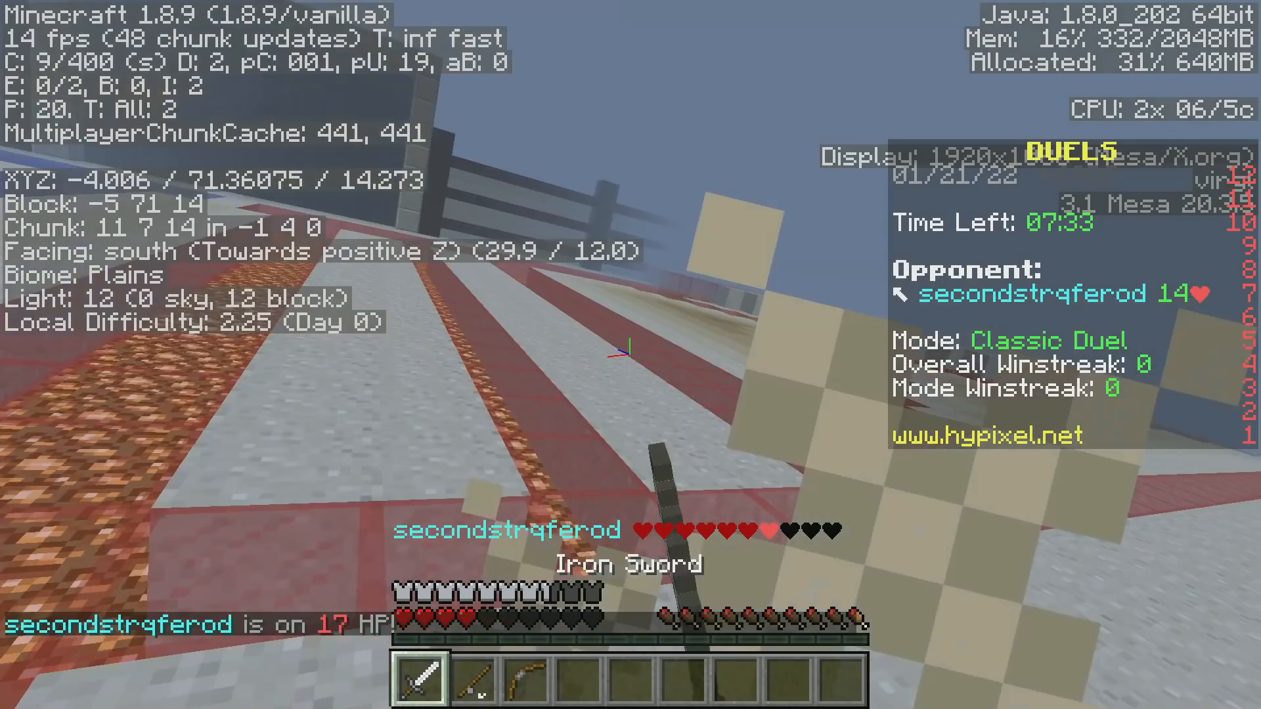
key("2")
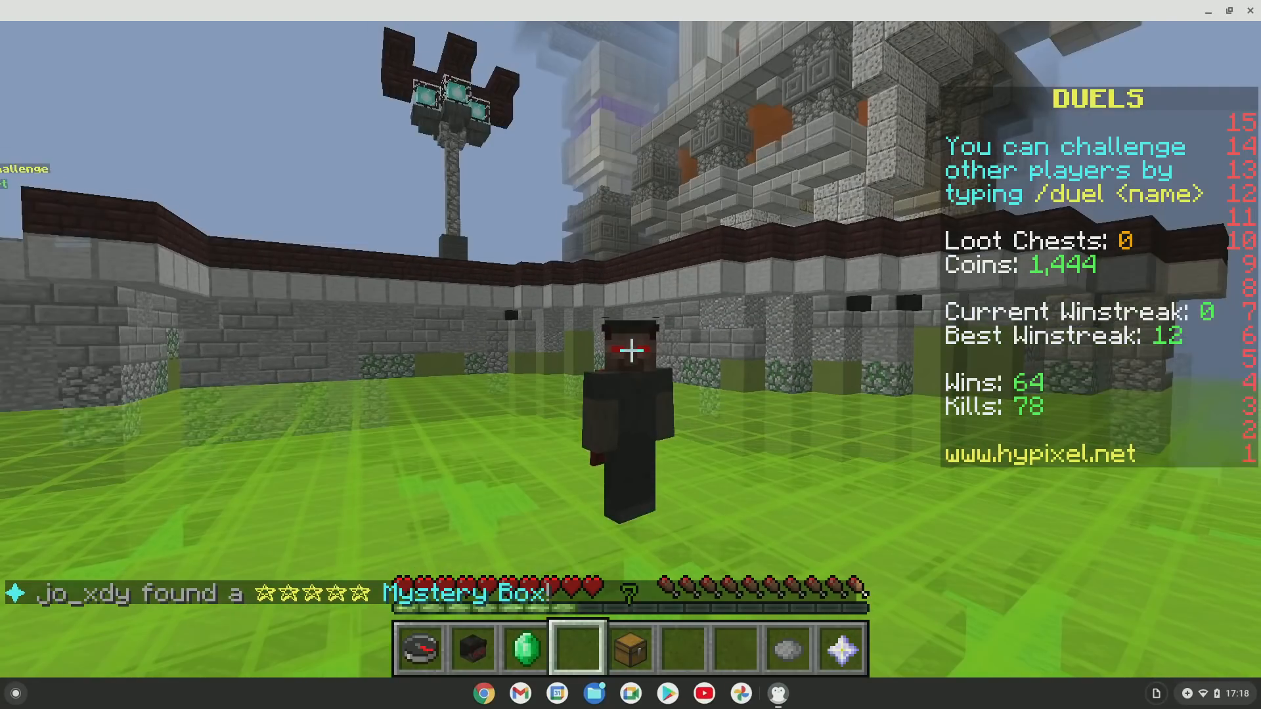
mouse_move(630, 355)
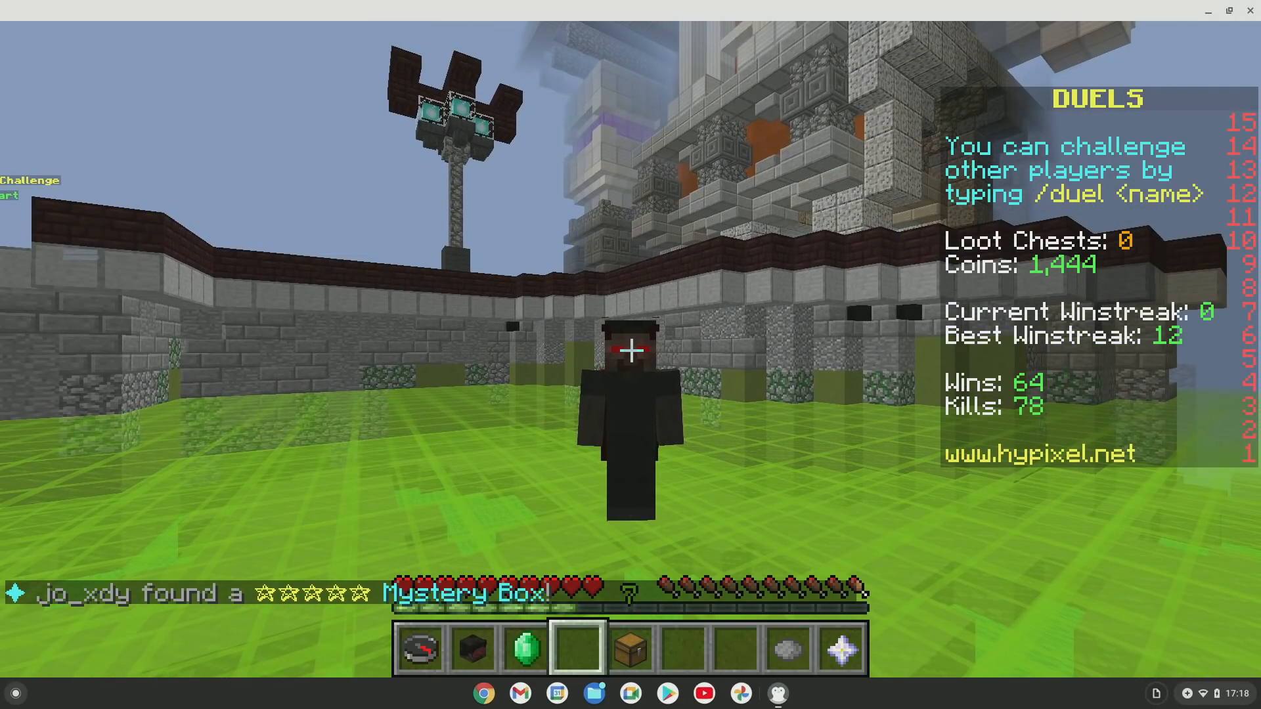